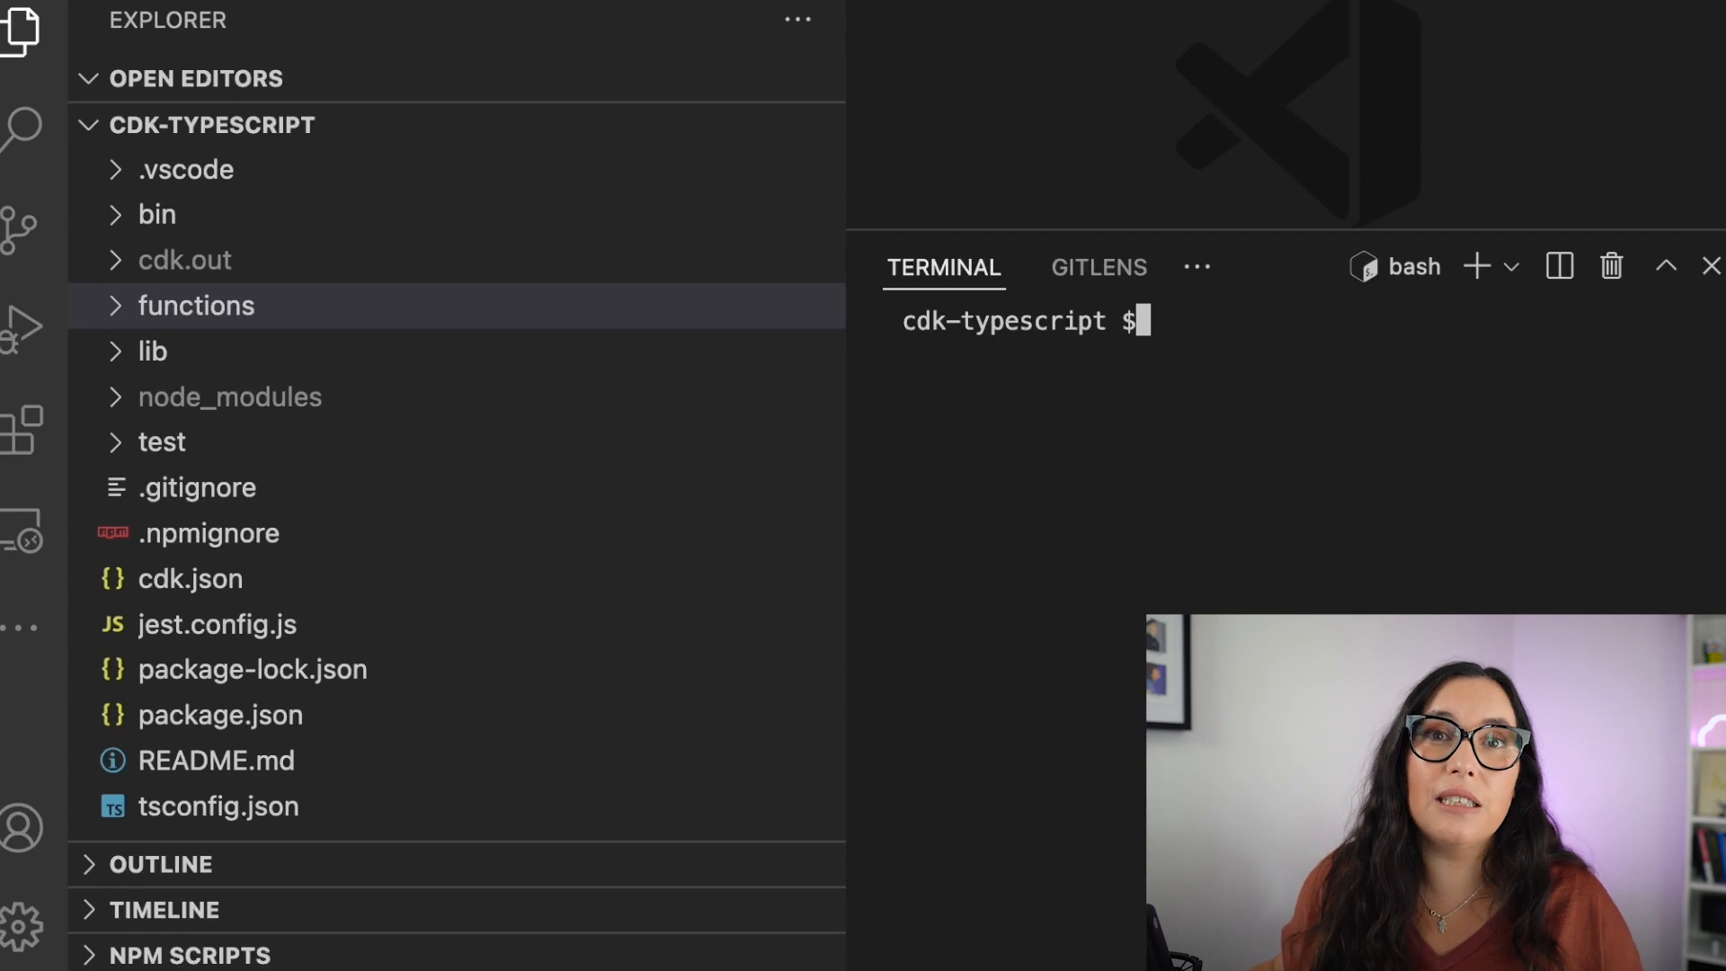
- Abandon the typed 'cdk init --language typescript' command and scroll through the channel's uploaded videos
{"action": "type", "text": "cdk init --sa"}
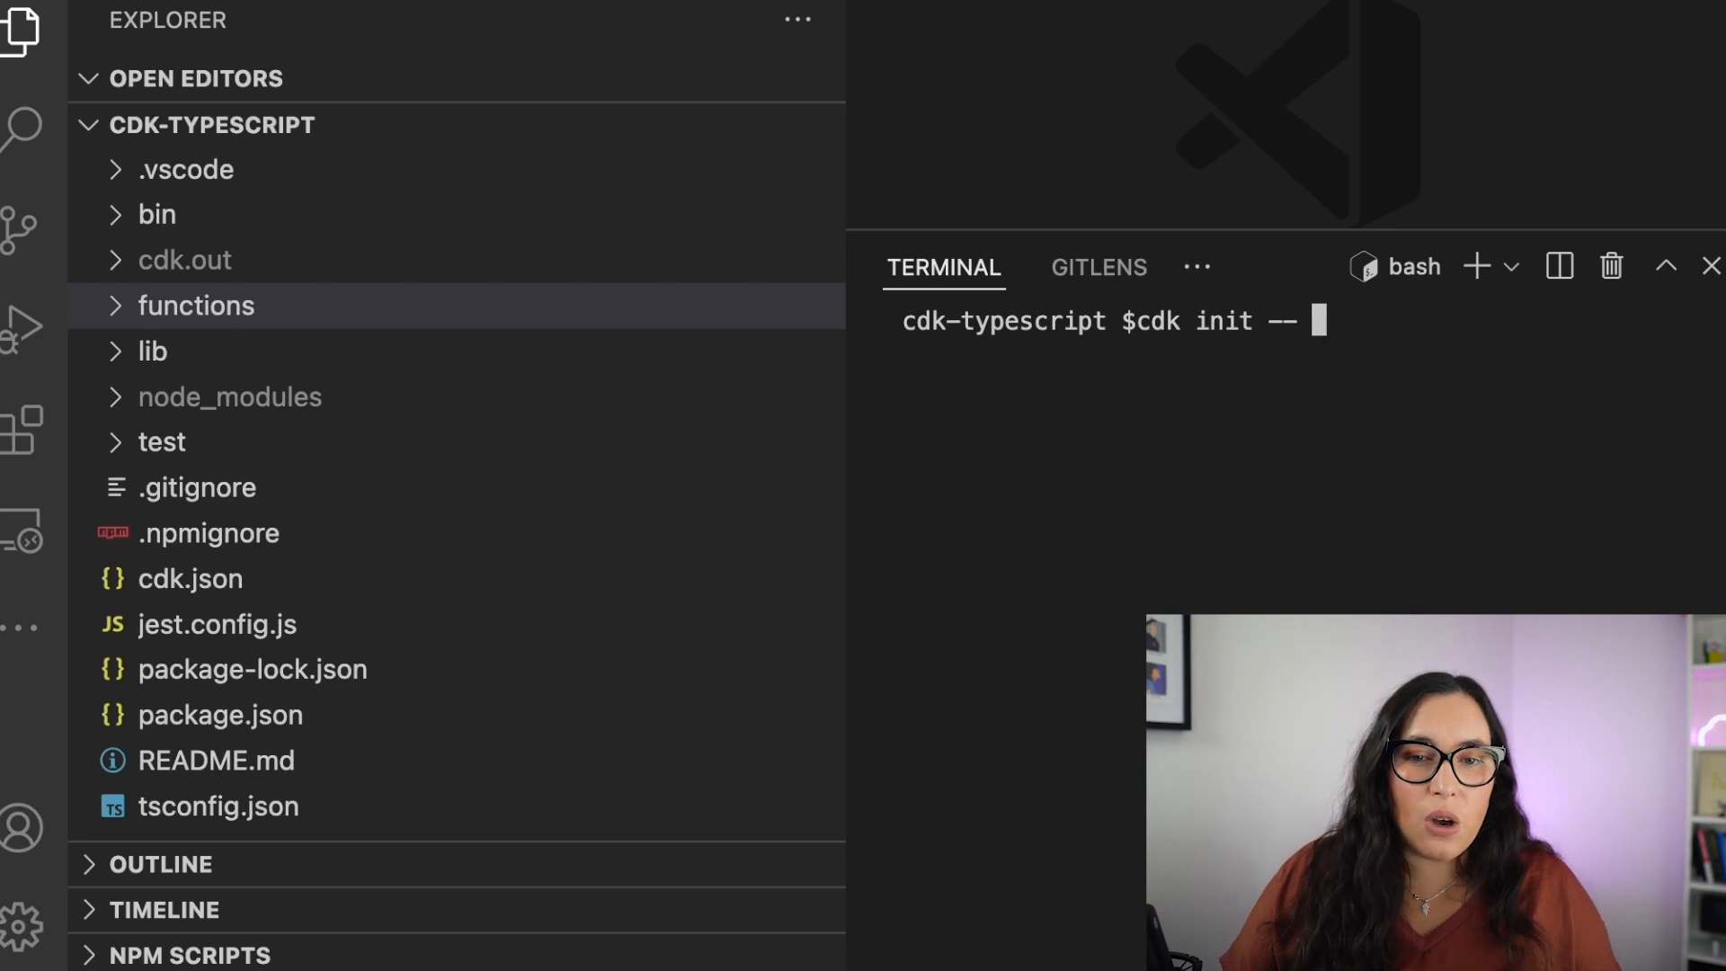
{"action": "type", "text": "language types"}
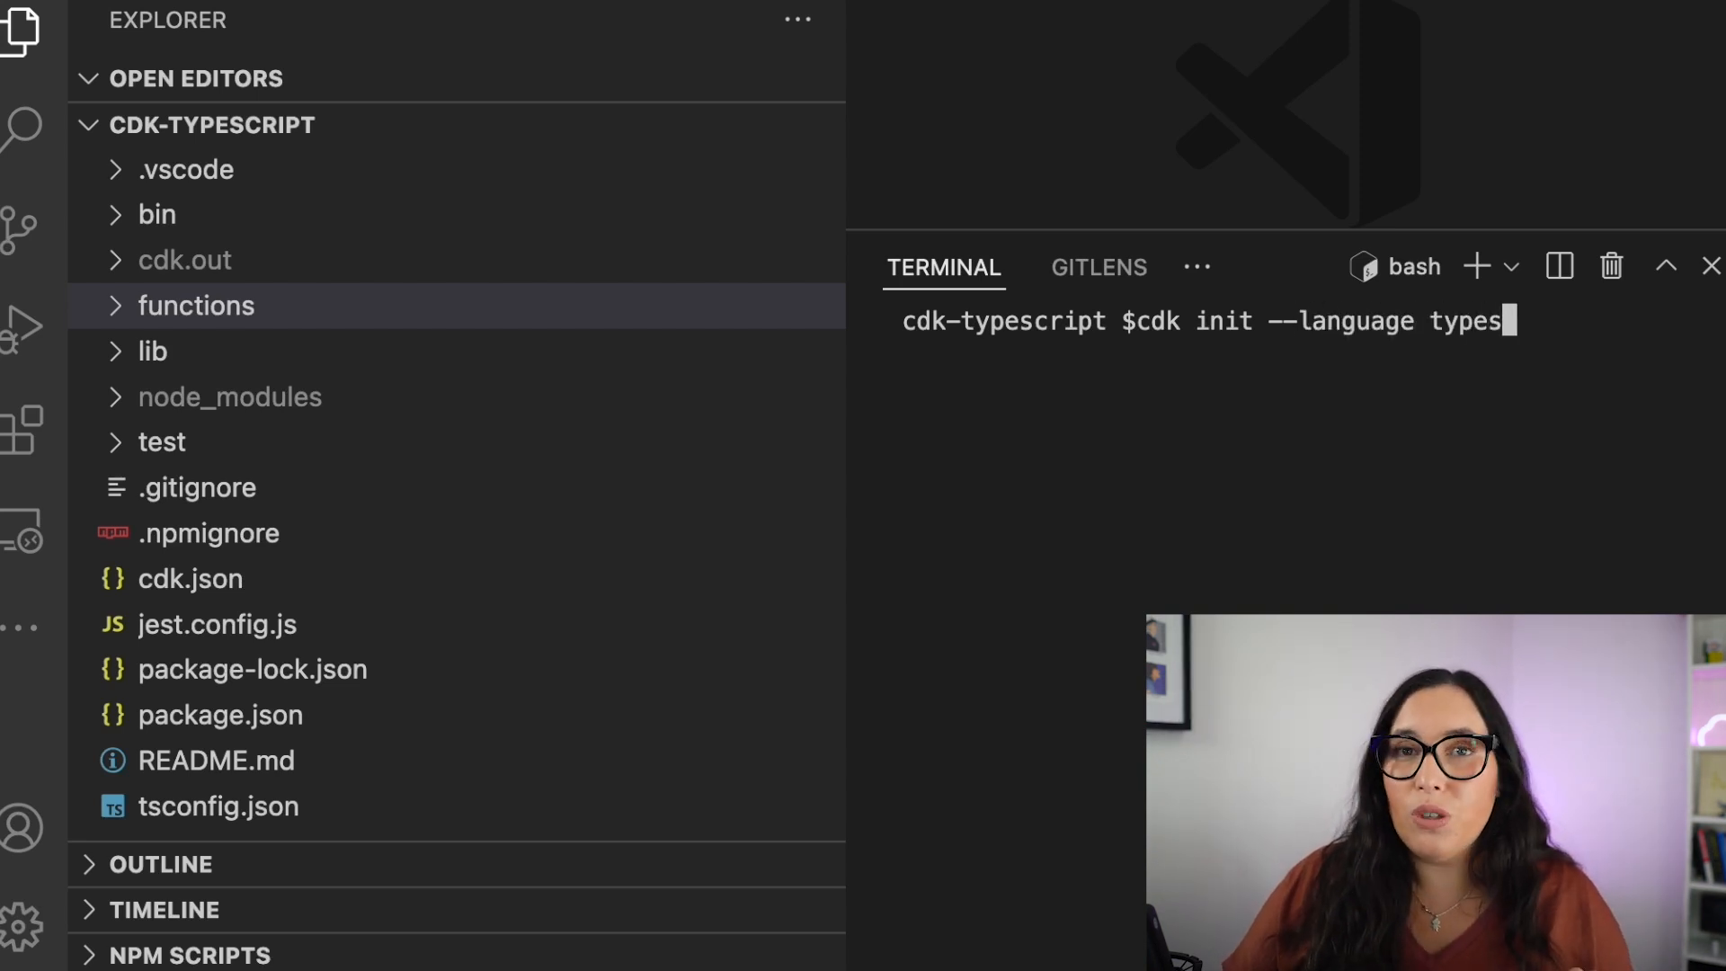
{"action": "type", "text": "cript"}
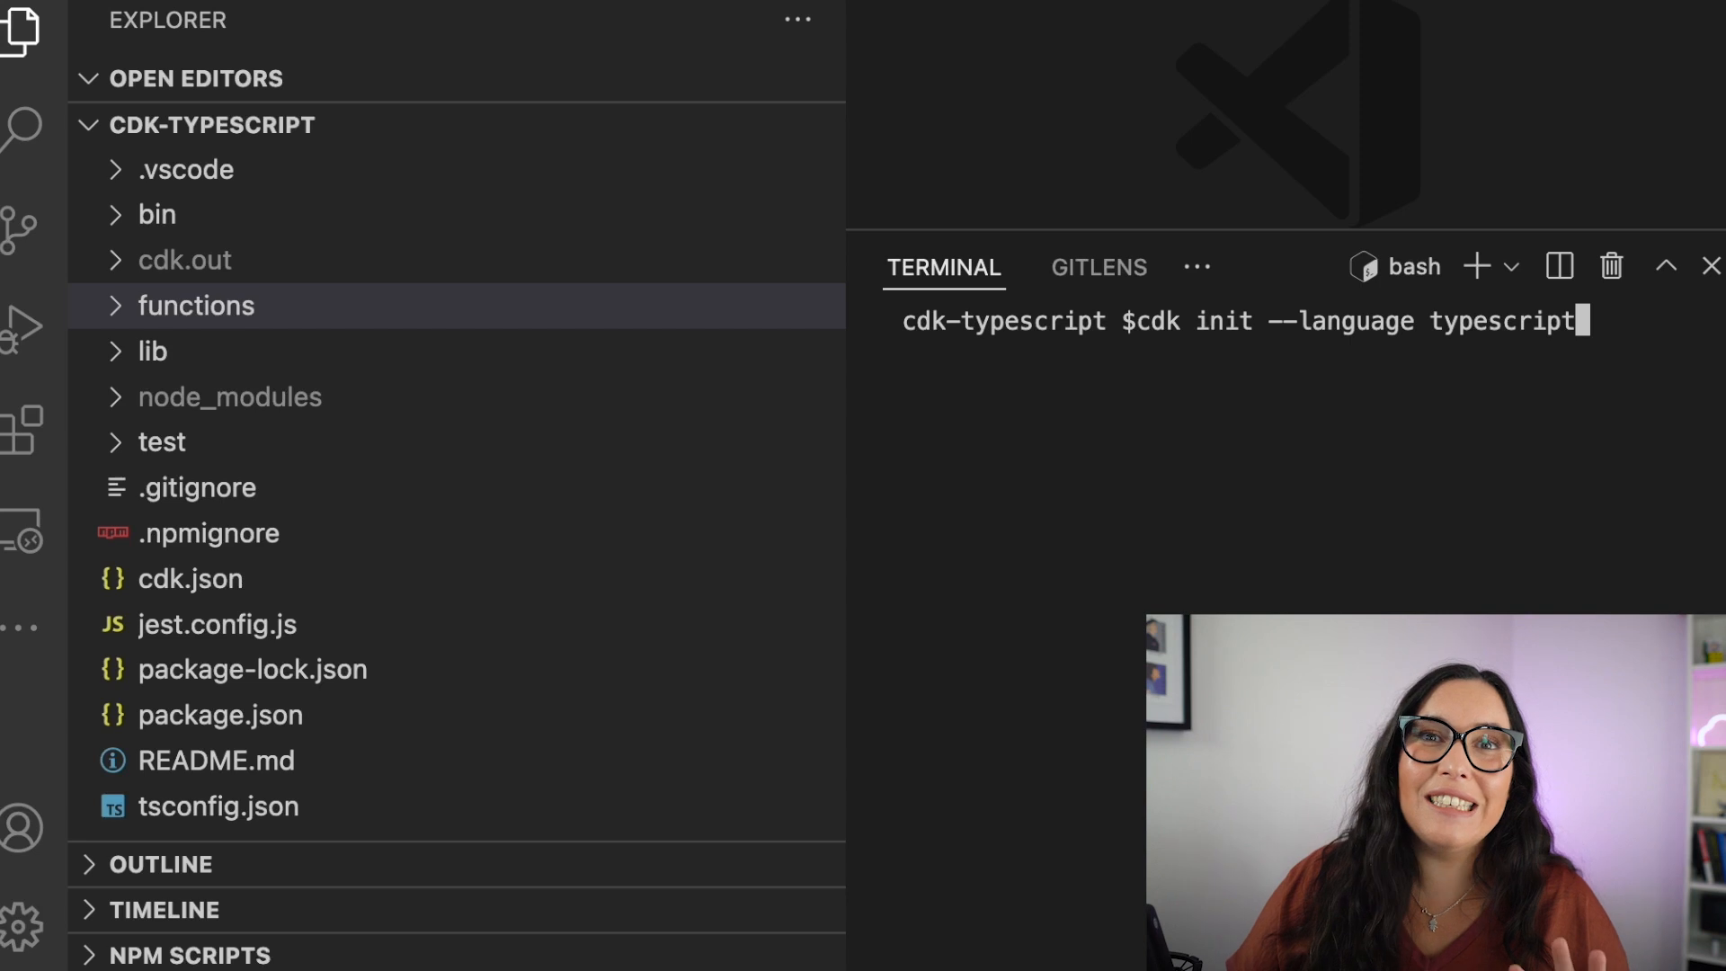
{"action": "key", "text": "Backspace"}
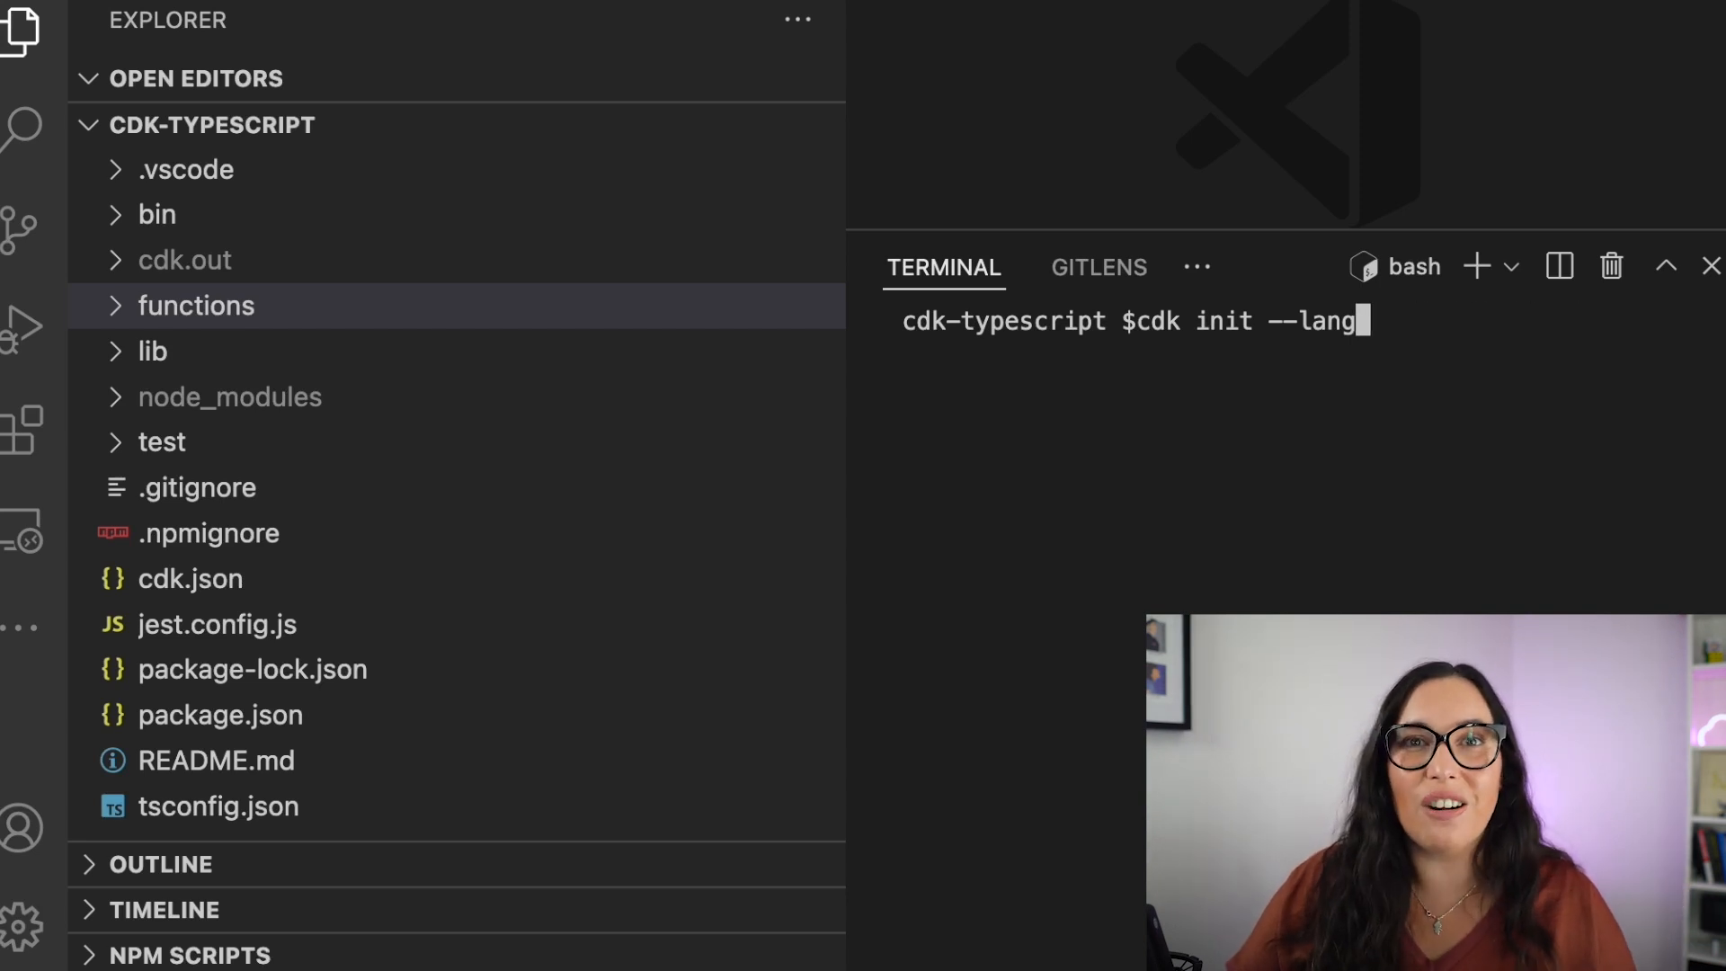
{"action": "key", "text": "ctrl+c"}
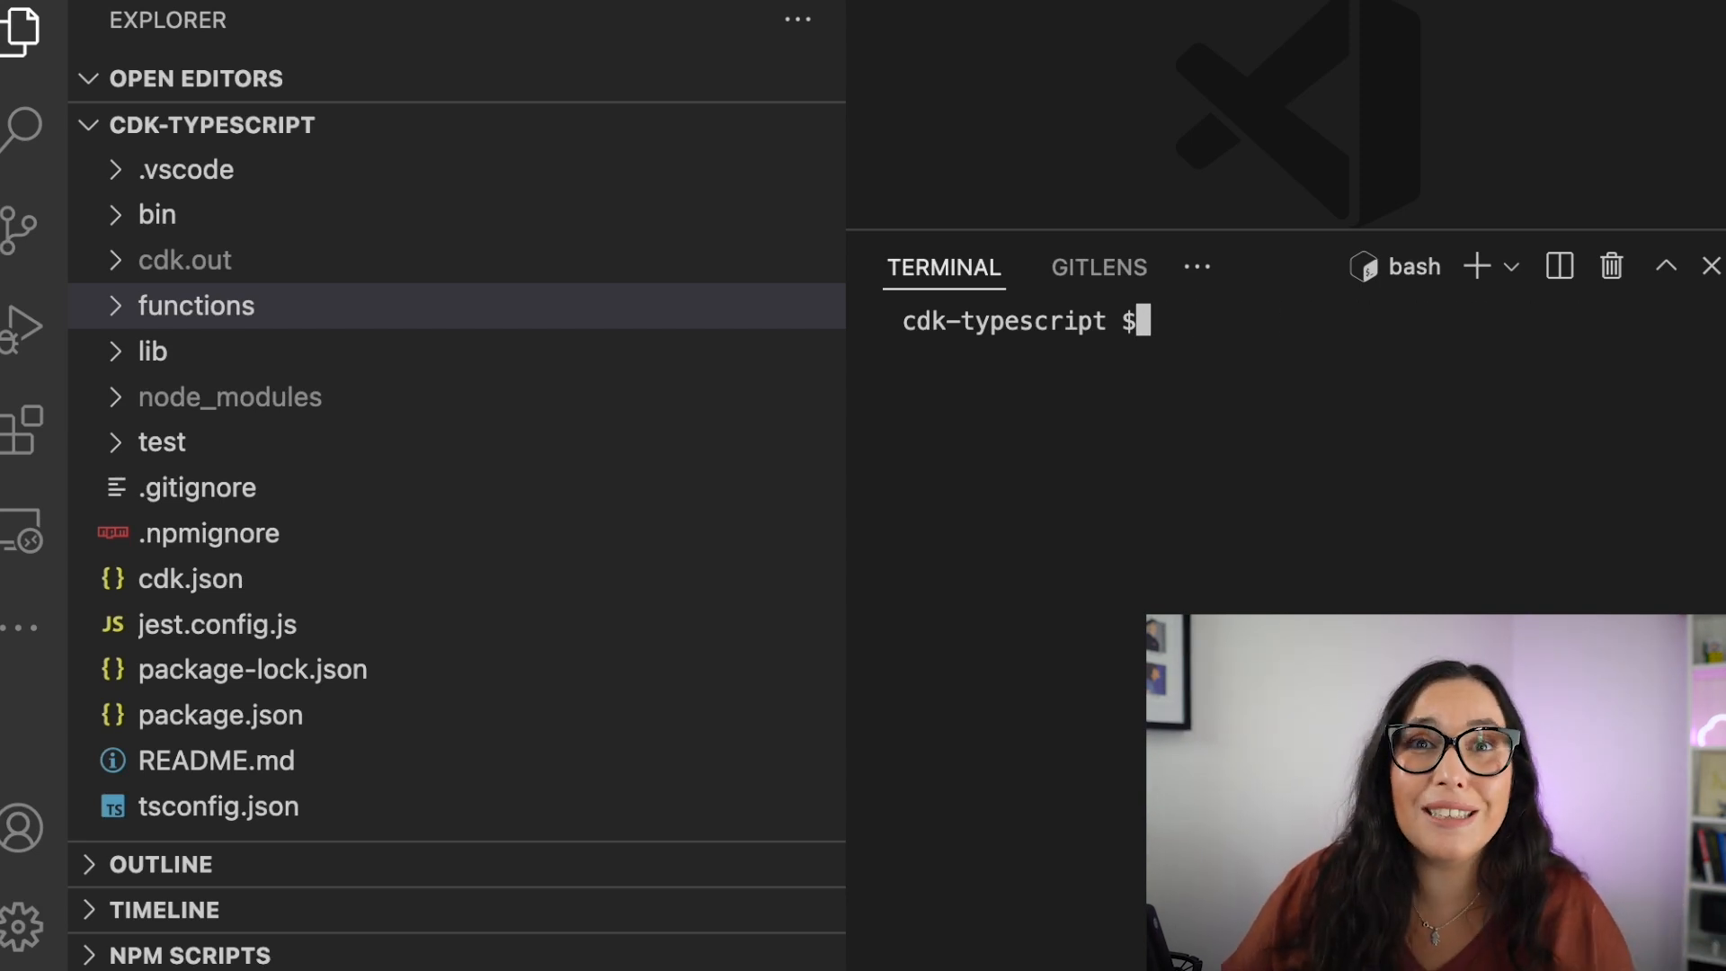
{"action": "left_click", "coordinate": [152, 352]}
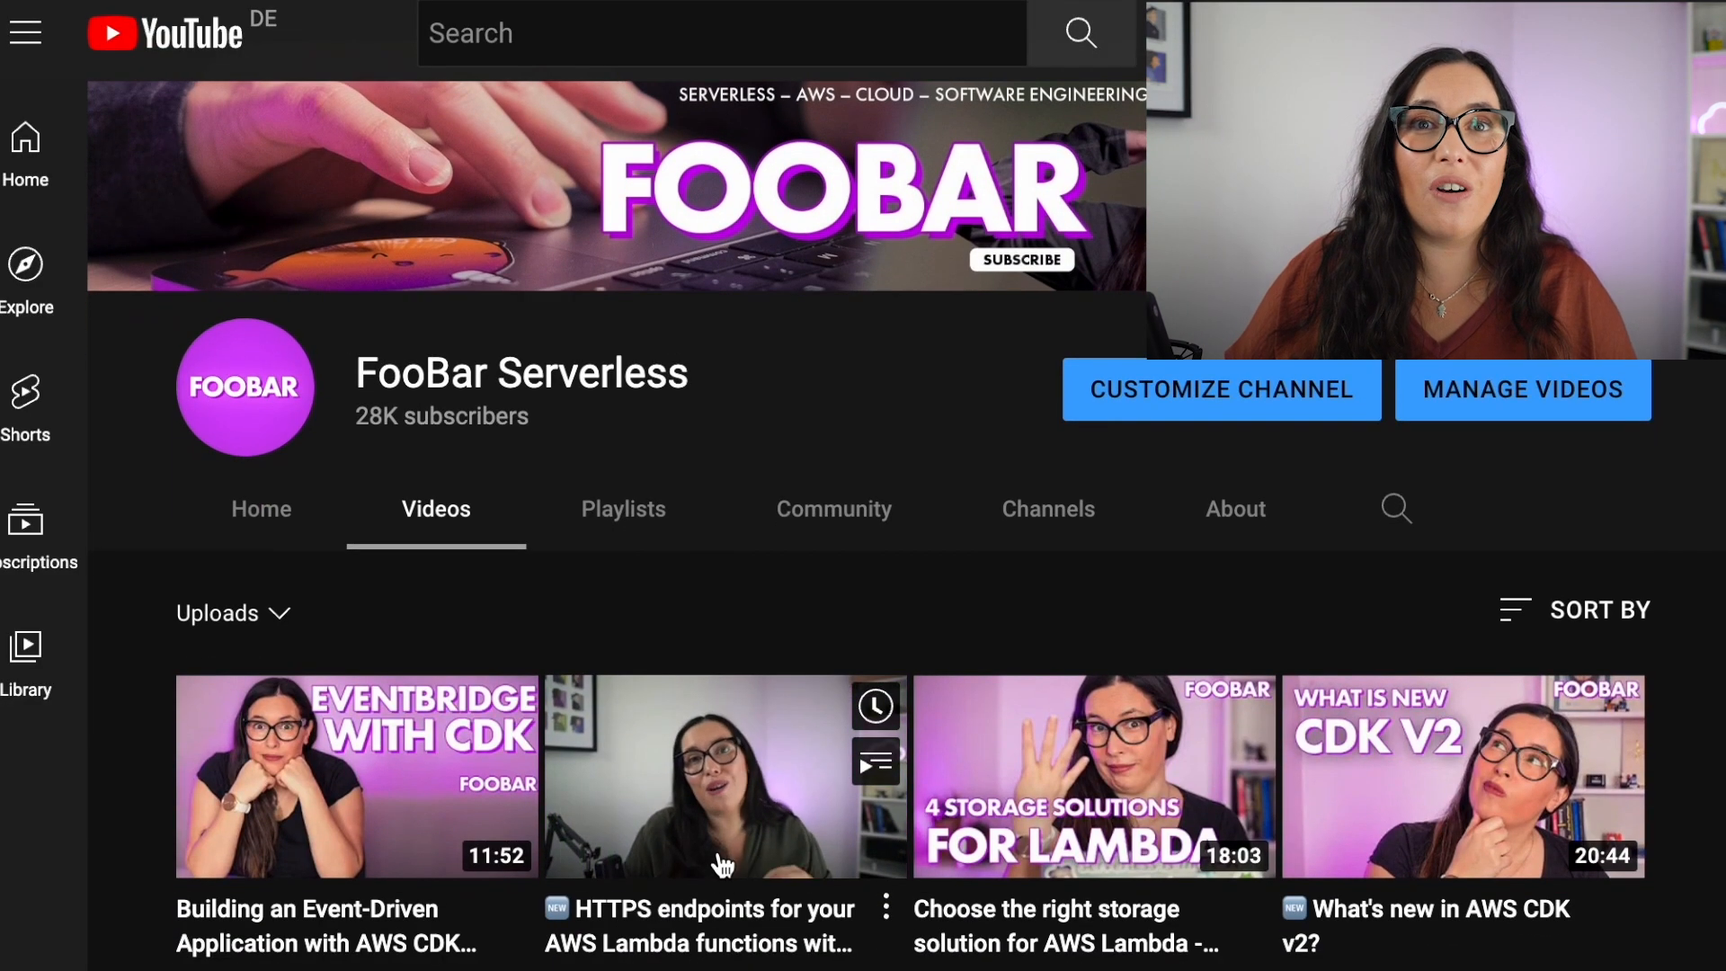
{"action": "scroll", "scroll_direction": "down", "scroll_amount": 3}
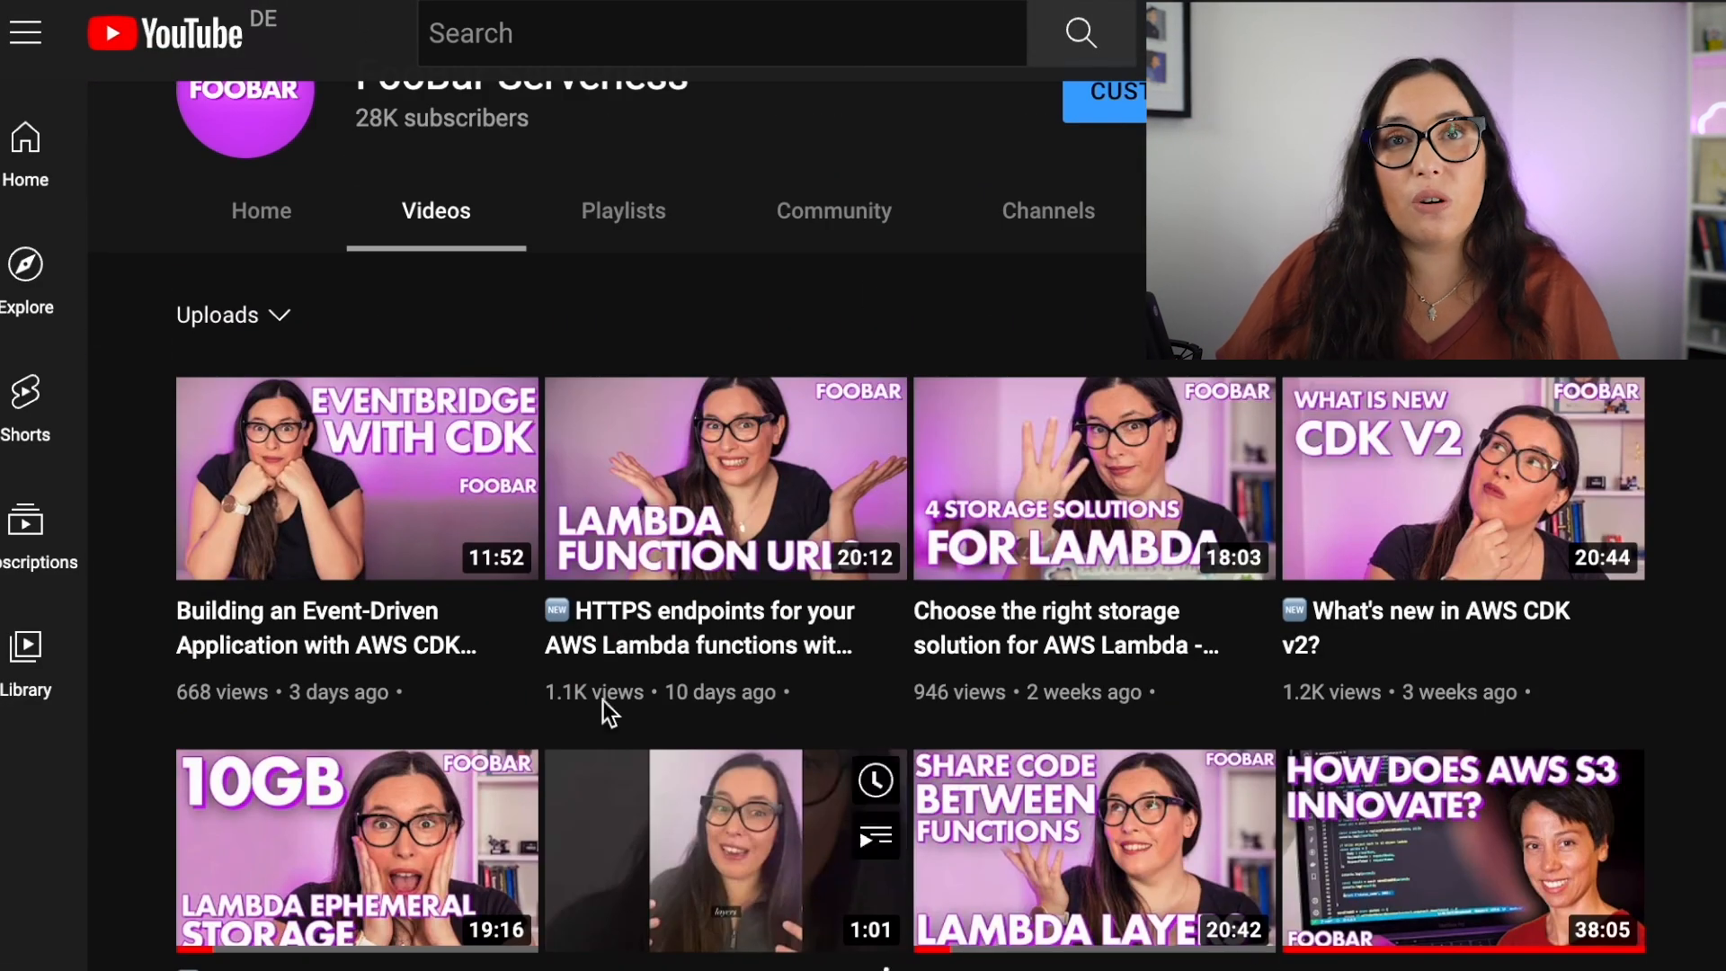
{"action": "mouse_move", "coordinate": [1005, 595]}
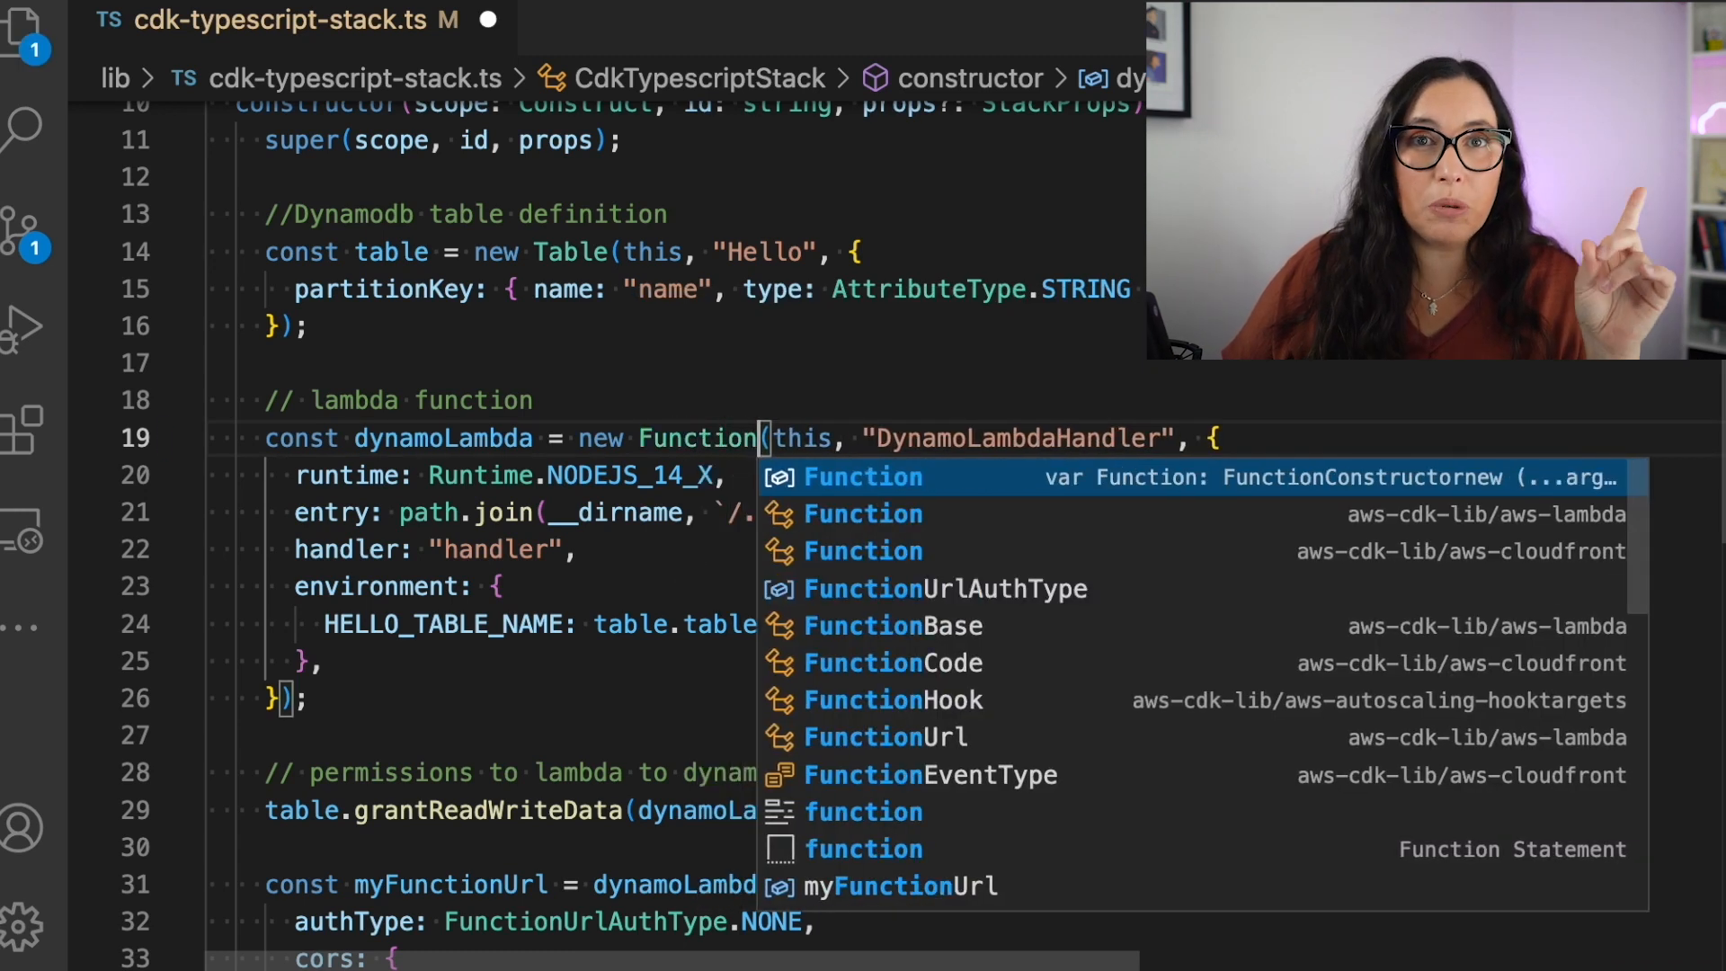
- Make the Lambda a NodejsFunction and review its handler entry, permissions, function URL and output
{"action": "type", "text": "NodejsFunction"}
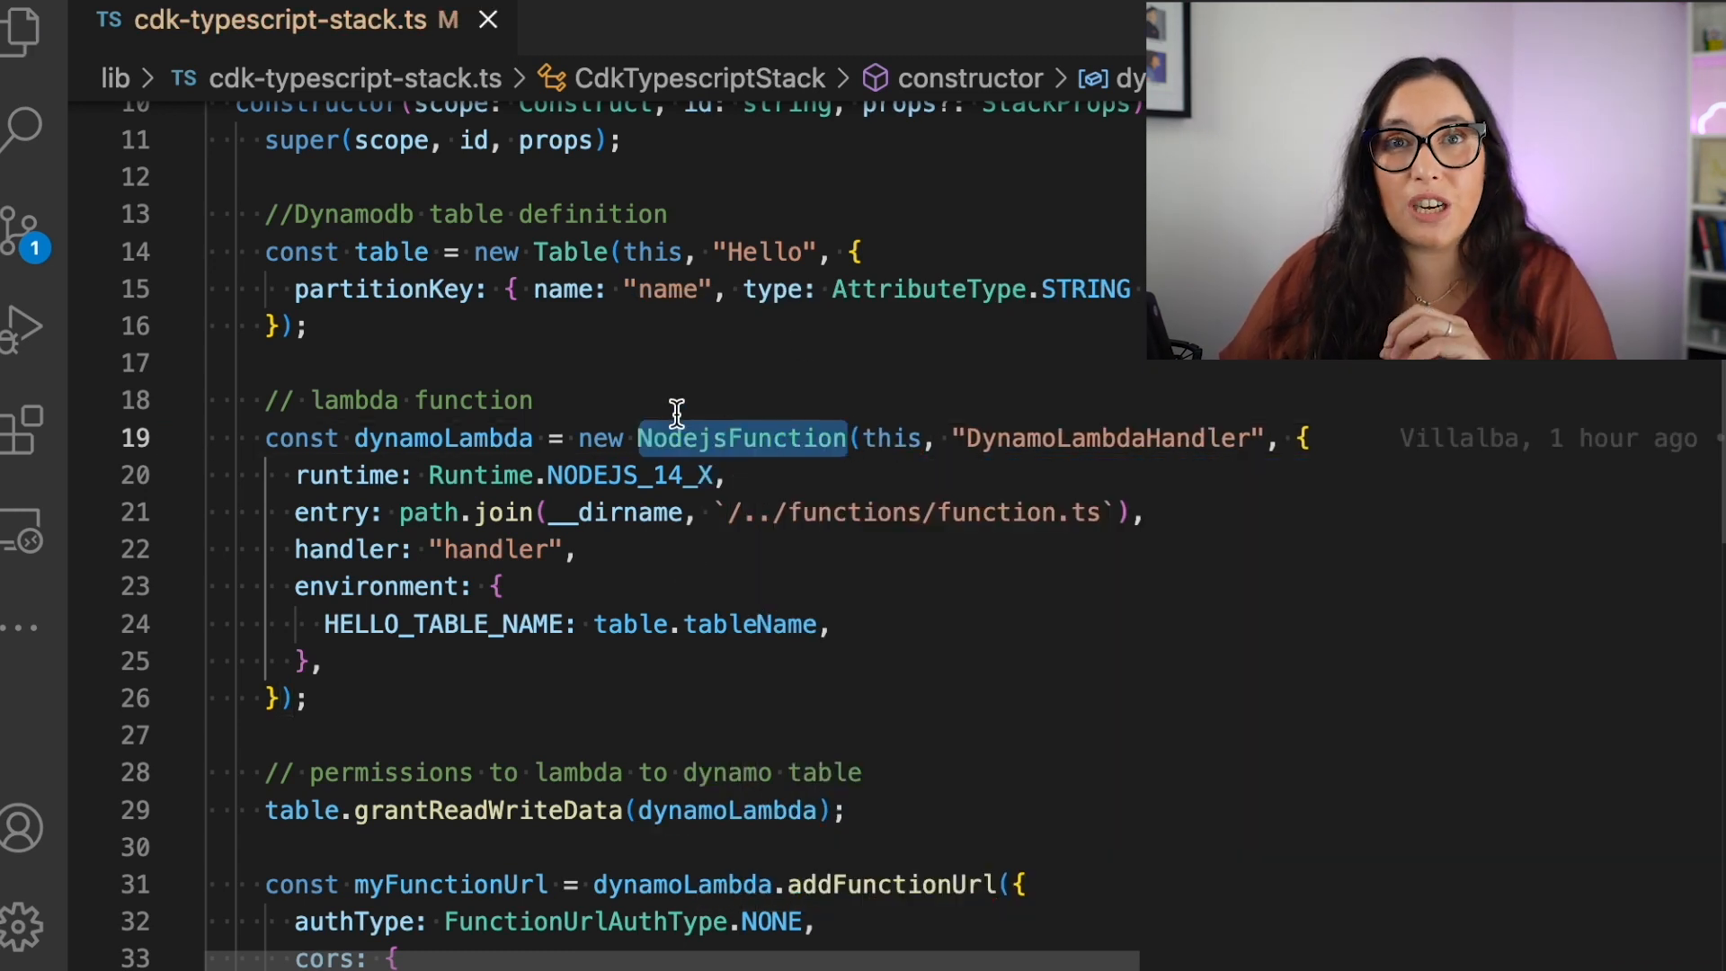
{"action": "double_click", "coordinate": [1109, 438]}
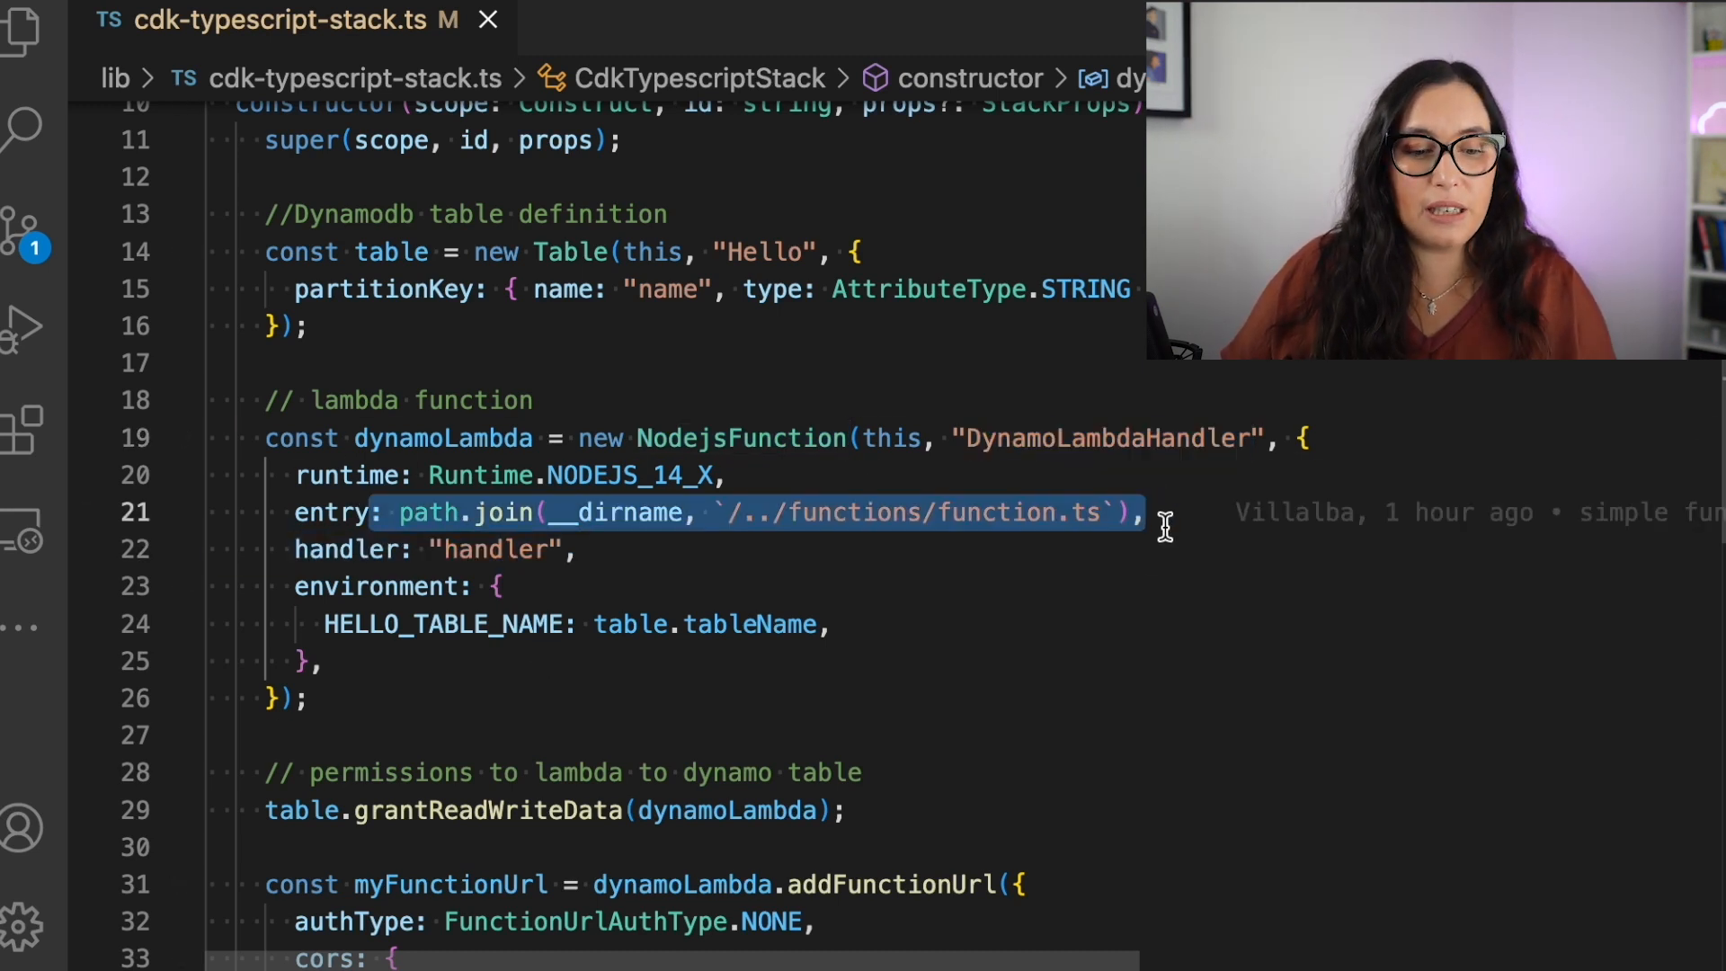
{"action": "left_click", "coordinate": [1145, 512]}
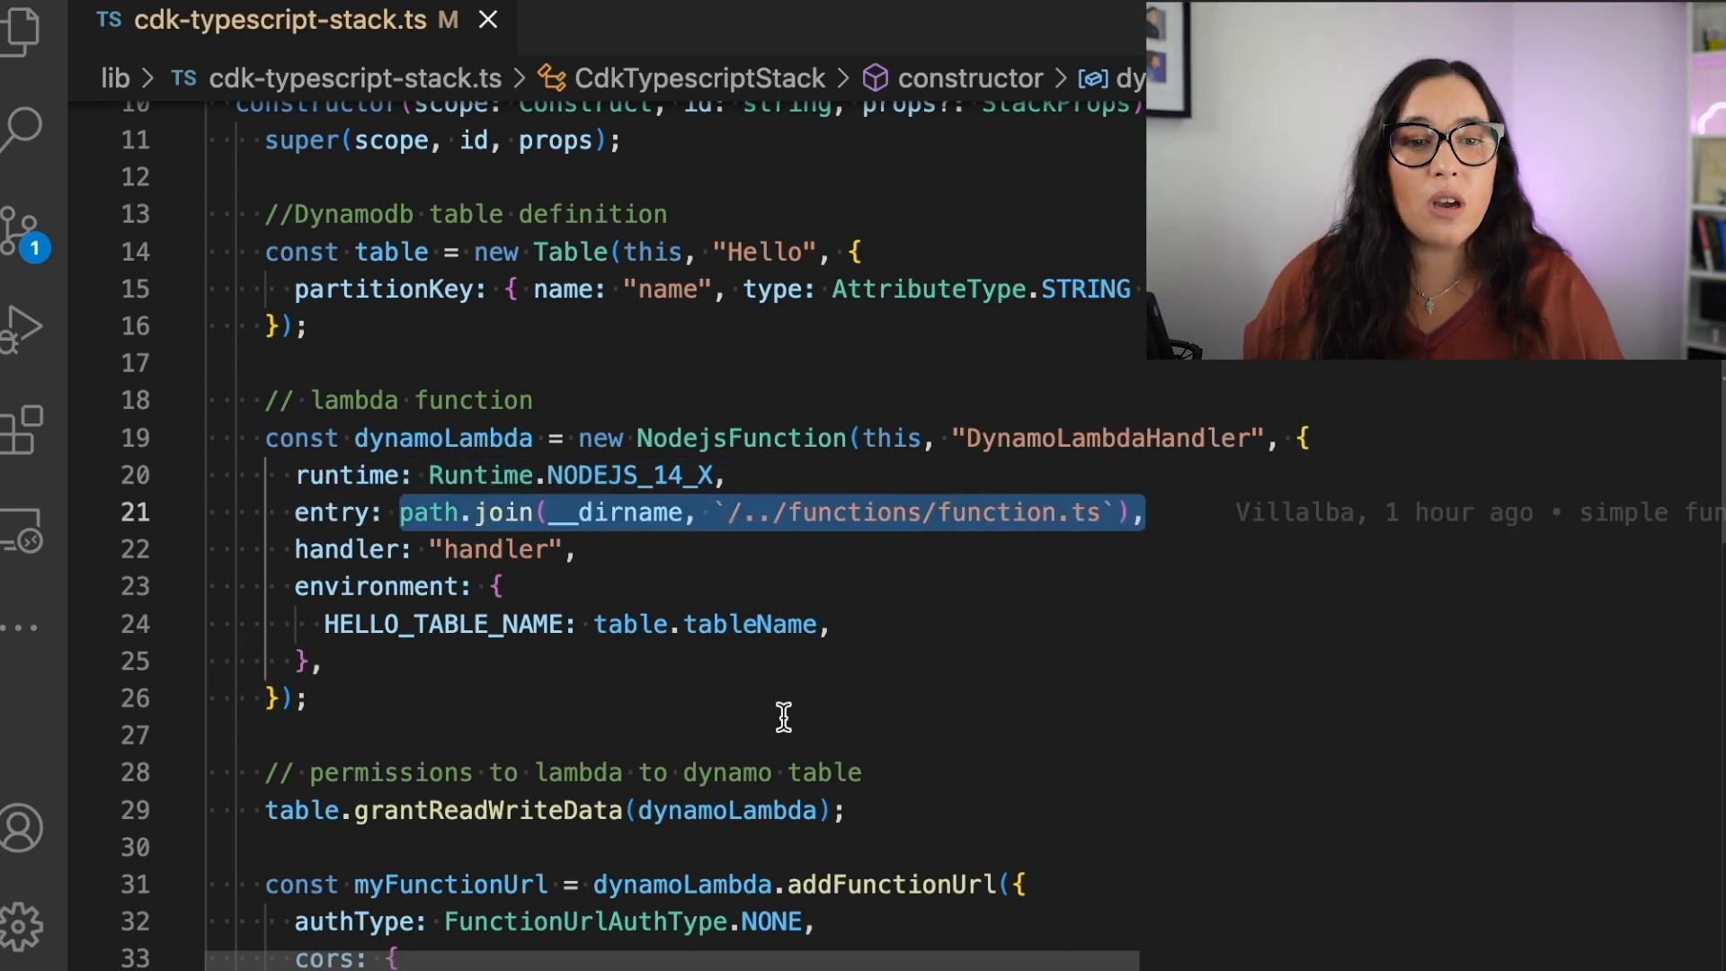
{"action": "scroll", "scroll_direction": "down", "scroll_amount": 3}
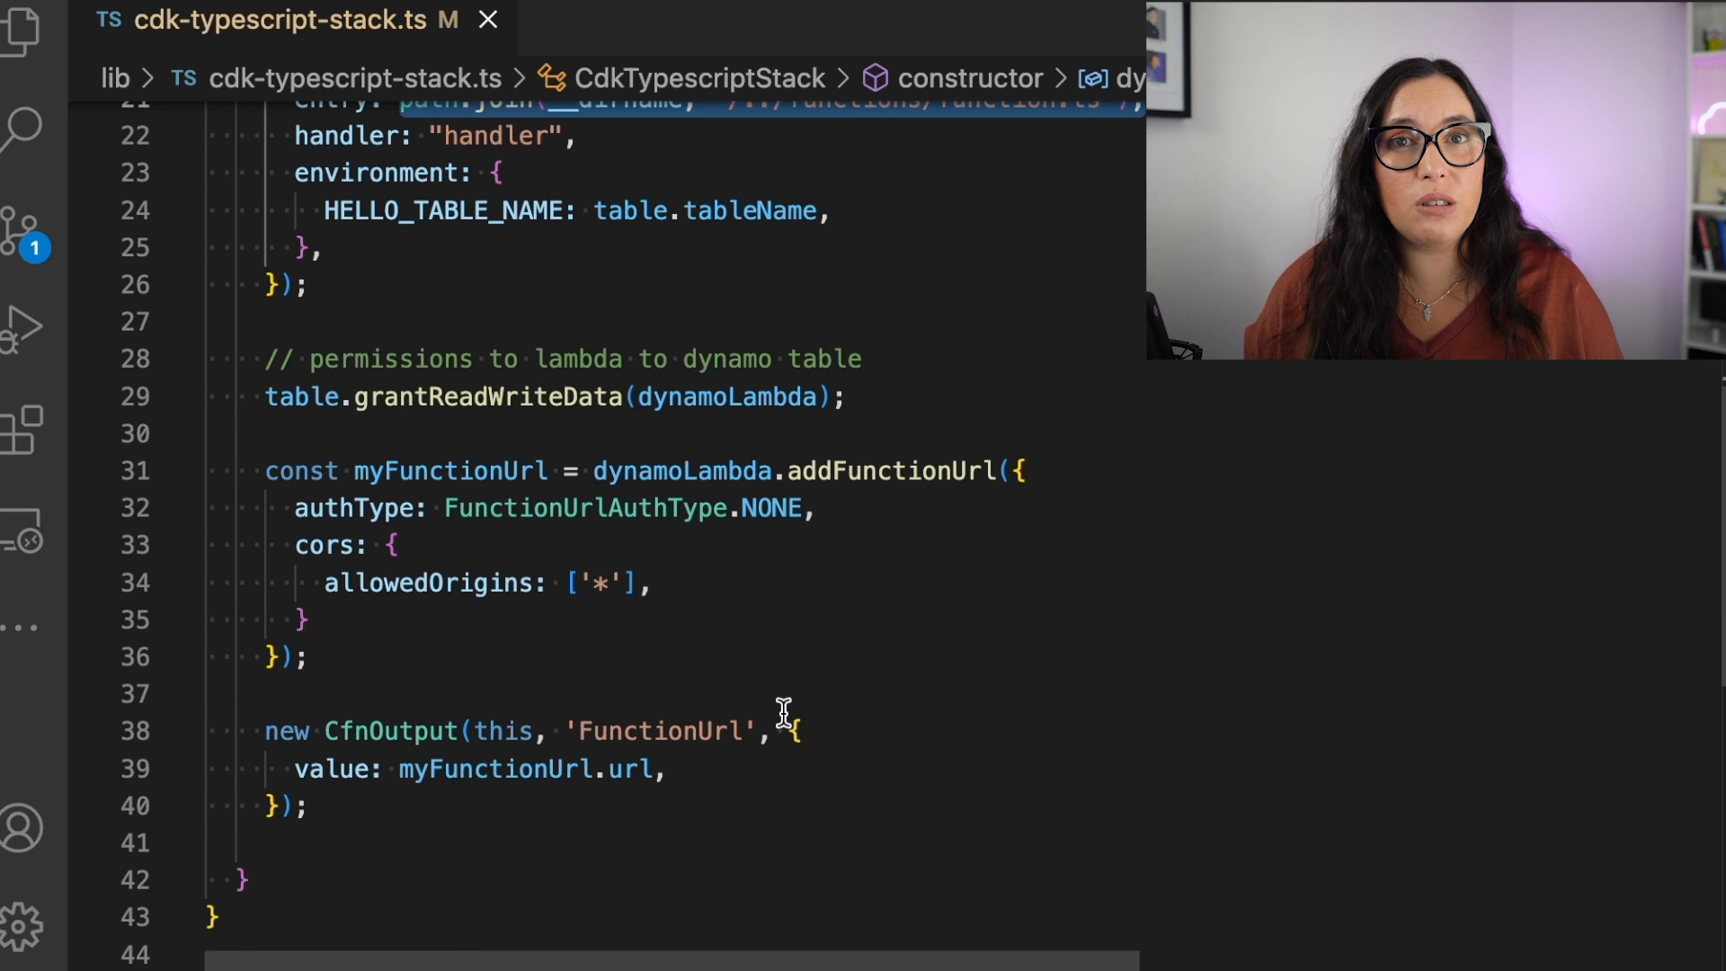
{"action": "left_click_drag", "start_coordinate": [265, 358], "coordinate": [312, 805]}
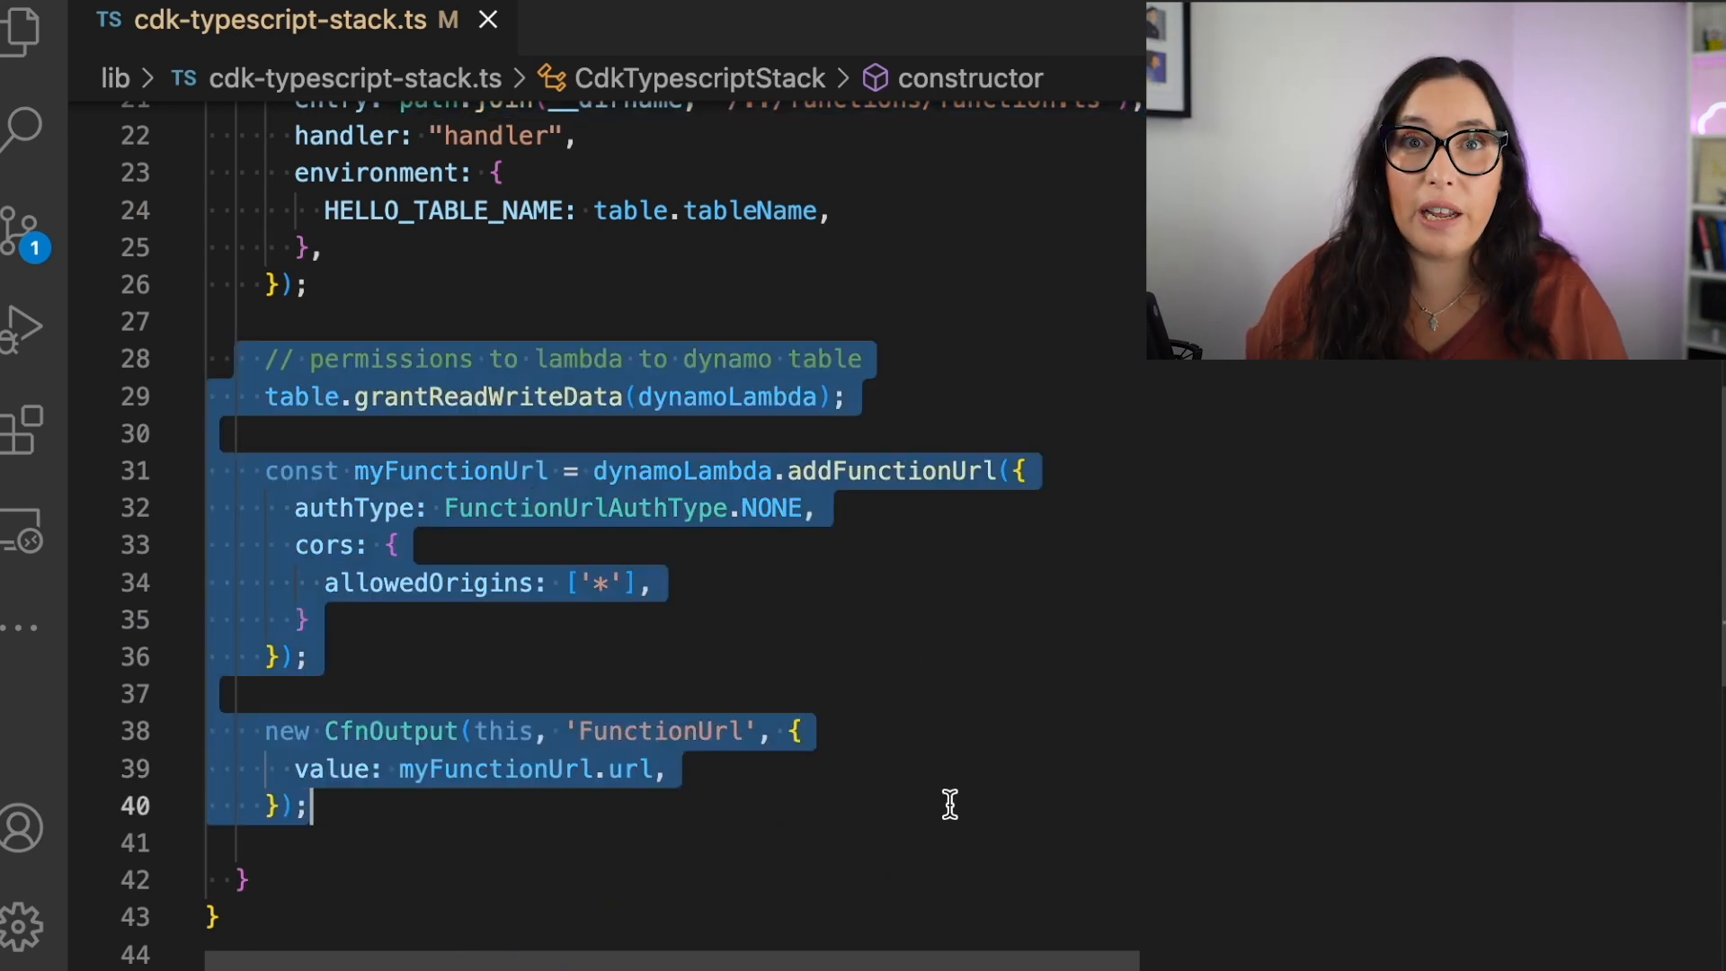
{"action": "left_click", "coordinate": [22, 28]}
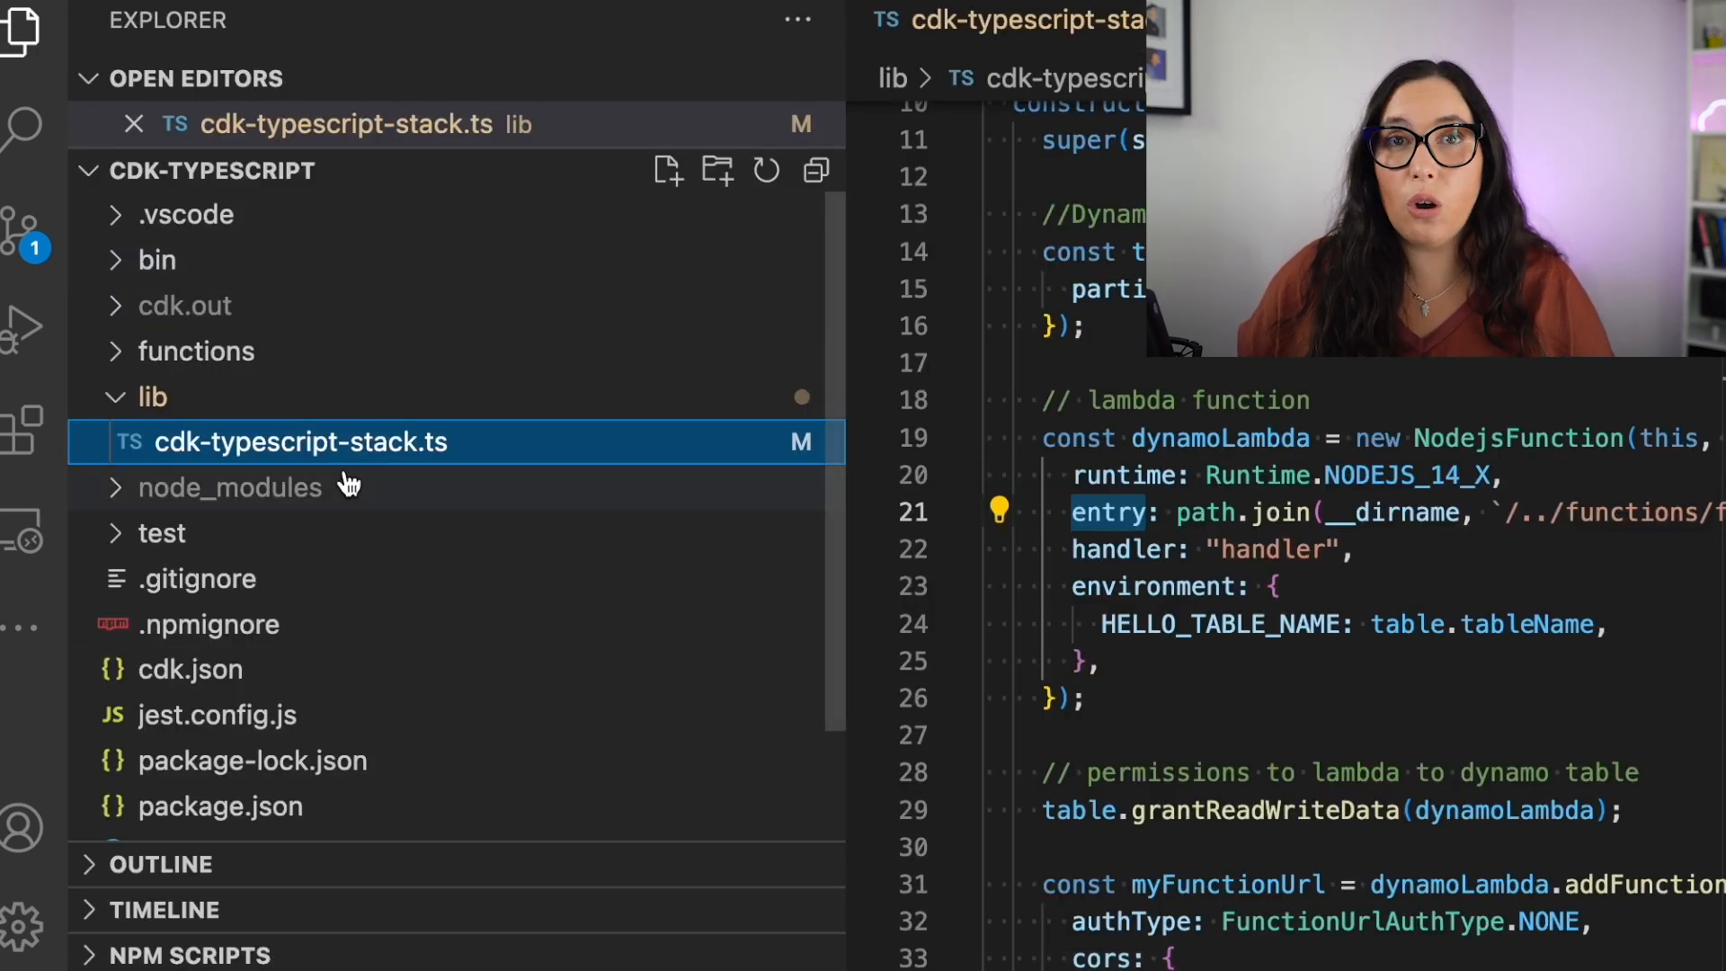
- Expand the functions folder, open function.ts, and hide the file tree
{"action": "left_click", "coordinate": [196, 350]}
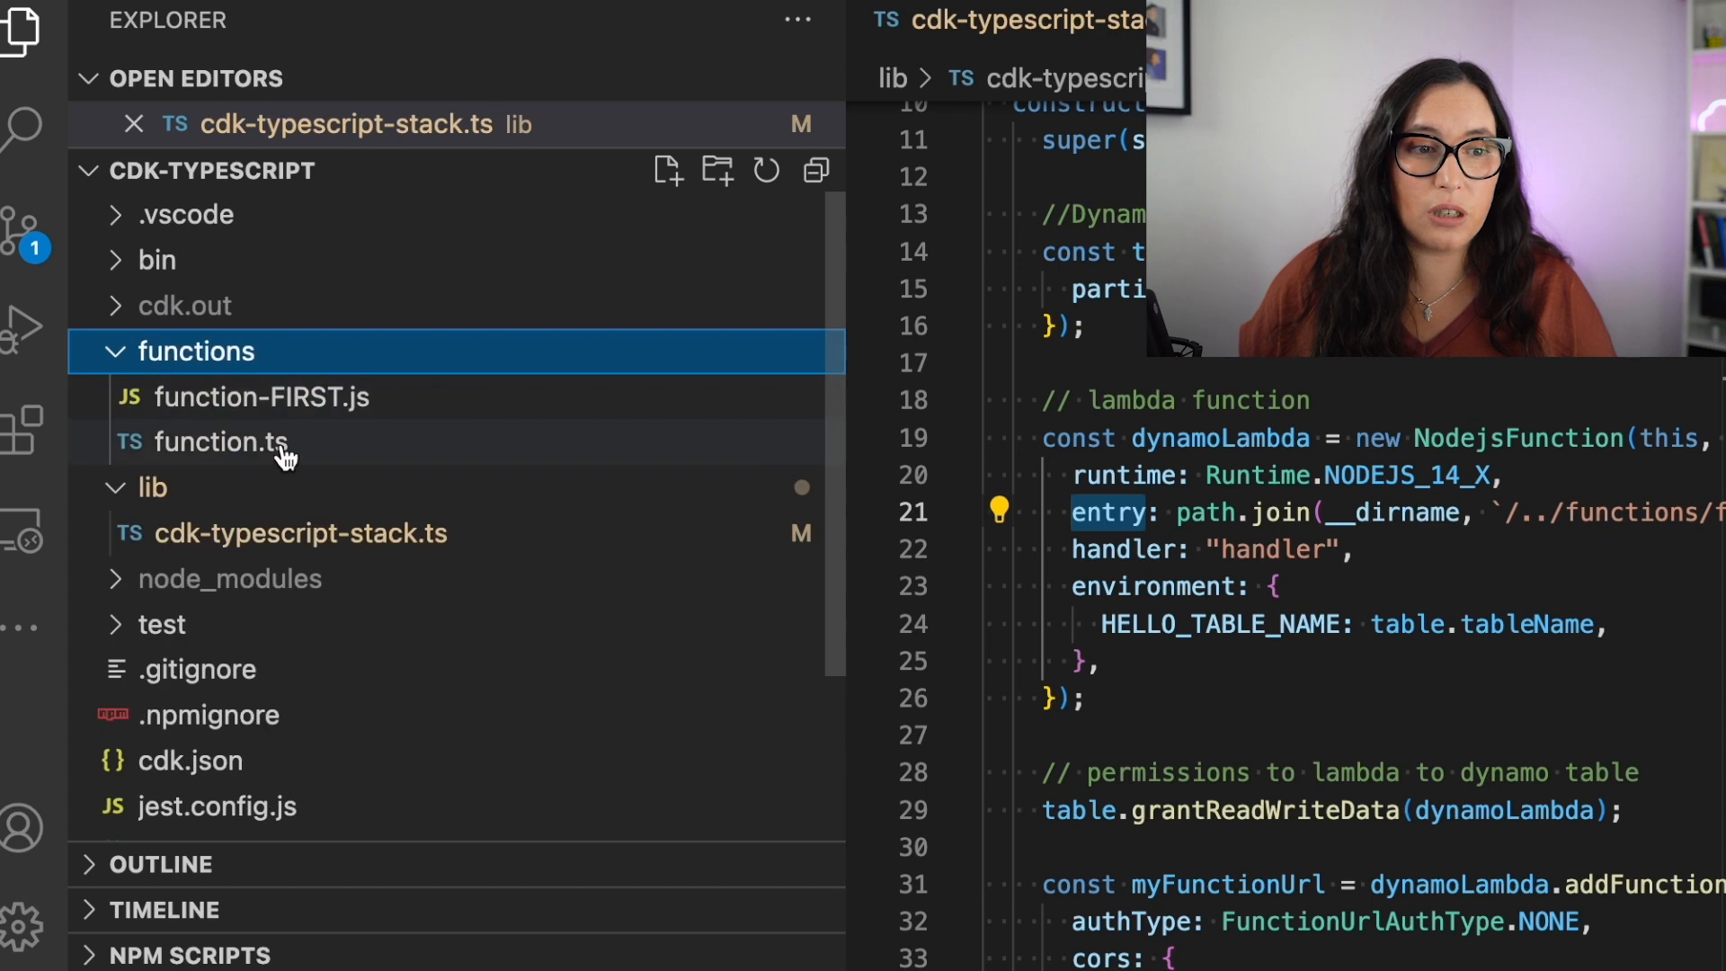
{"action": "double_click", "coordinate": [220, 442]}
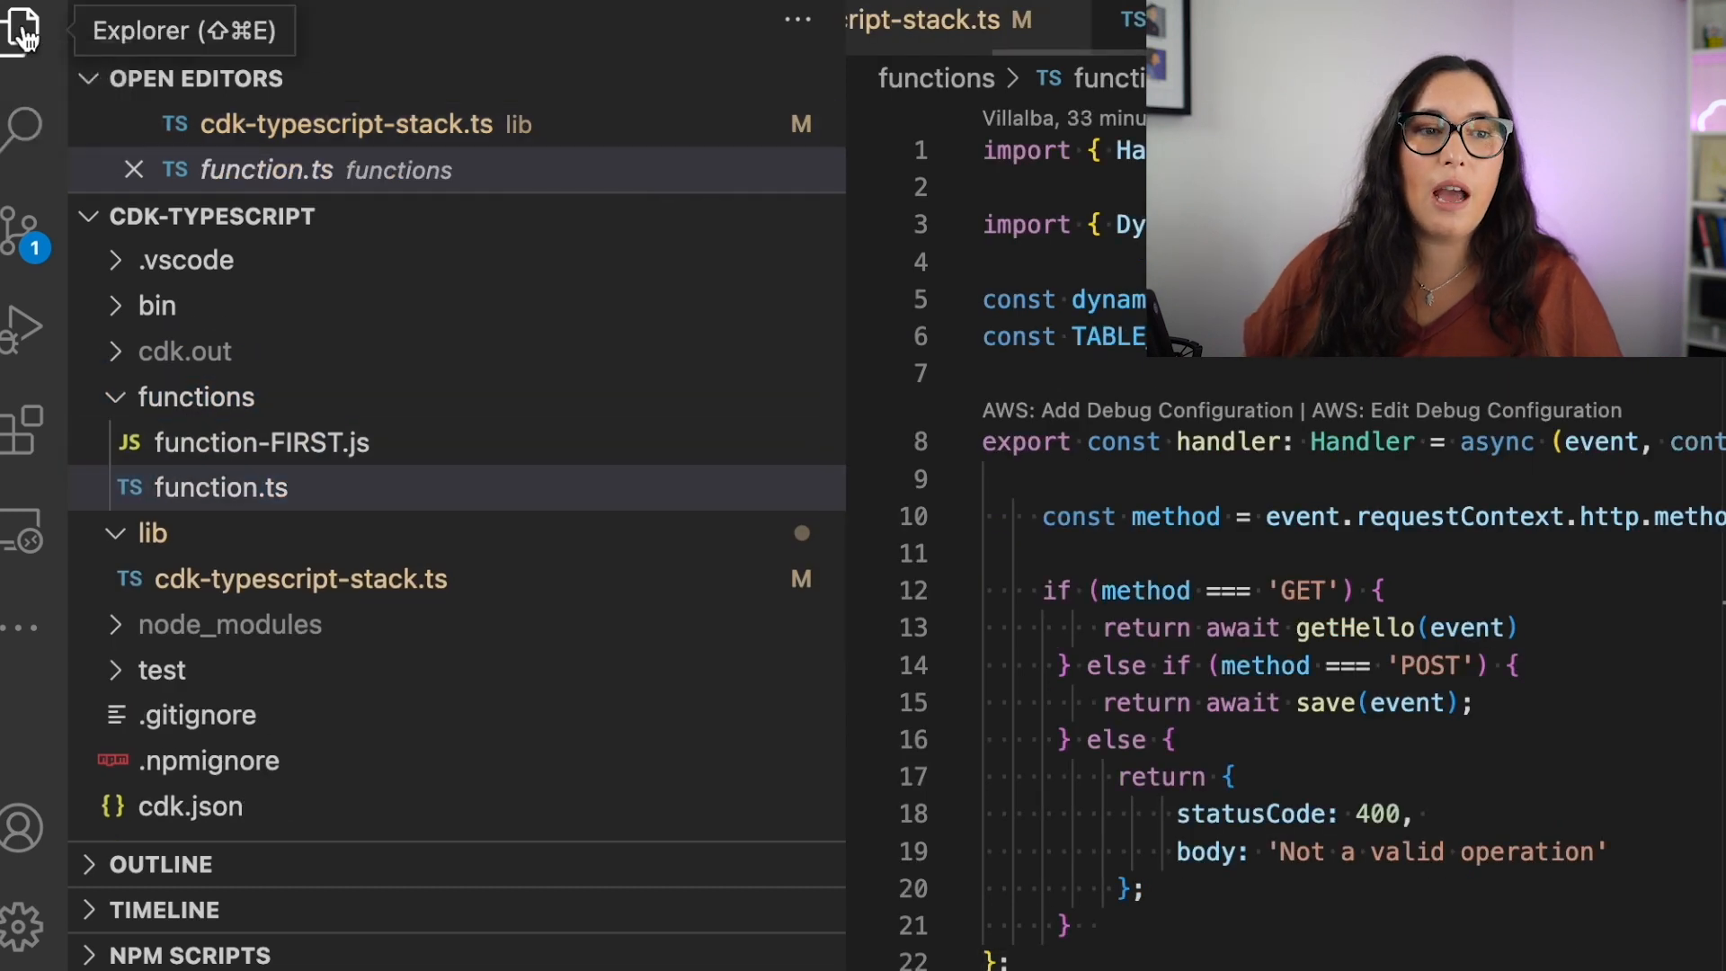
{"action": "left_click", "coordinate": [25, 30]}
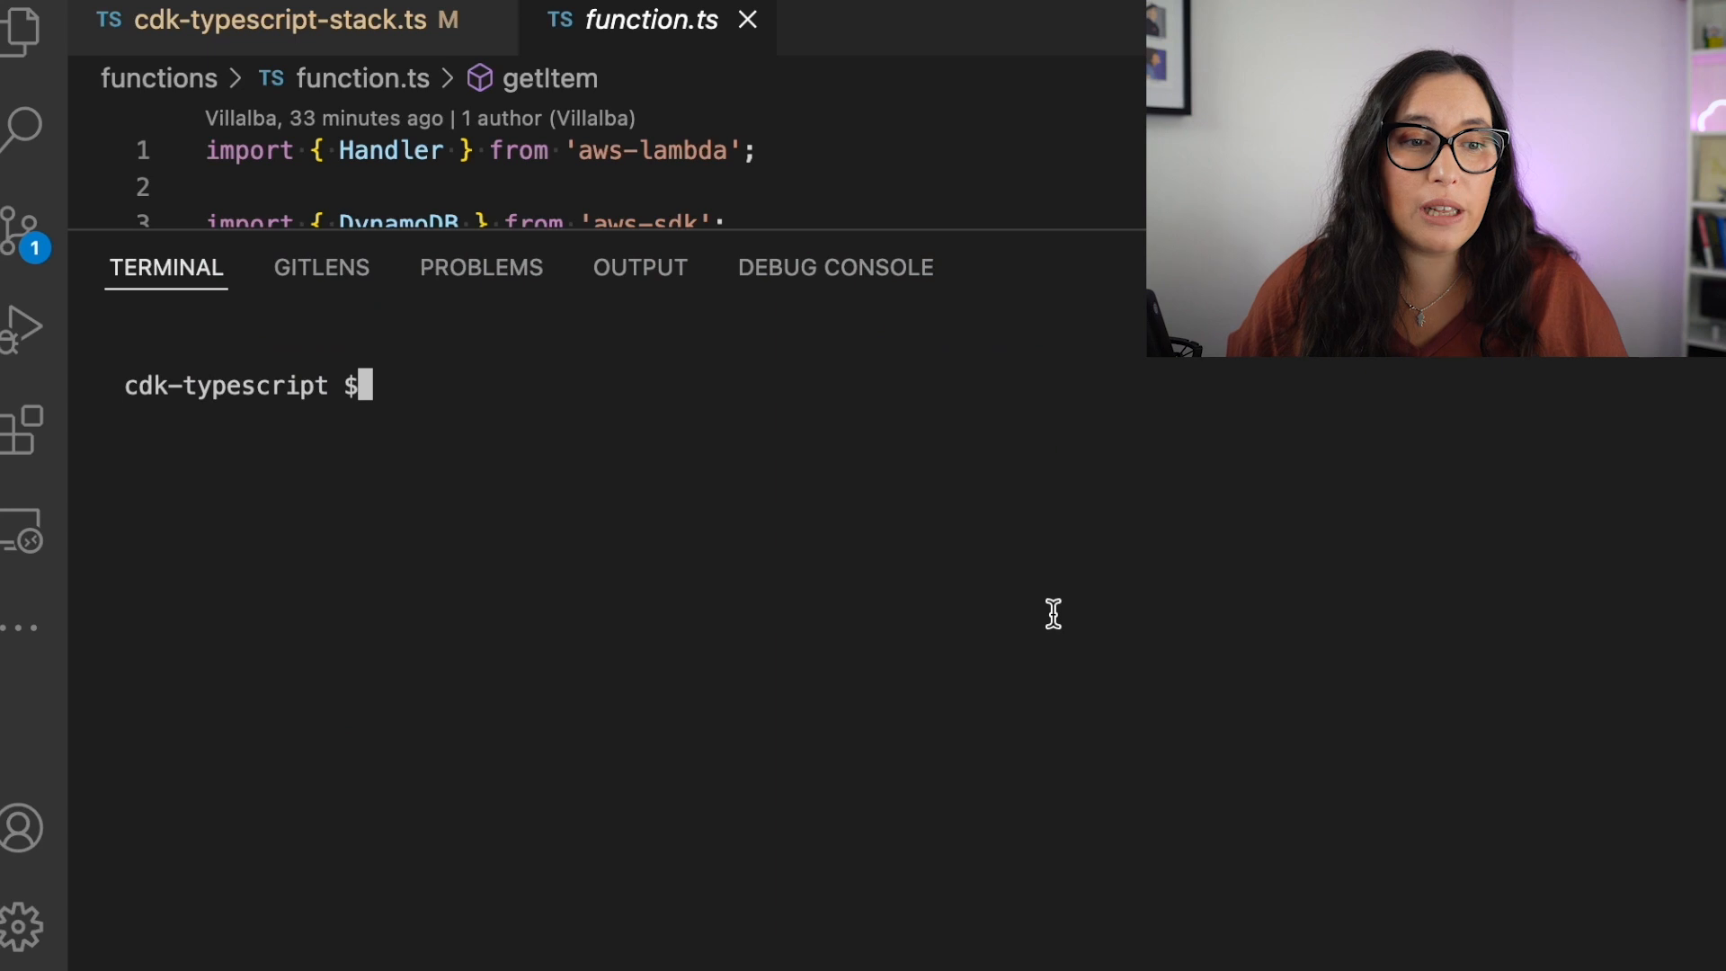
{"action": "type", "text": "npm i"}
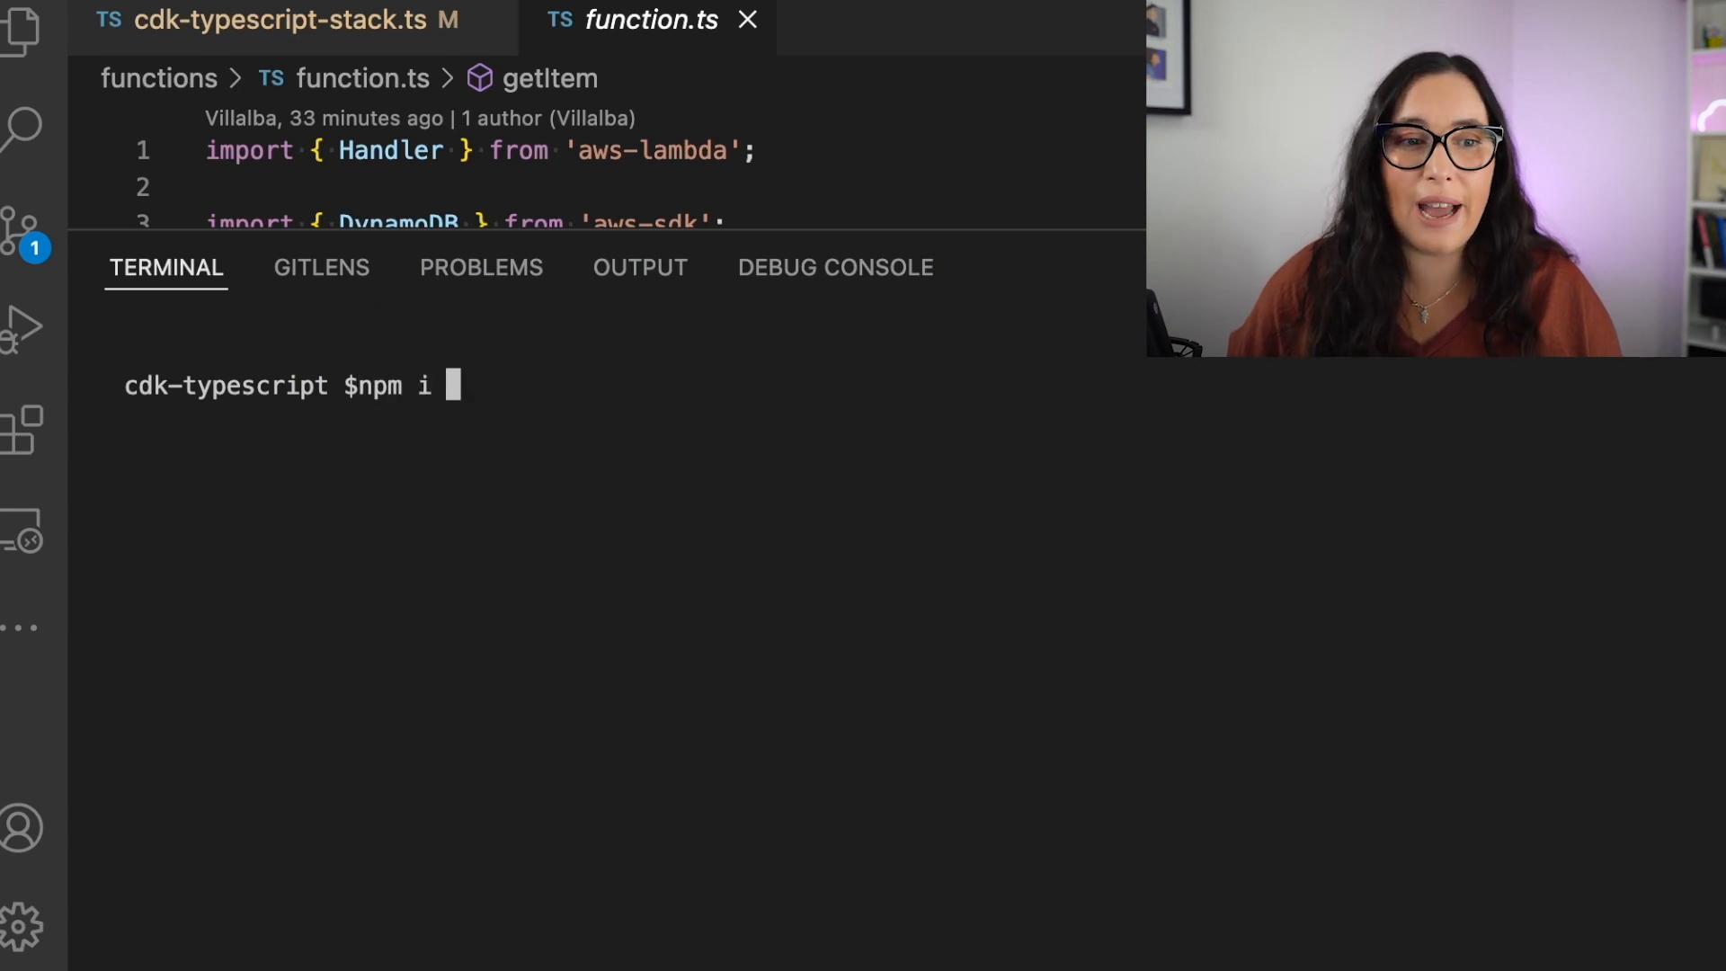
{"action": "type", "text": "--save-dev"}
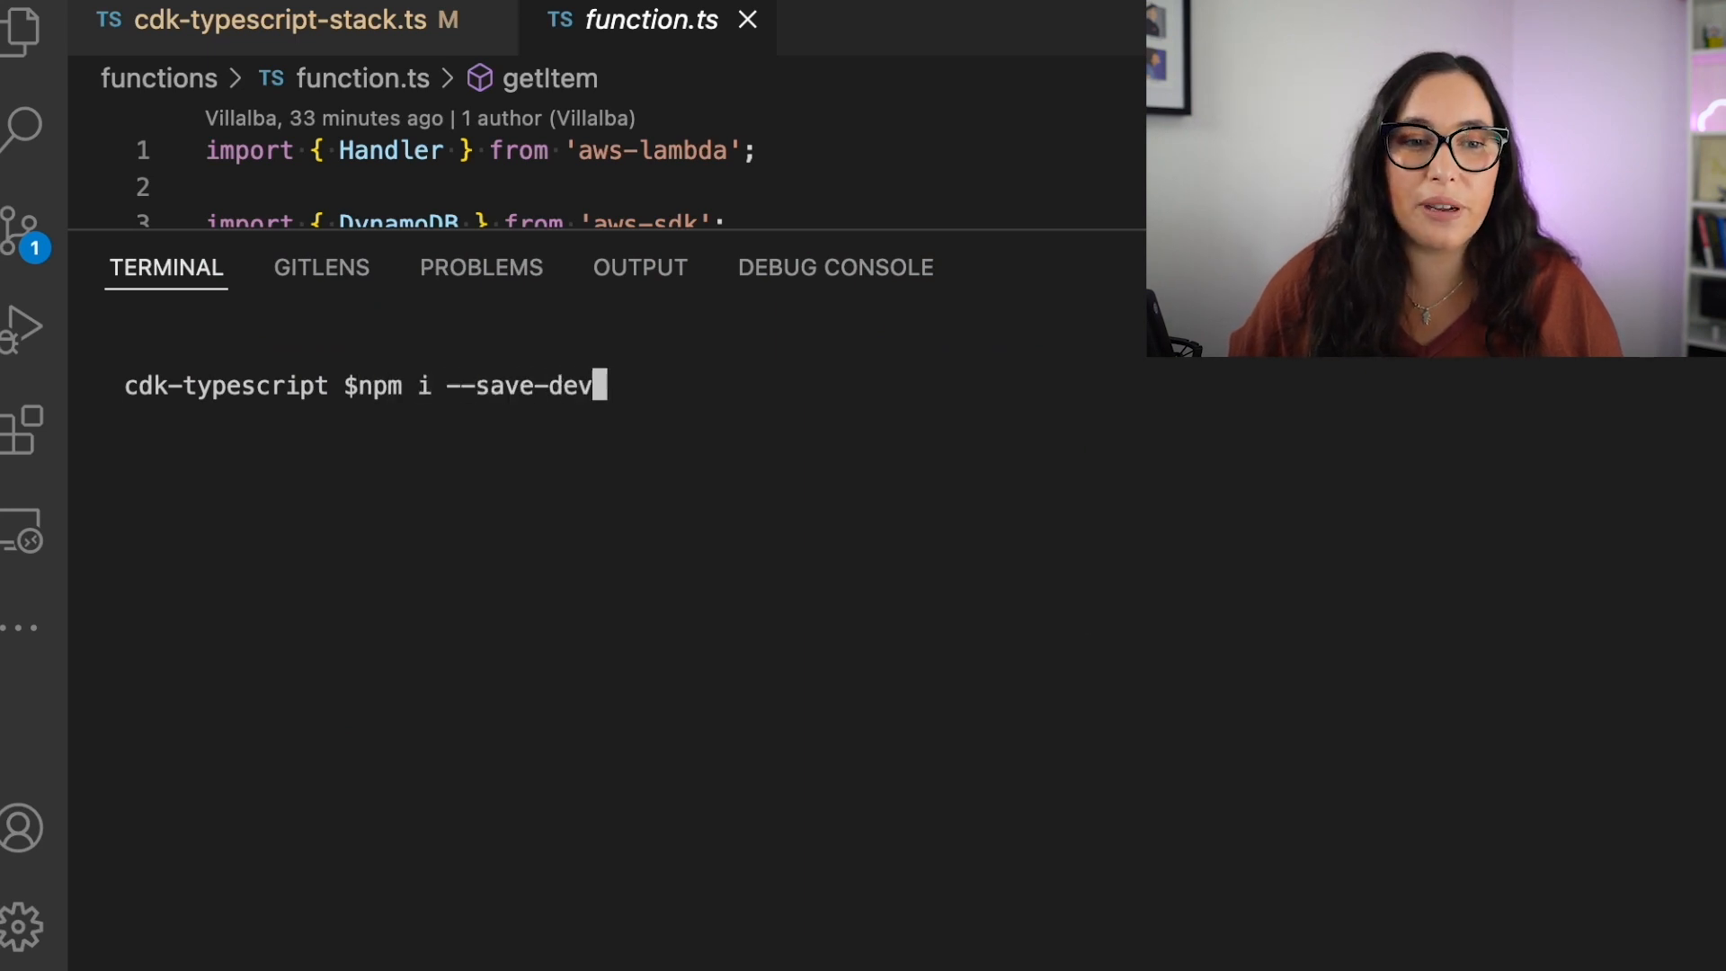
{"action": "type", "text": "esbuild"}
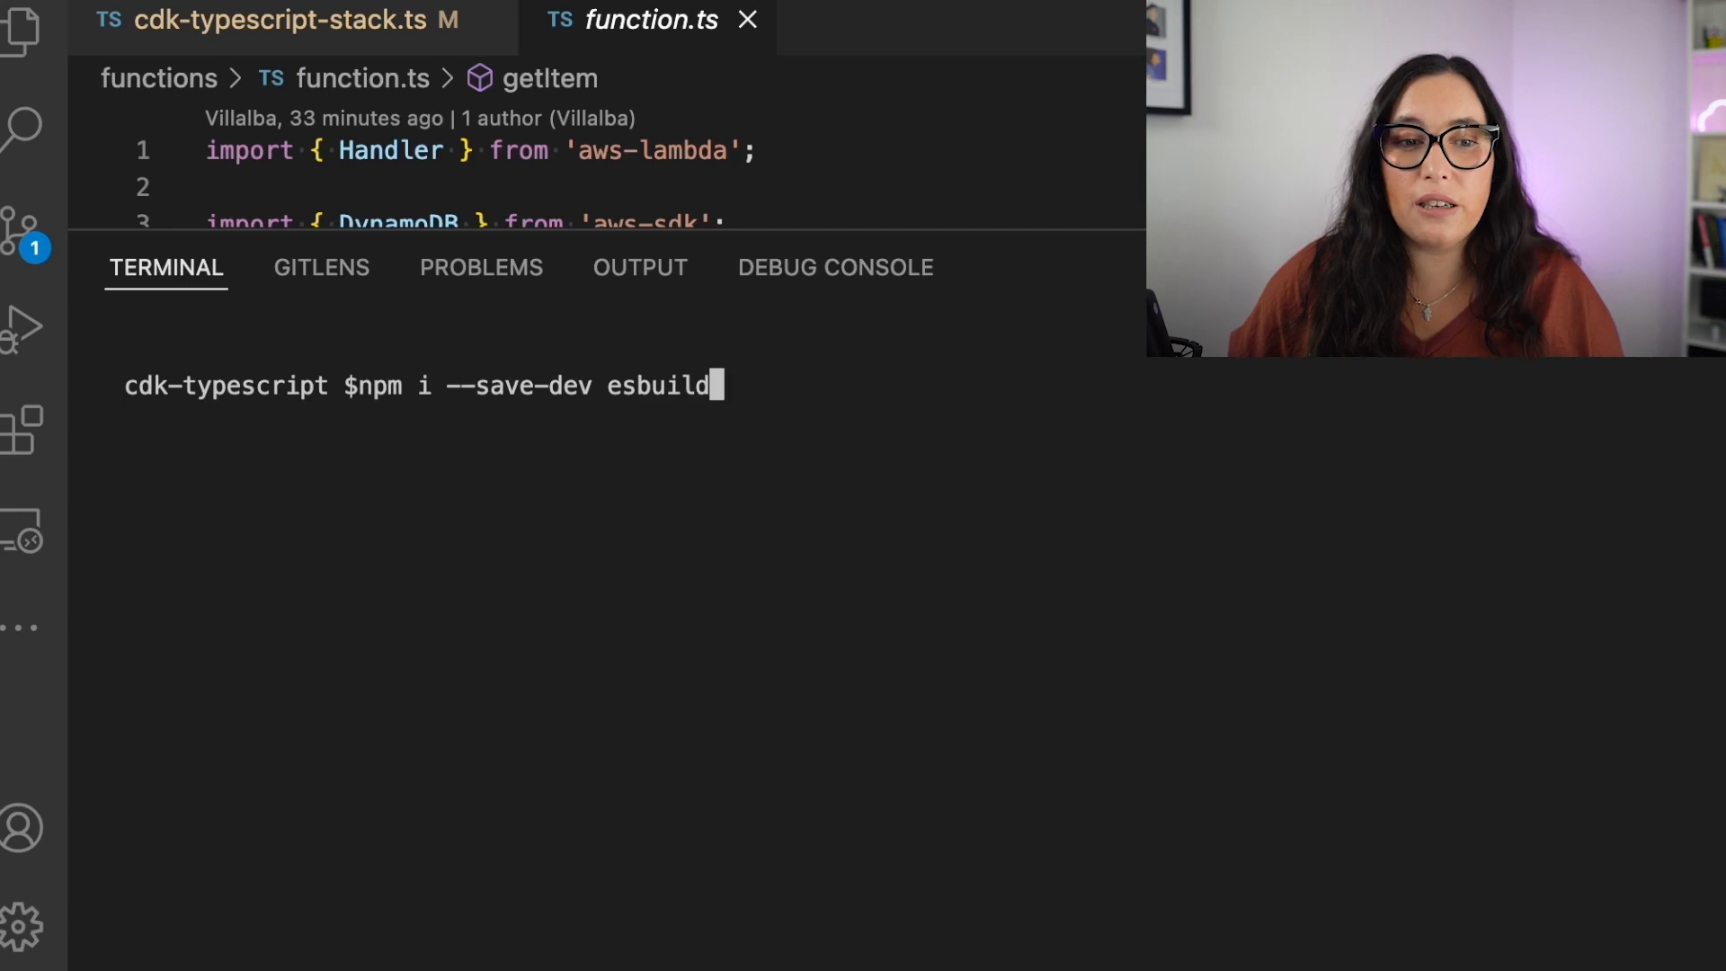
{"action": "type", "text": "@0"}
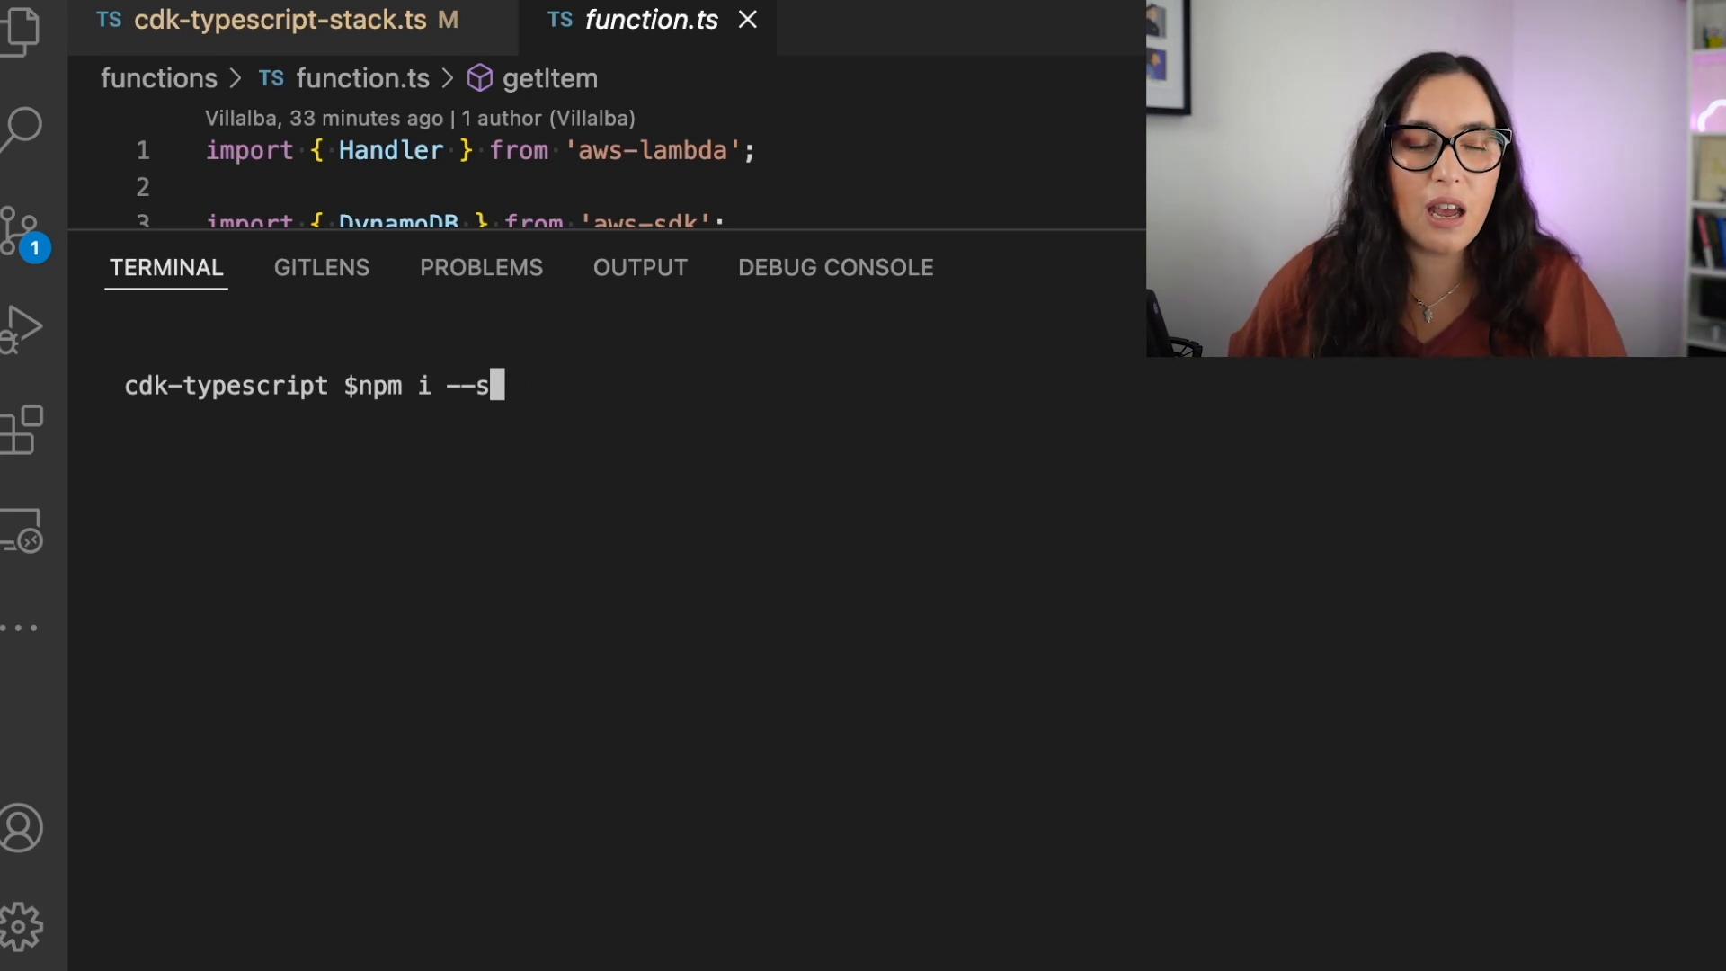
{"action": "type", "text": "@types"}
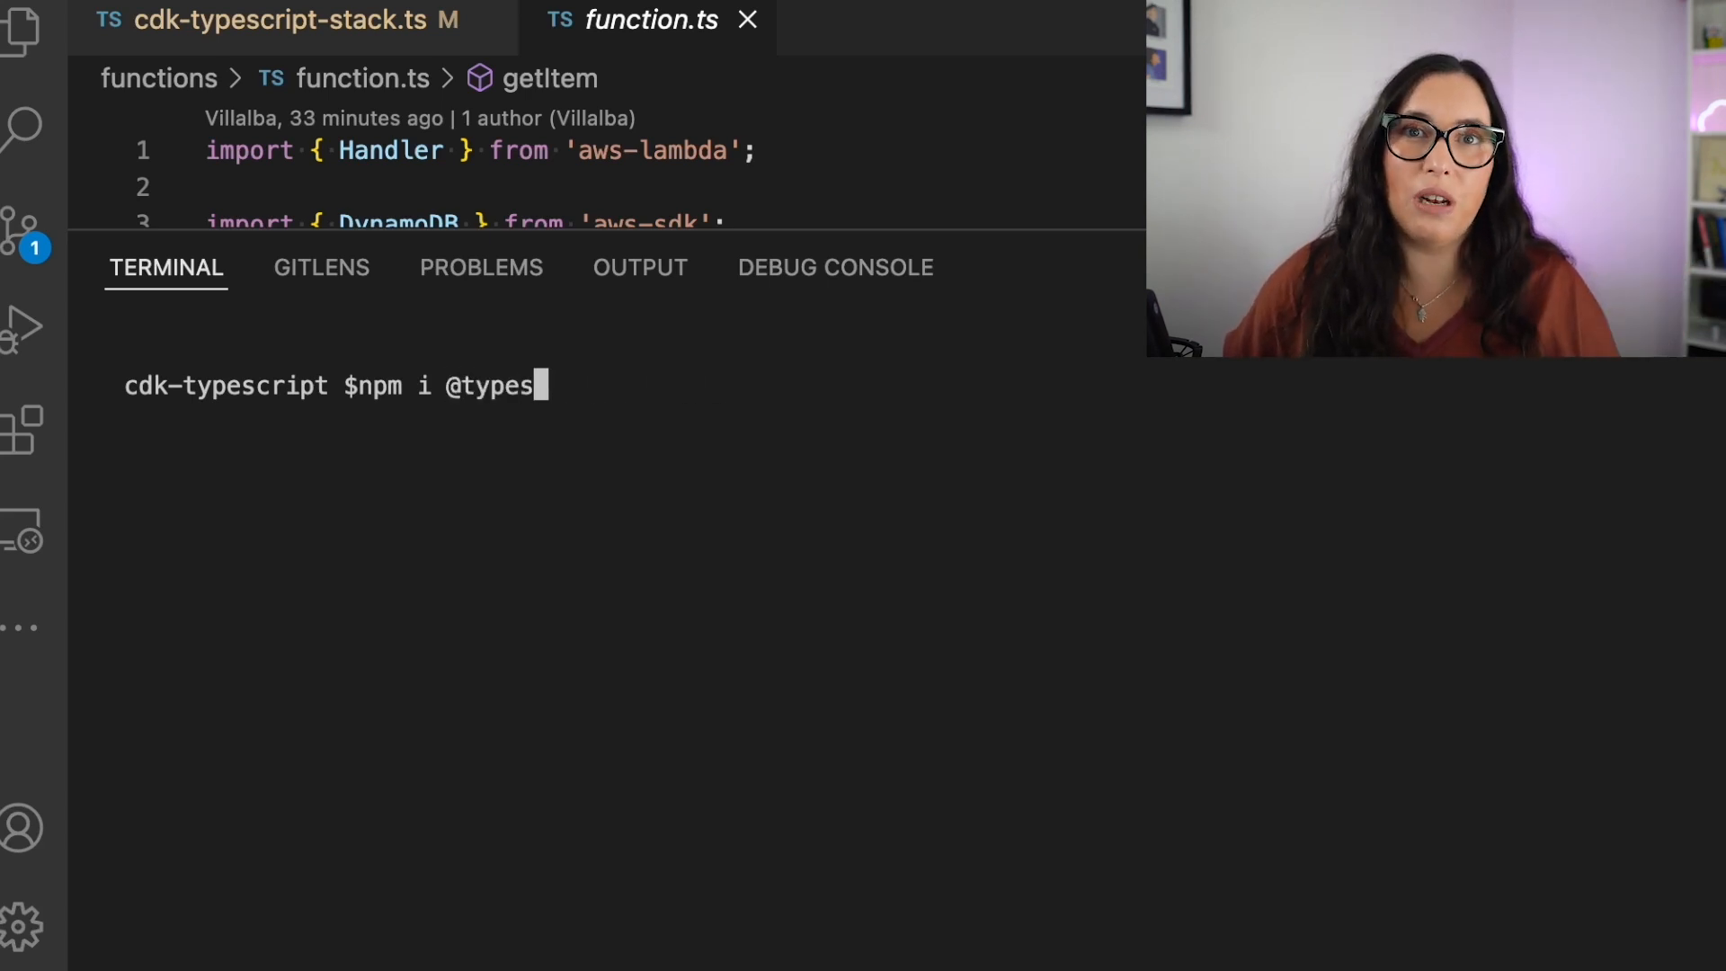
{"action": "type", "text": "/aws-lamb"}
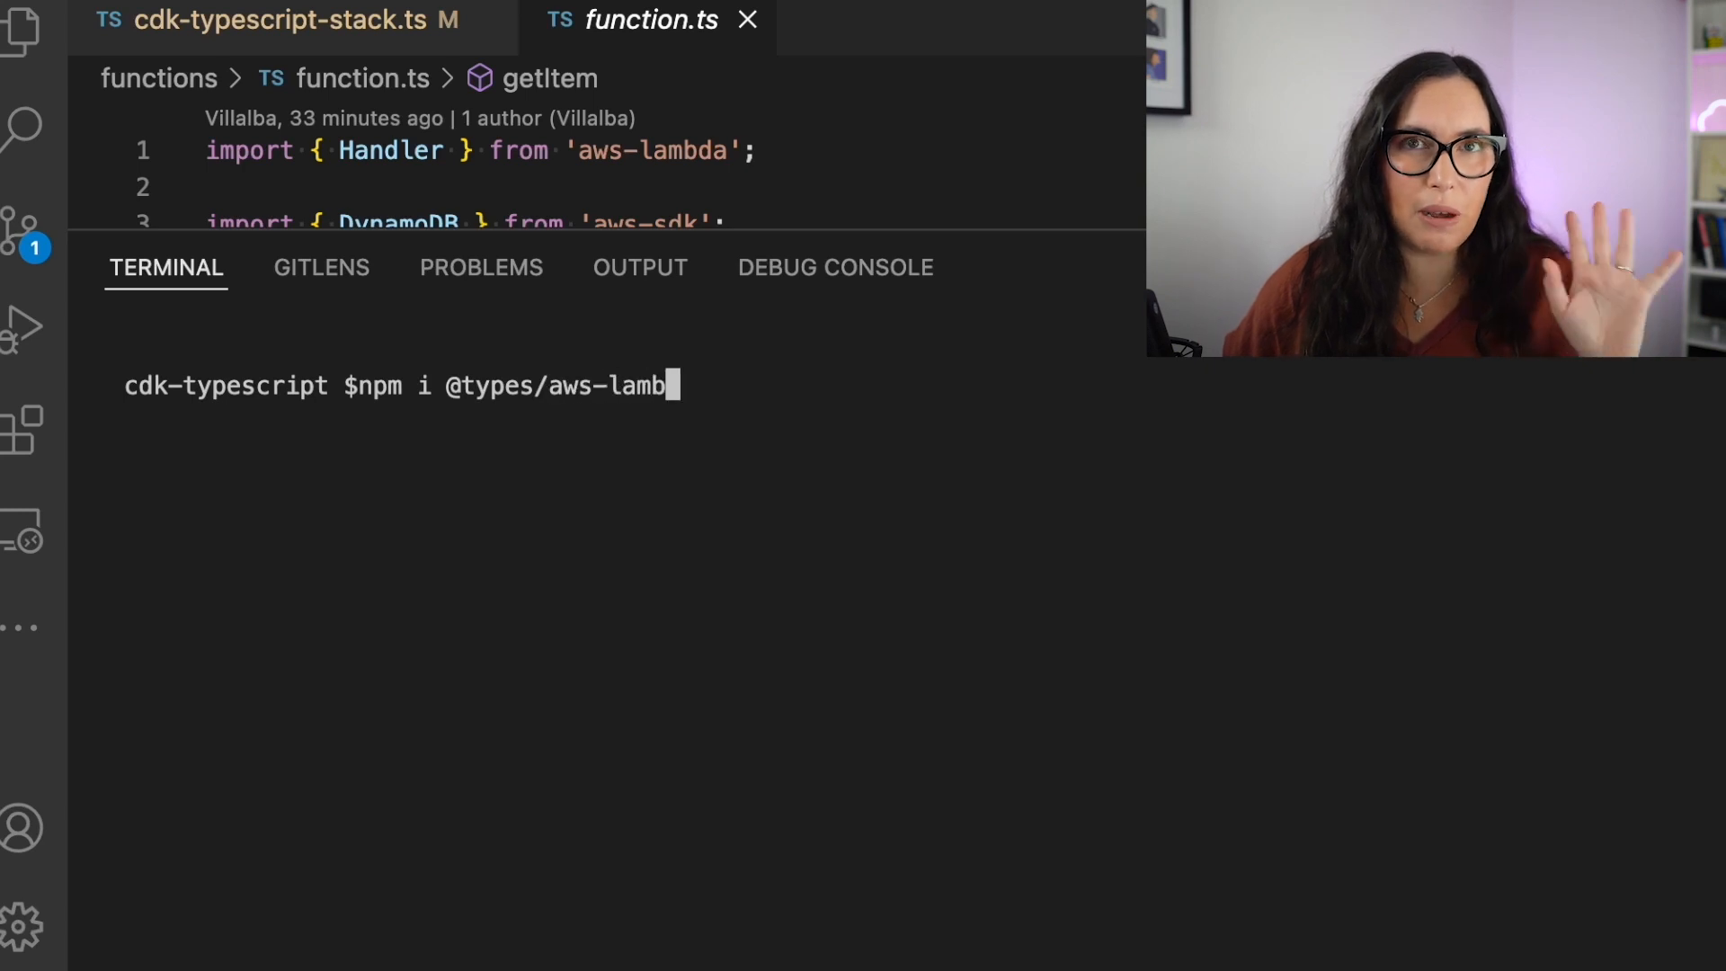
{"action": "type", "text": "da"}
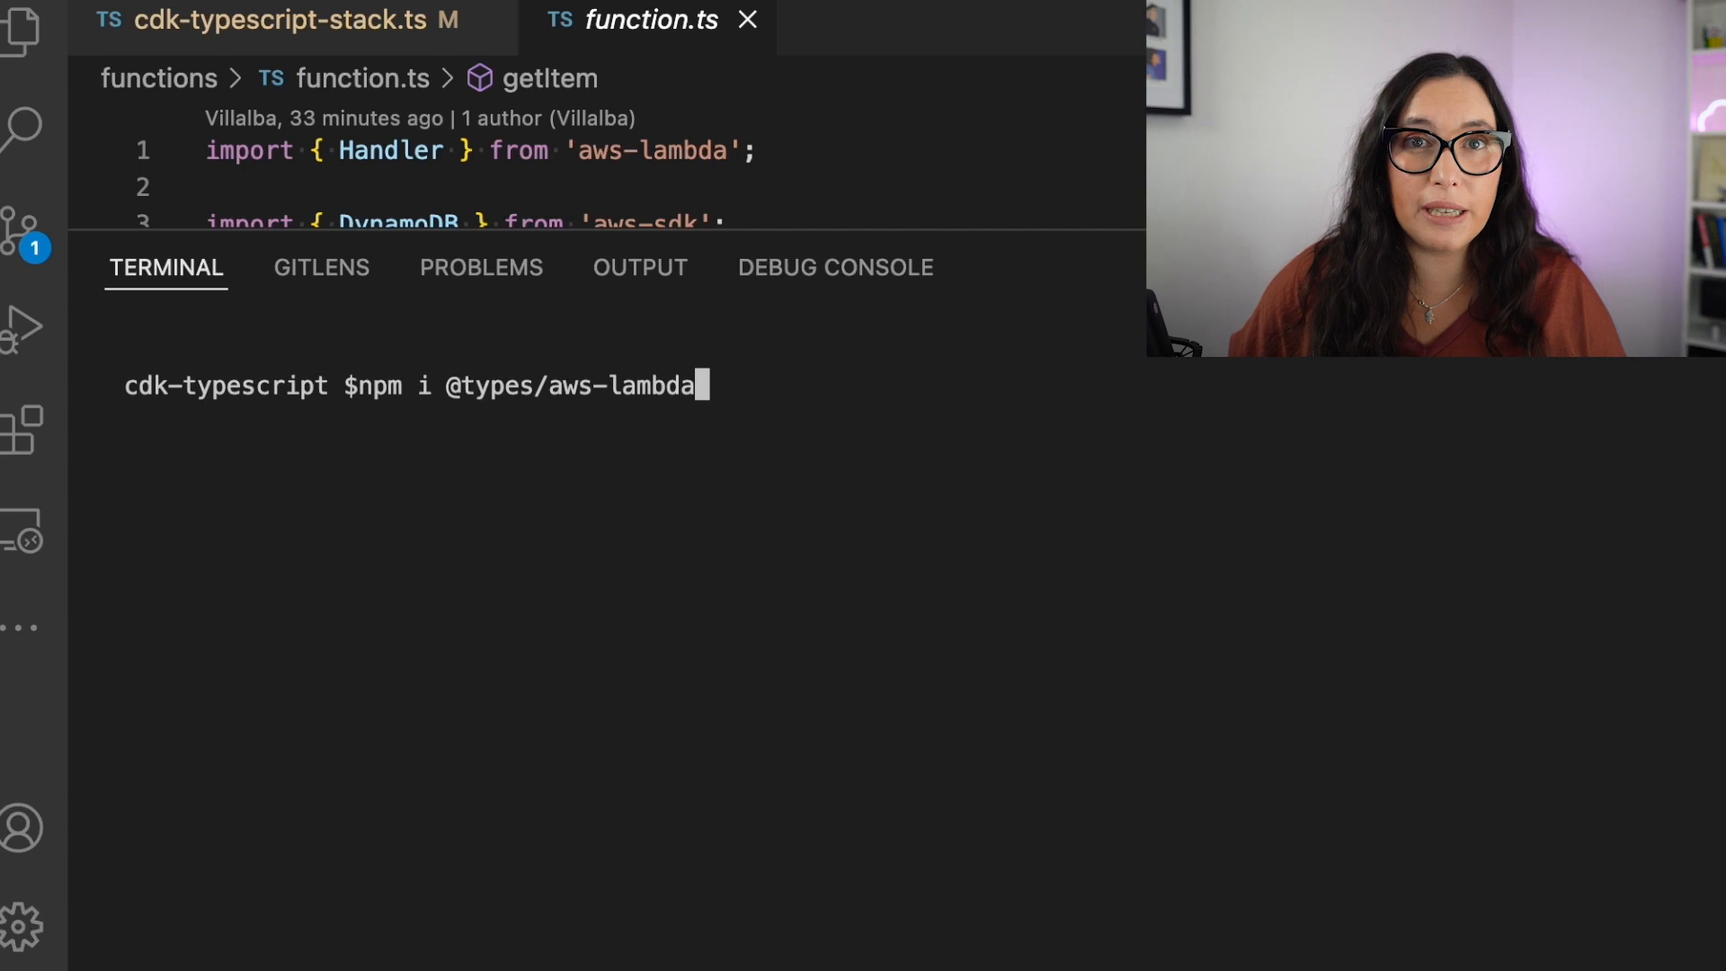
{"action": "key", "text": "ctrl+u"}
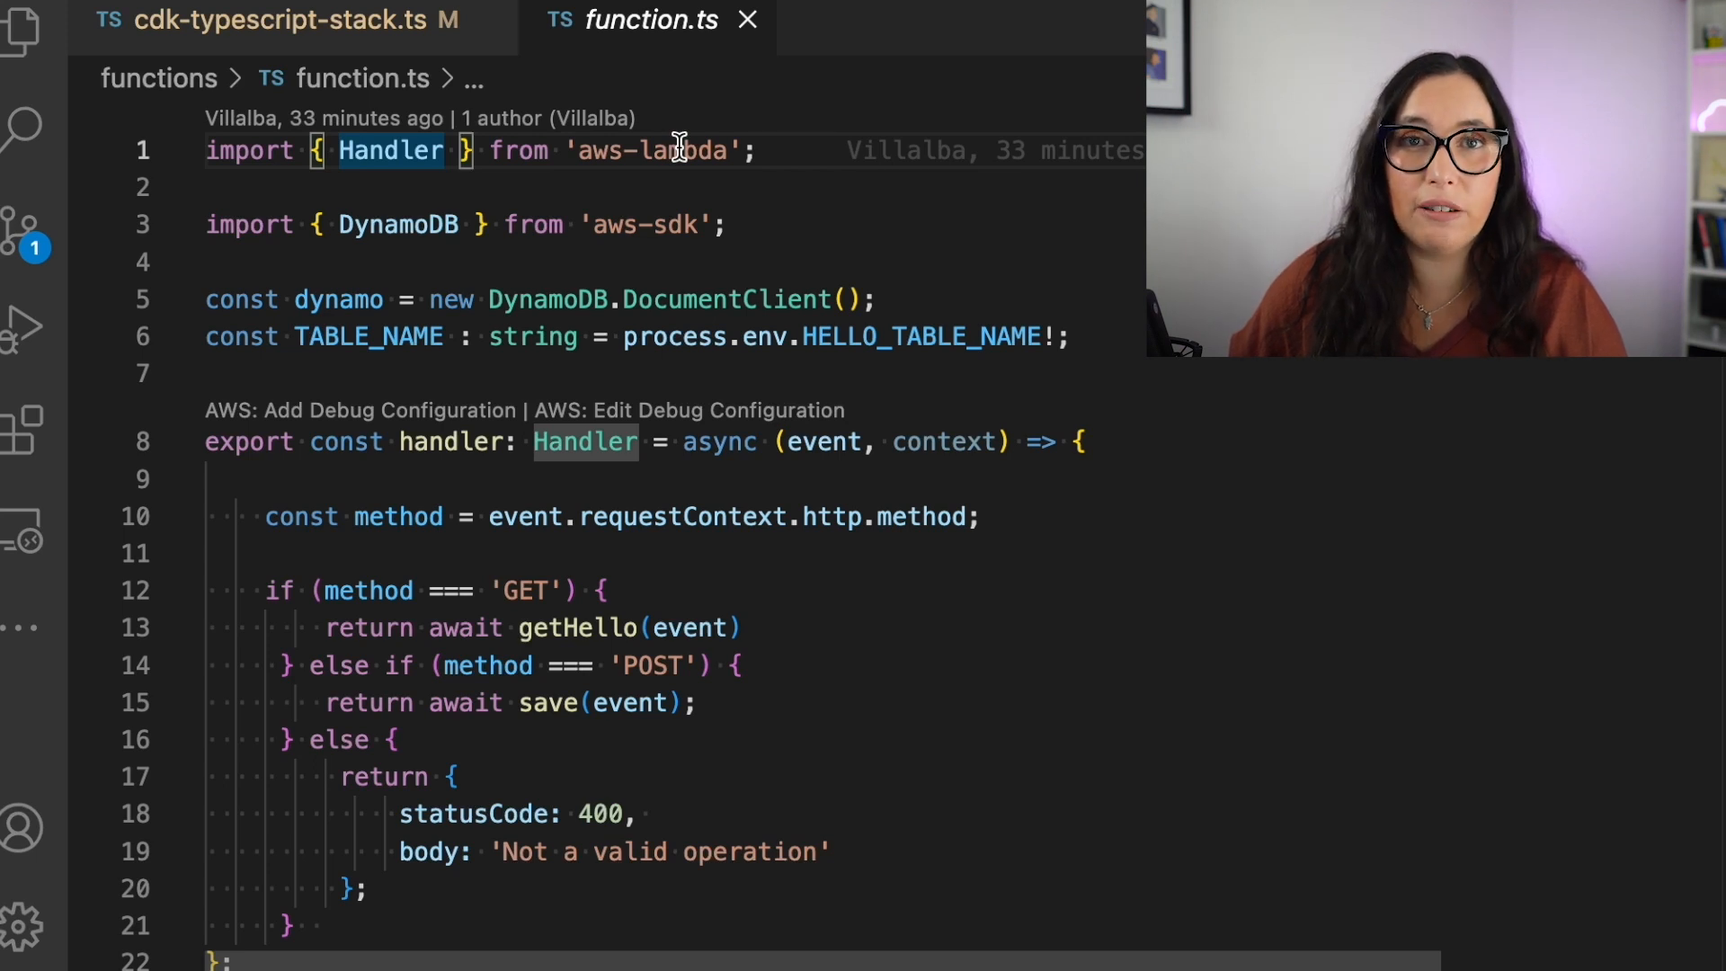
- Highlight the aws-lambda Handler import at the top of function.ts
{"action": "double_click", "coordinate": [389, 151]}
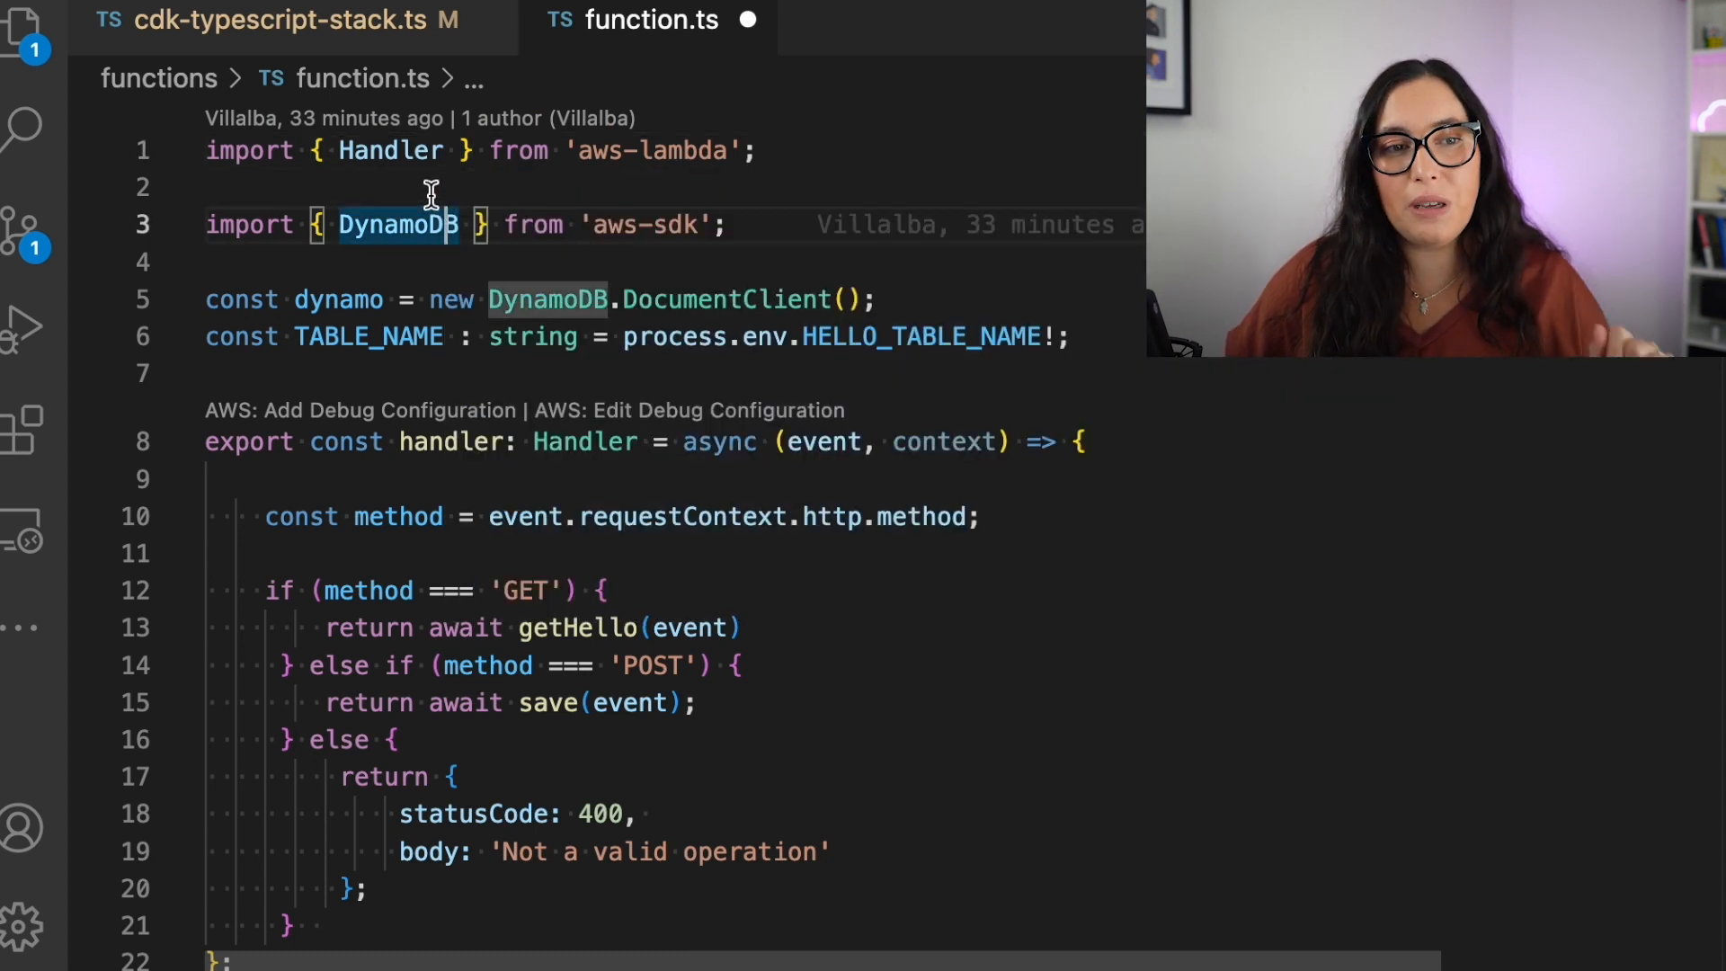
{"action": "mouse_move", "coordinate": [20, 227]}
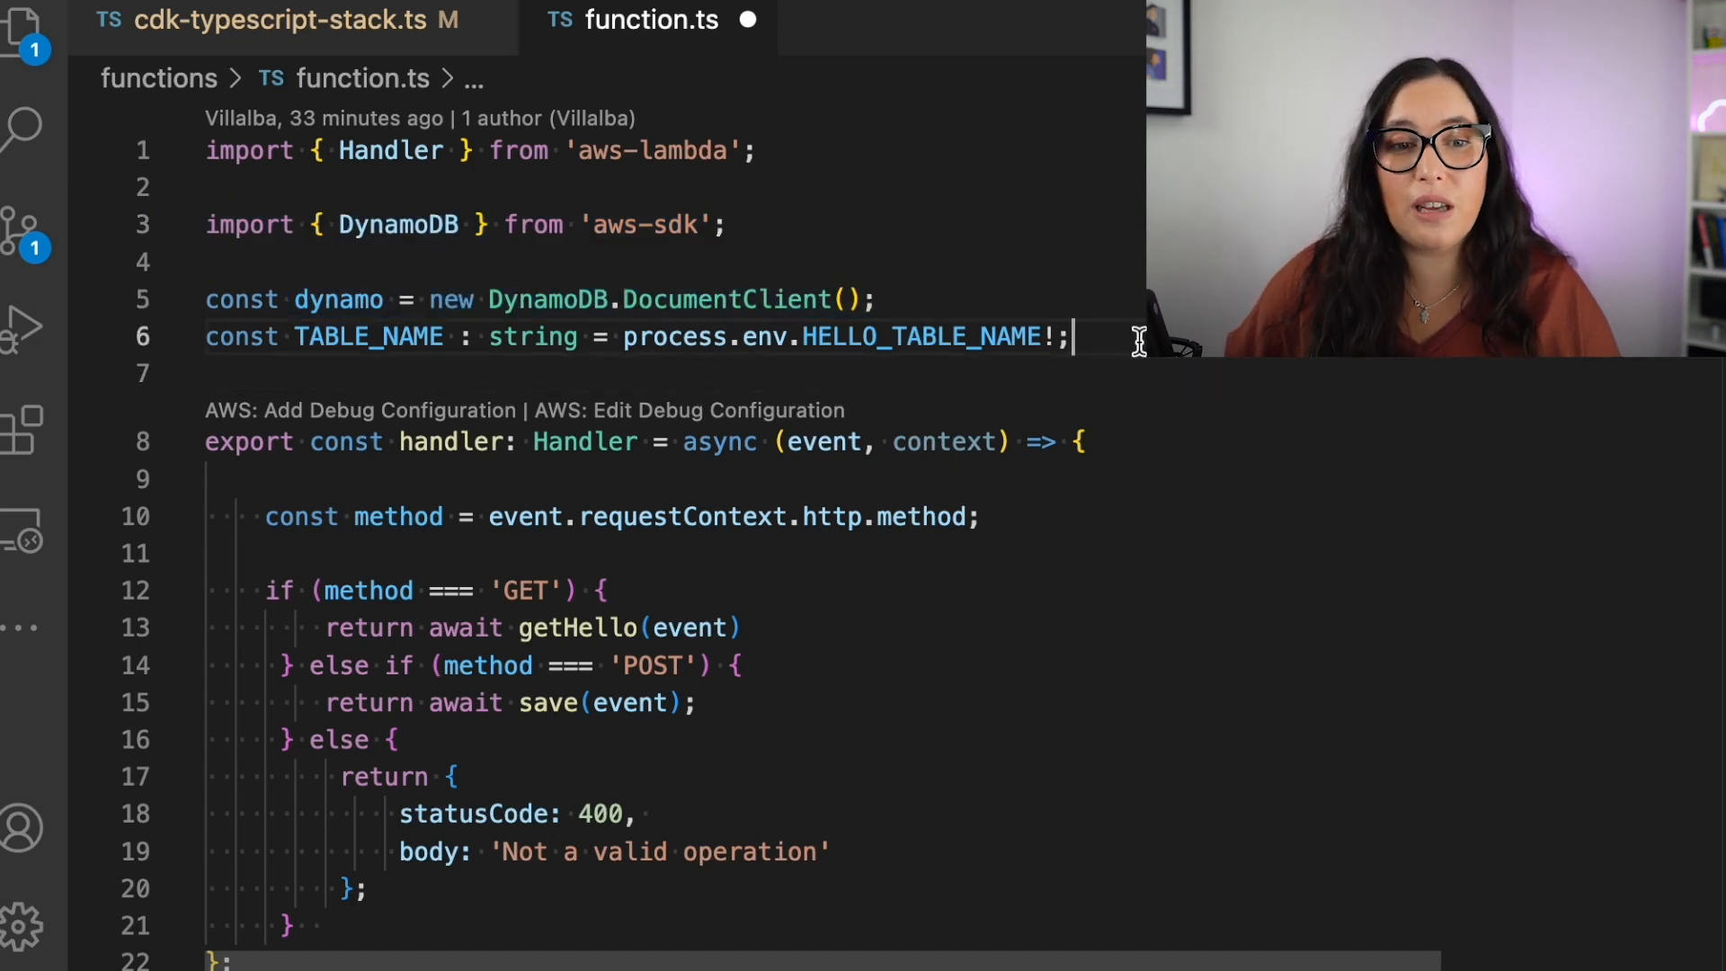
{"action": "triple_click", "coordinate": [639, 337]}
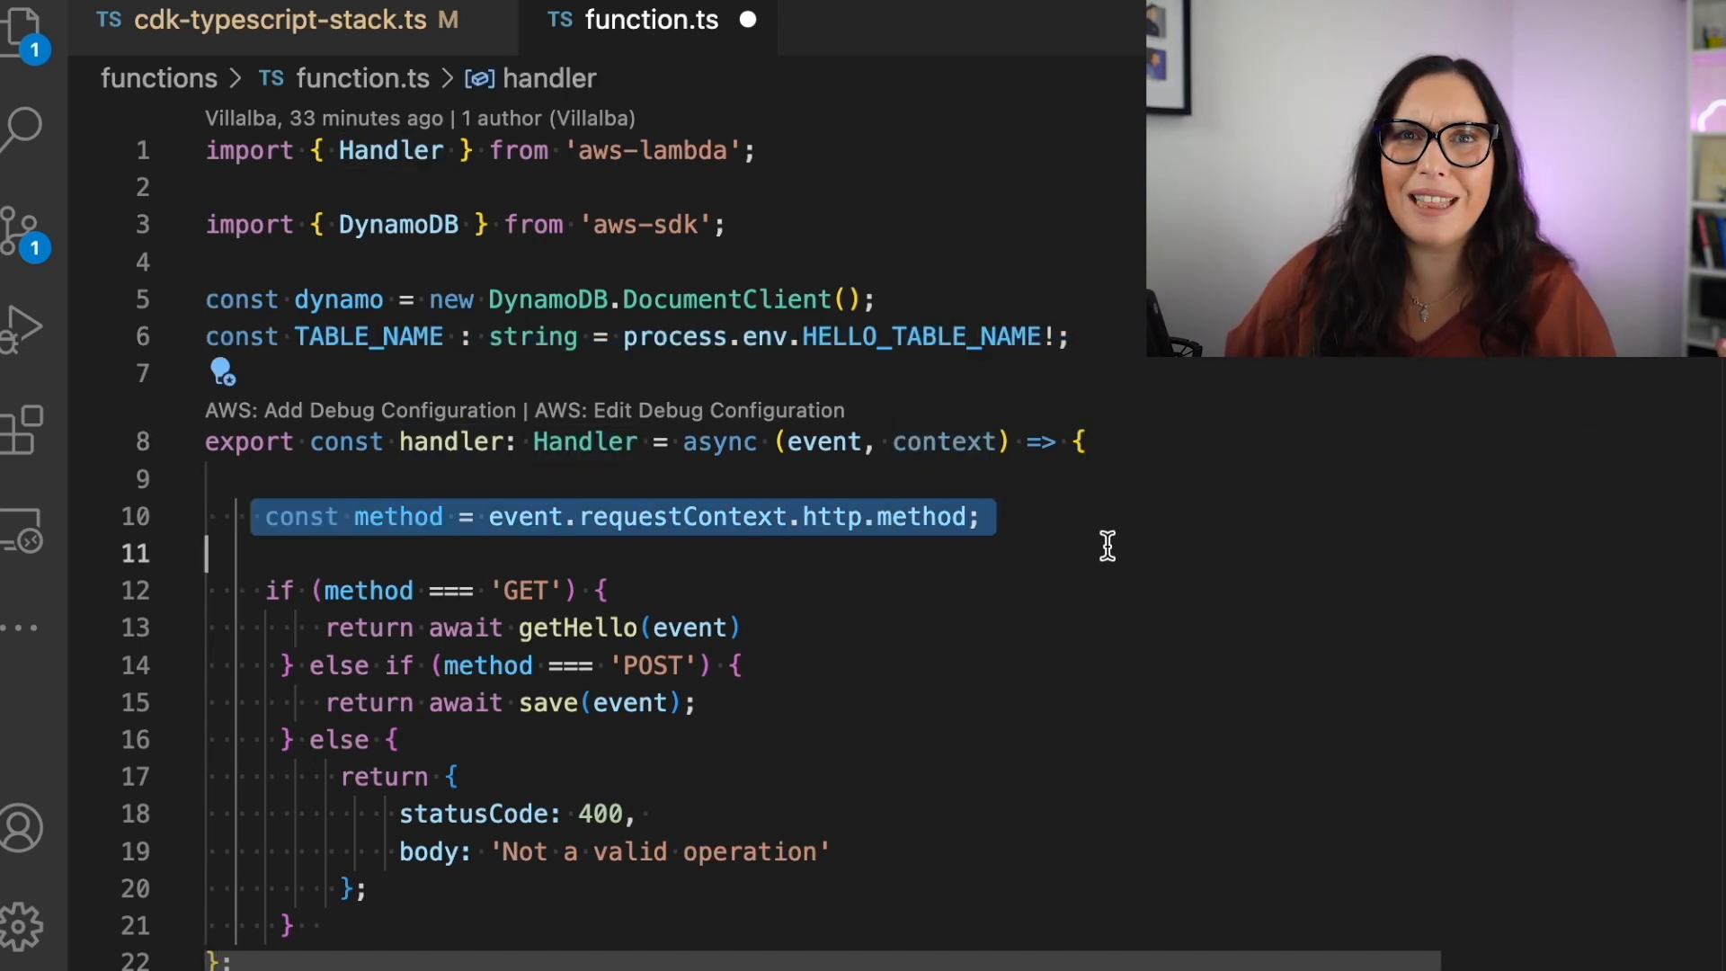
{"action": "scroll", "scroll_direction": "down", "scroll_amount": 3}
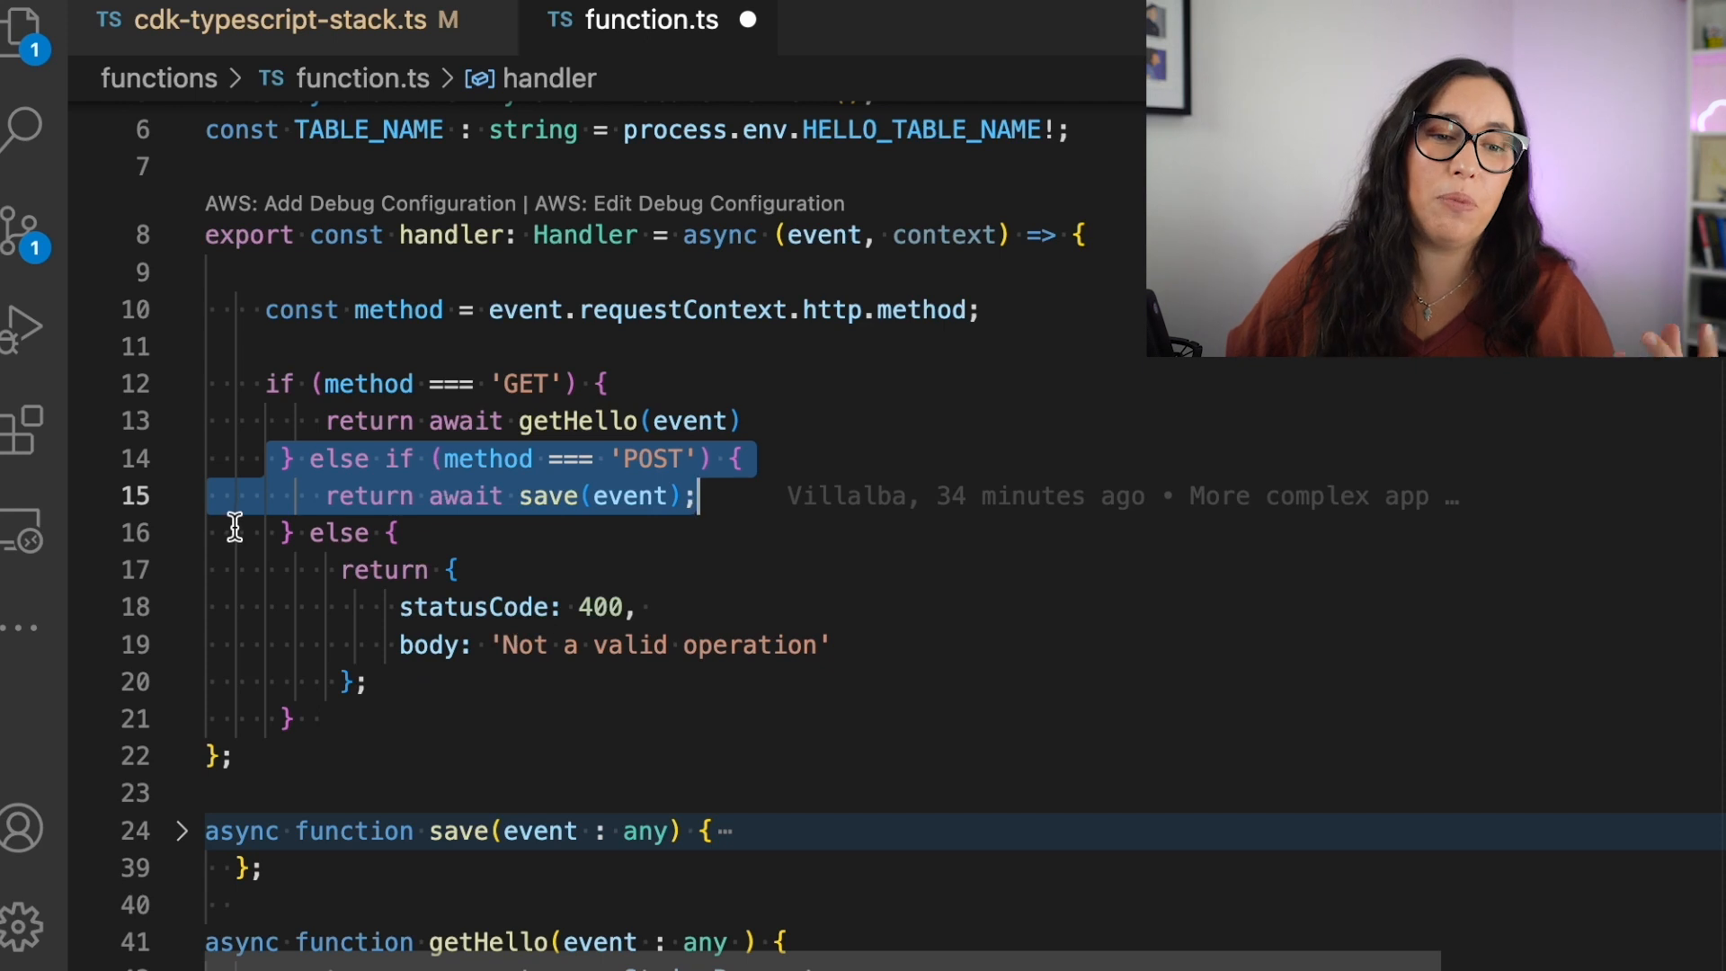
{"action": "scroll", "scroll_direction": "down", "scroll_amount": 3}
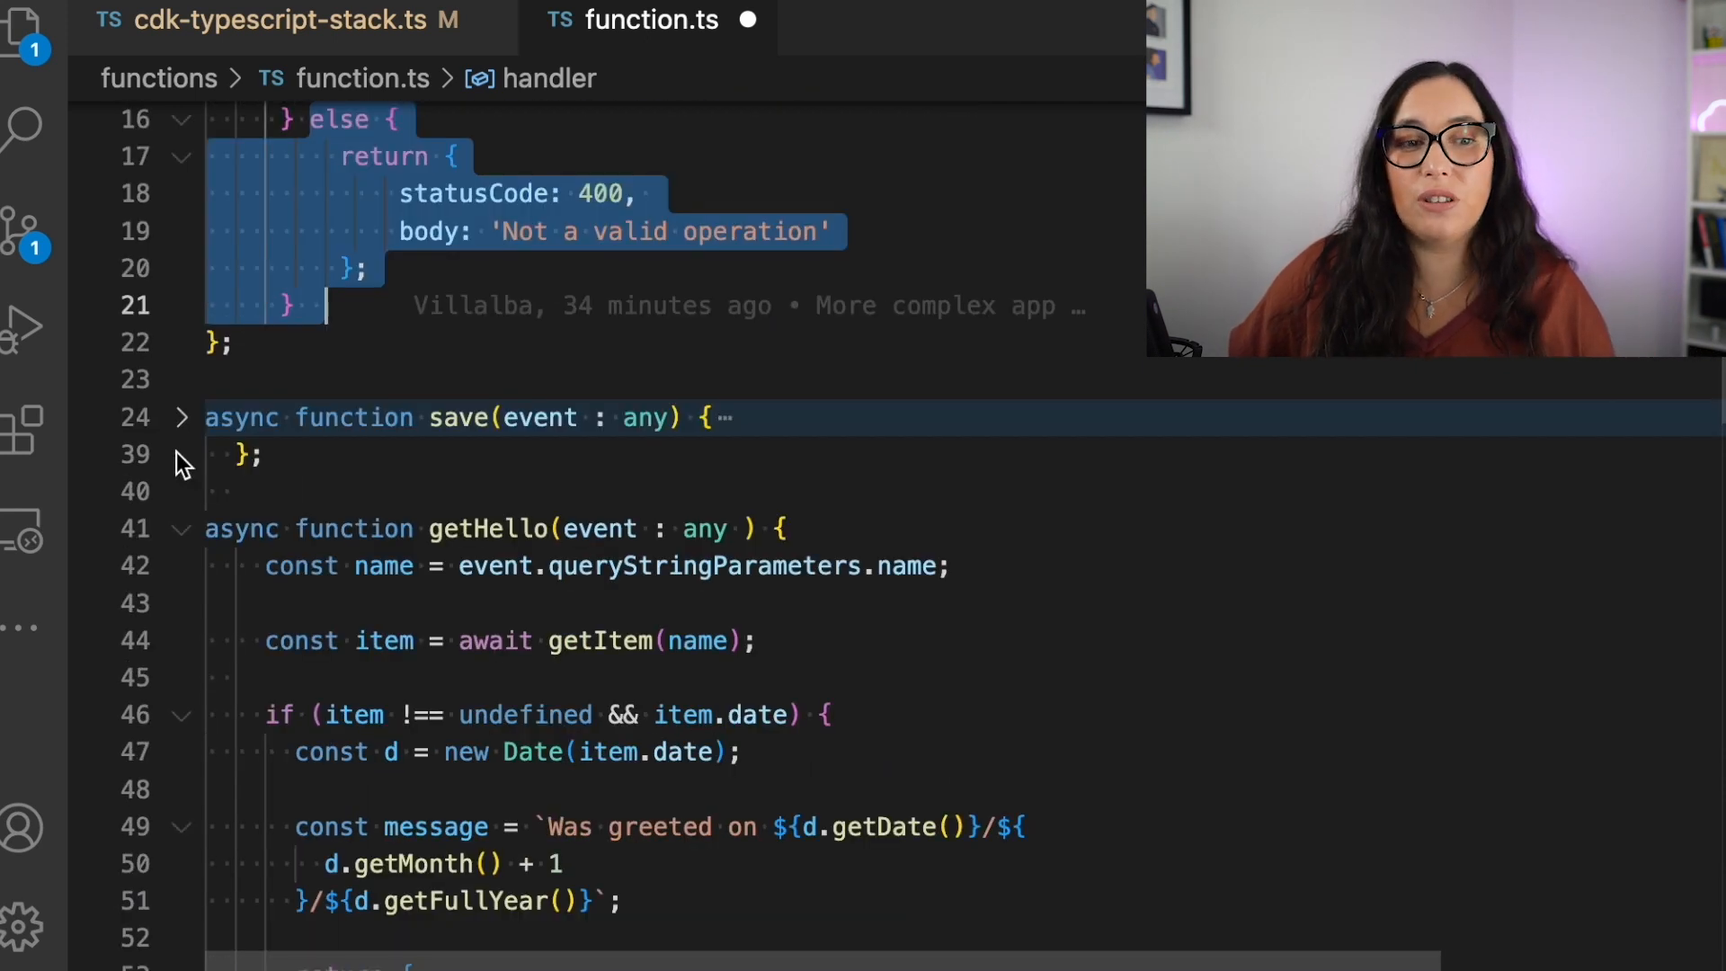
{"action": "left_click", "coordinate": [180, 417]}
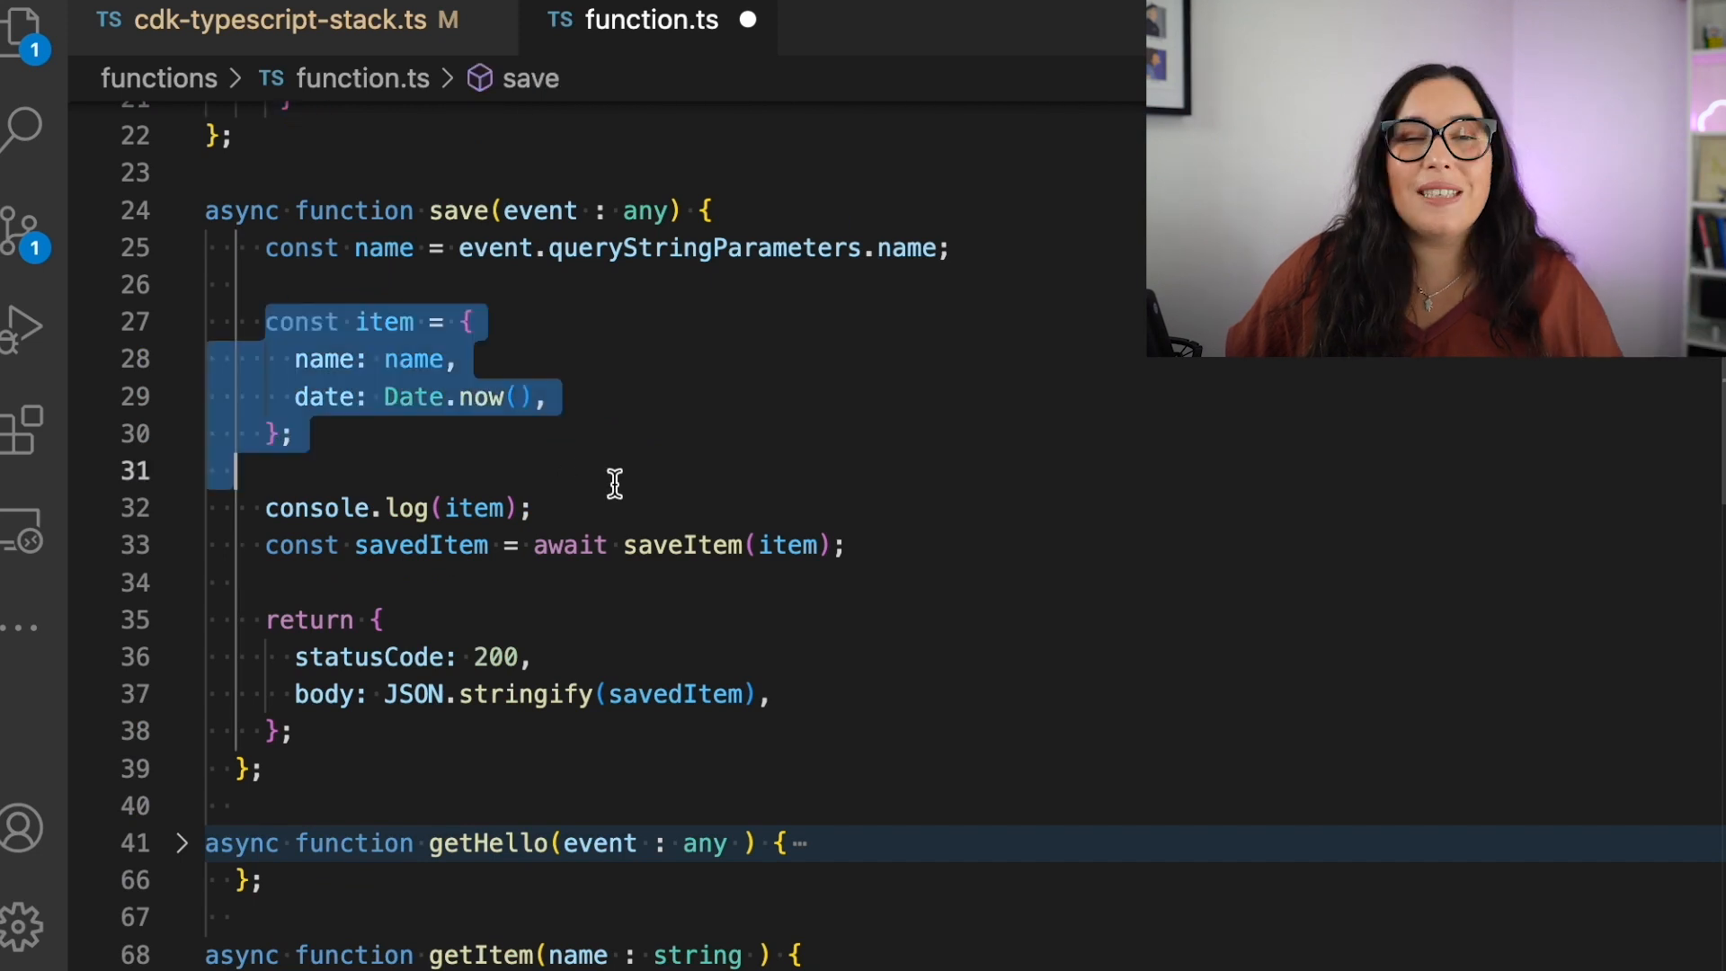
{"action": "left_click", "coordinate": [182, 210]}
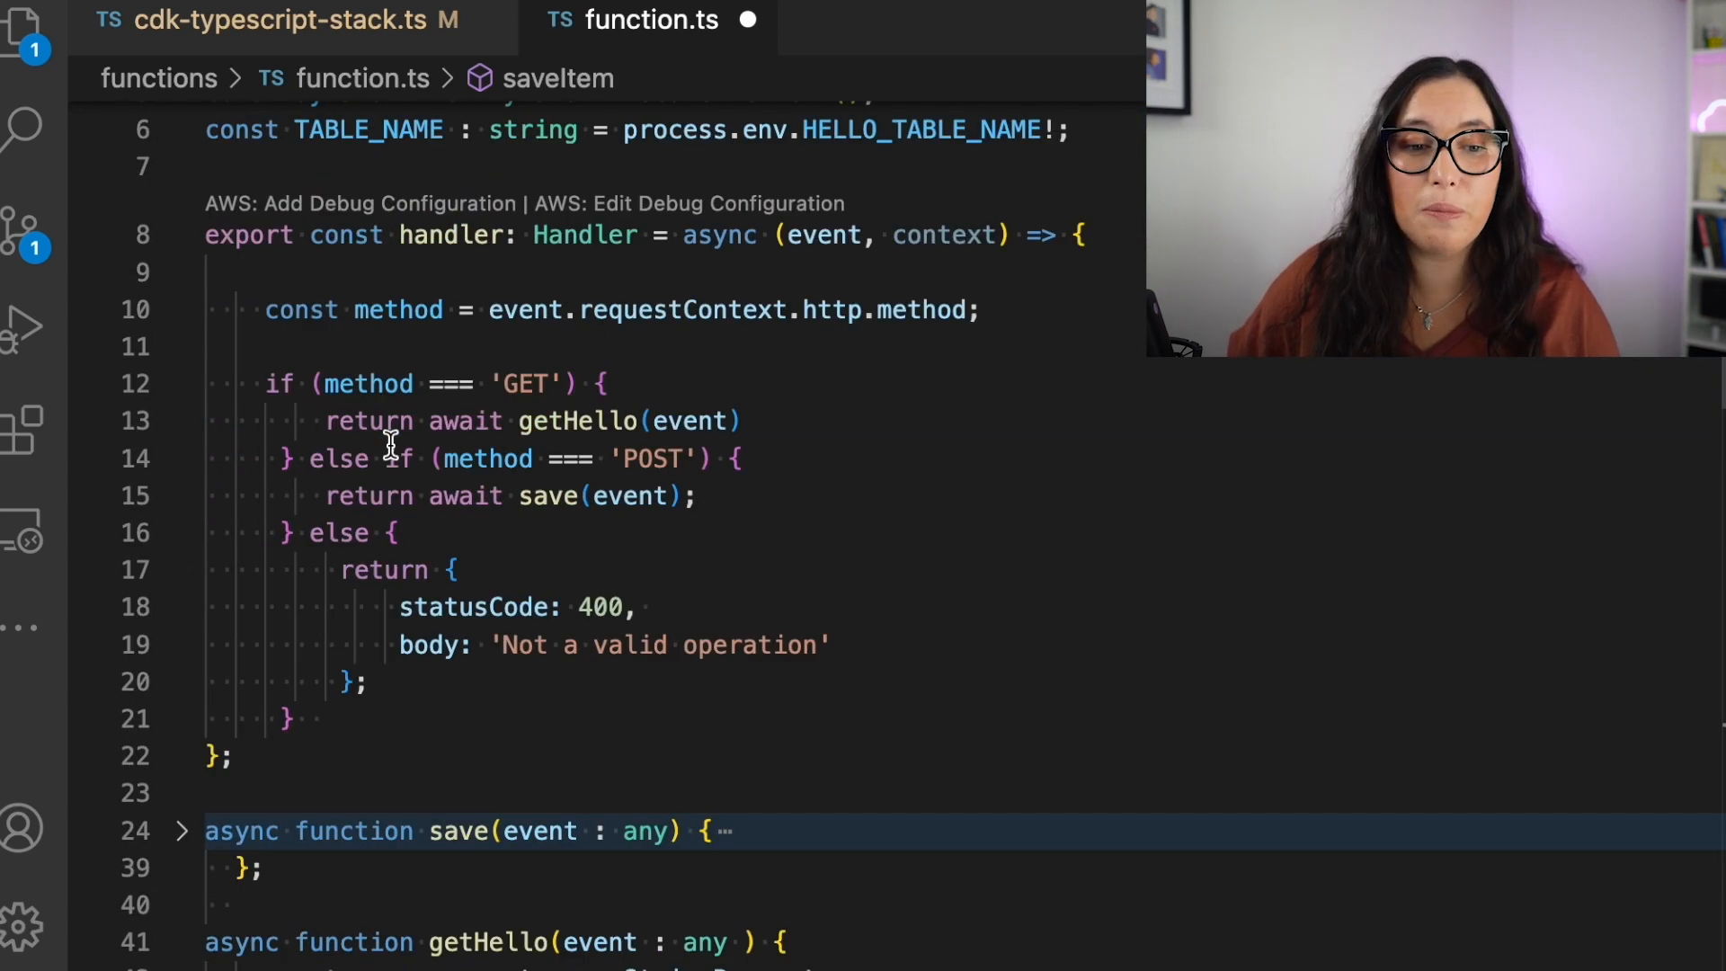
{"action": "scroll", "scroll_direction": "down", "scroll_amount": 3}
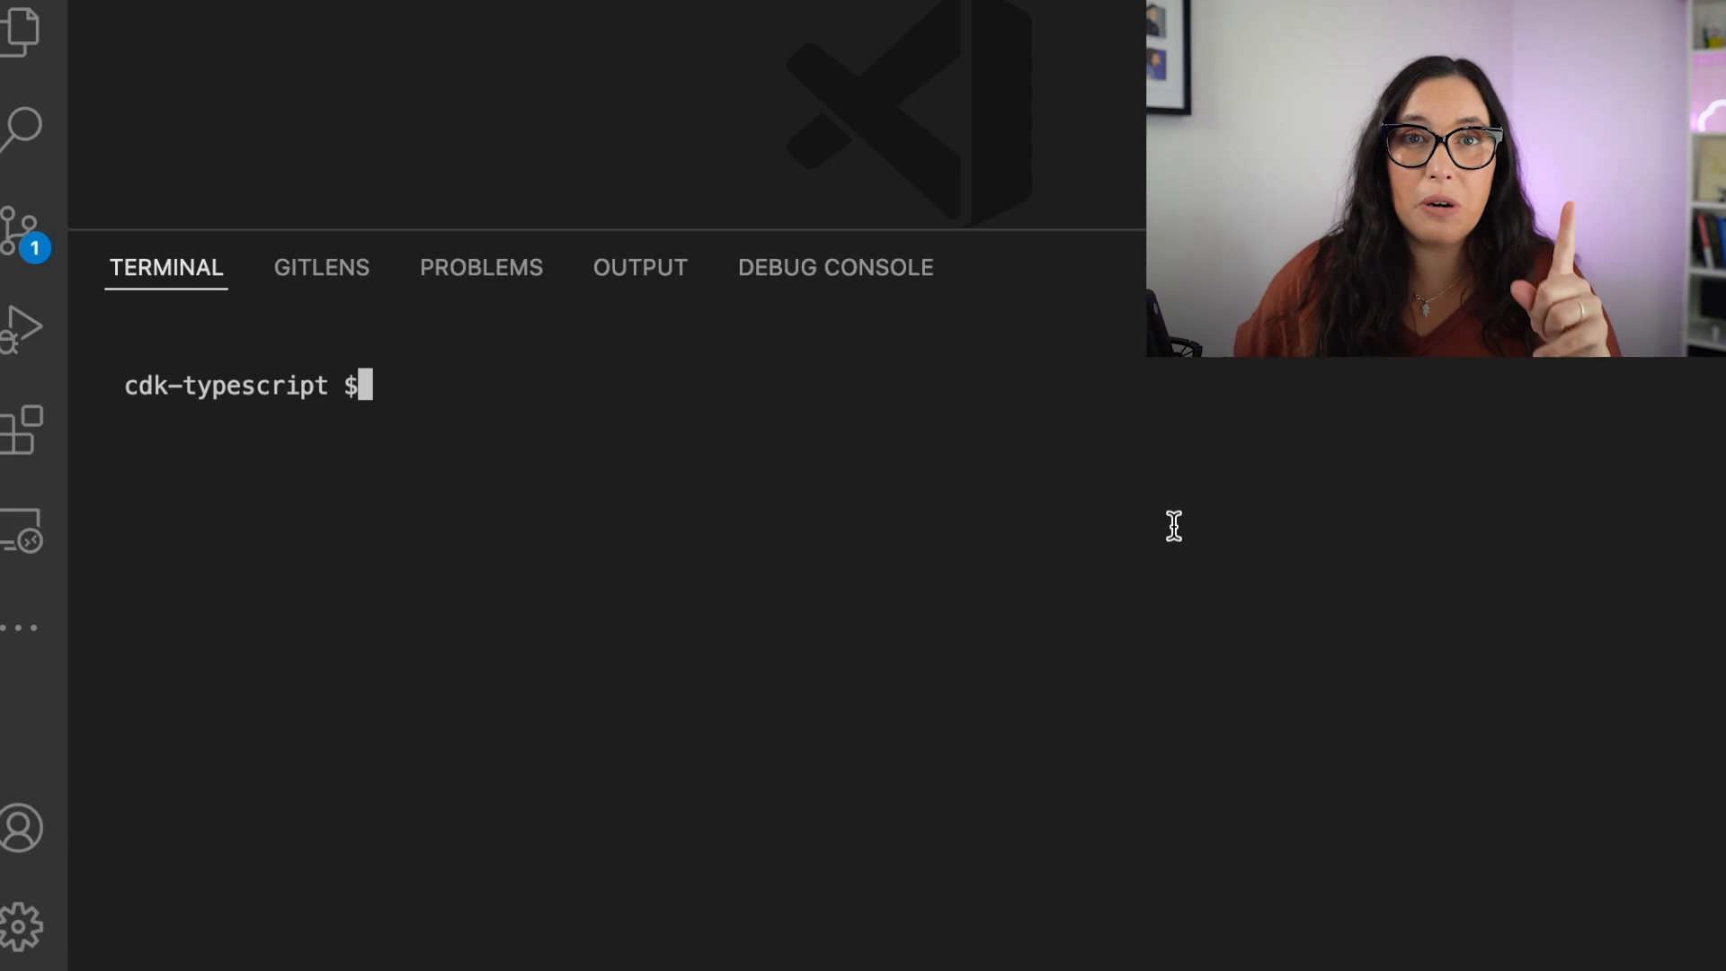
- Run cdk synth to print the stack template, then show the project files
{"action": "type", "text": "cd"}
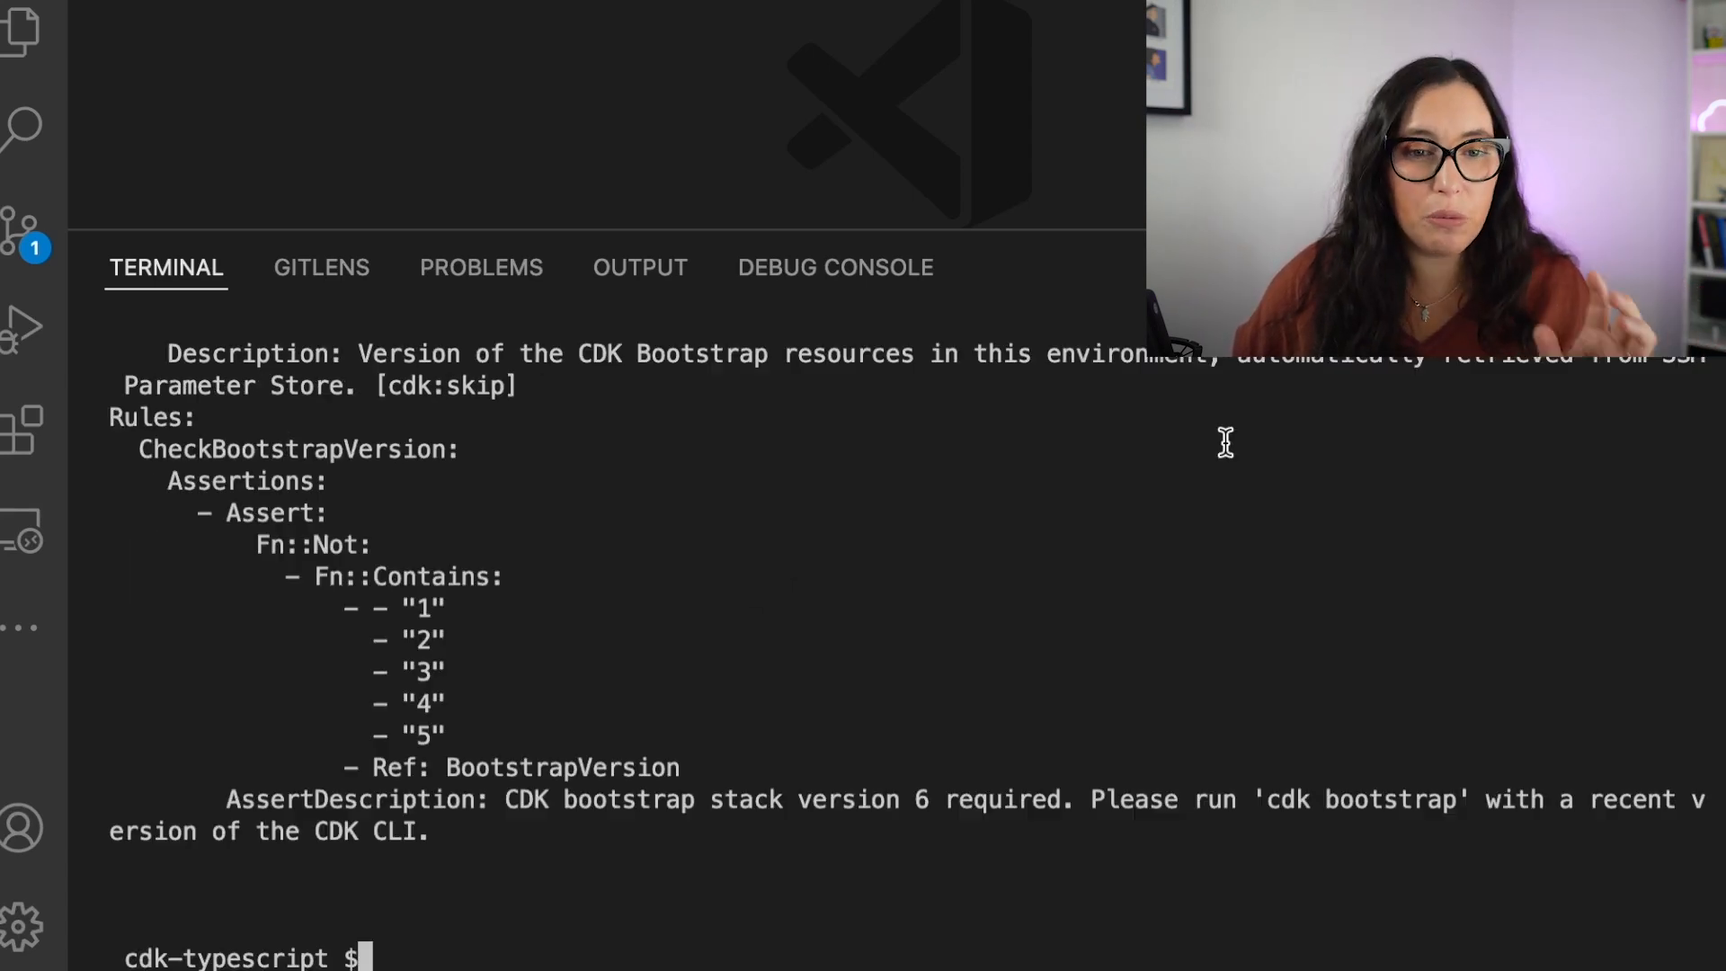
{"action": "left_click", "coordinate": [22, 30]}
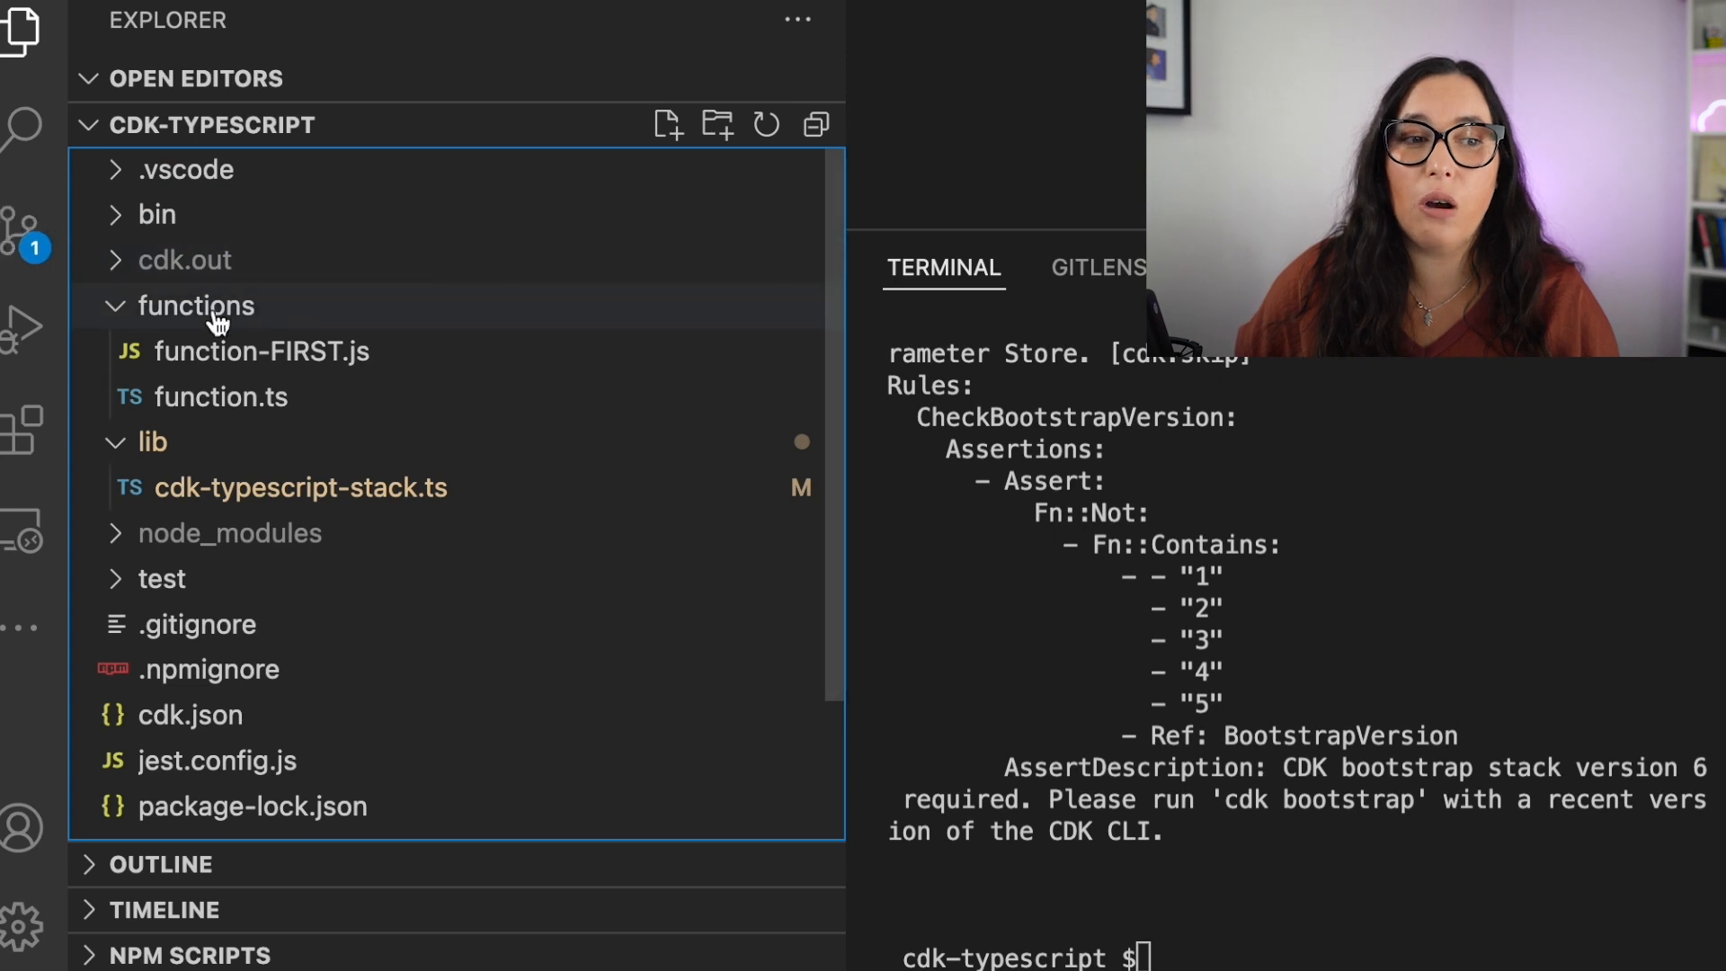
- Expand cdk.out and its asset folder to open the bundled index.js
{"action": "left_click", "coordinate": [174, 260]}
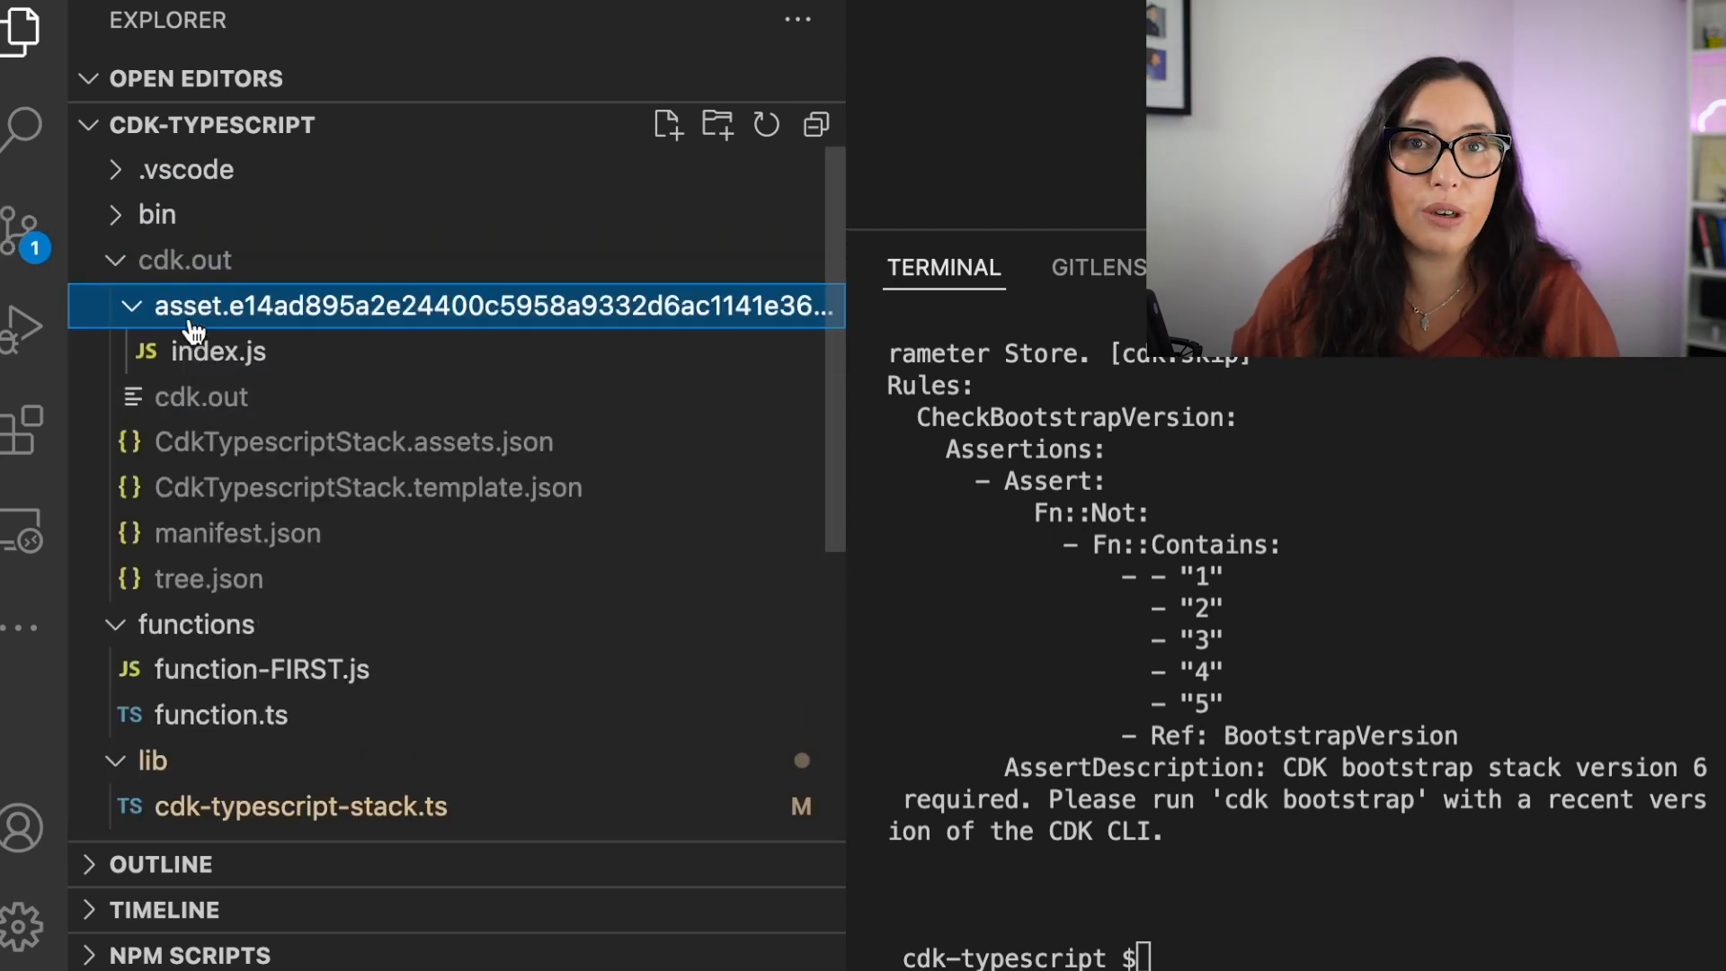
{"action": "left_click", "coordinate": [218, 352]}
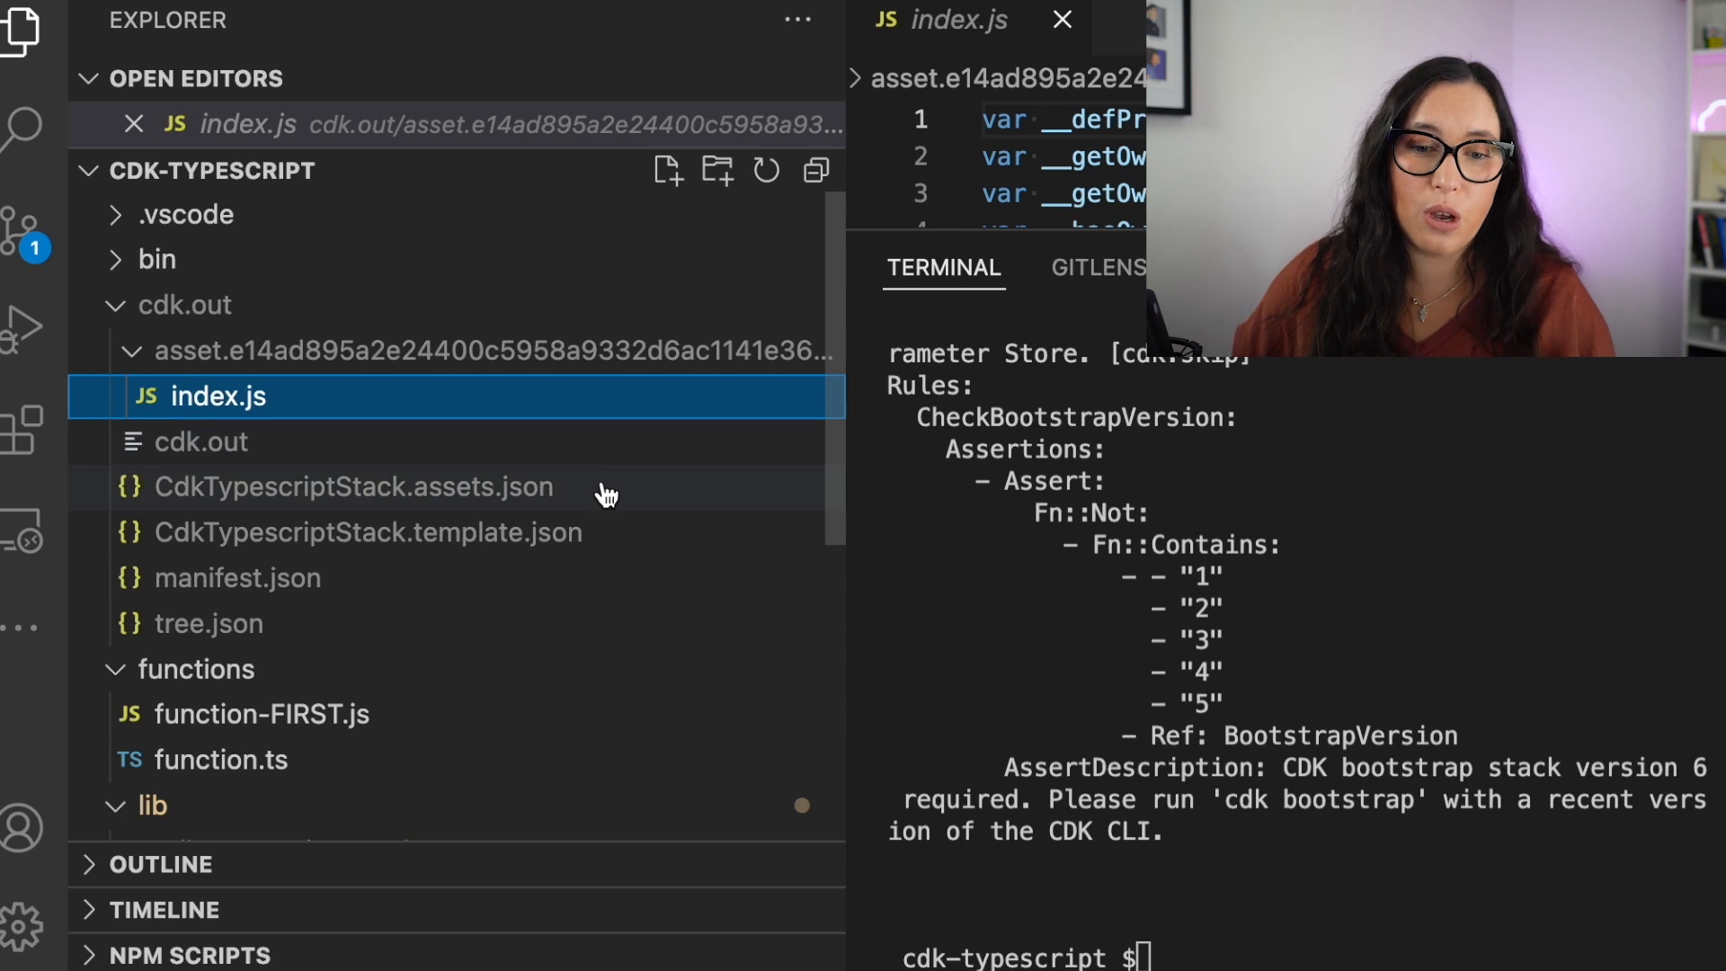
- Read bundled index.js full-width to the end, then switch to the function URL request
{"action": "left_click", "coordinate": [20, 31]}
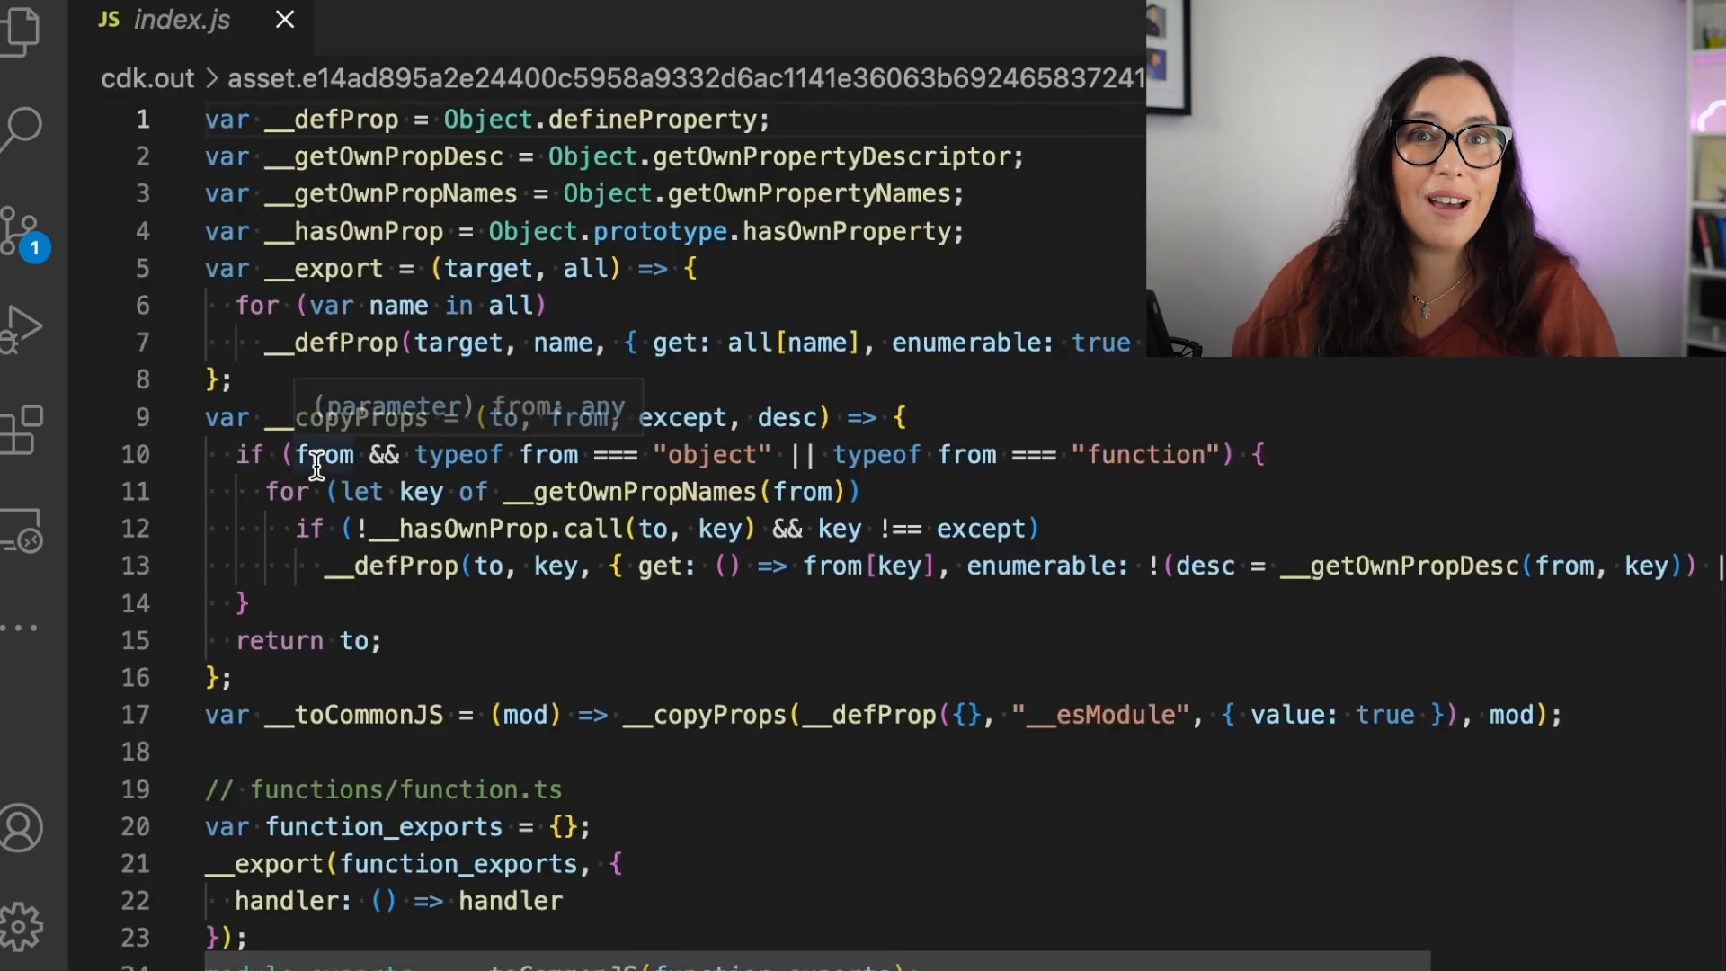
{"action": "scroll", "scroll_direction": "down", "scroll_amount": 3}
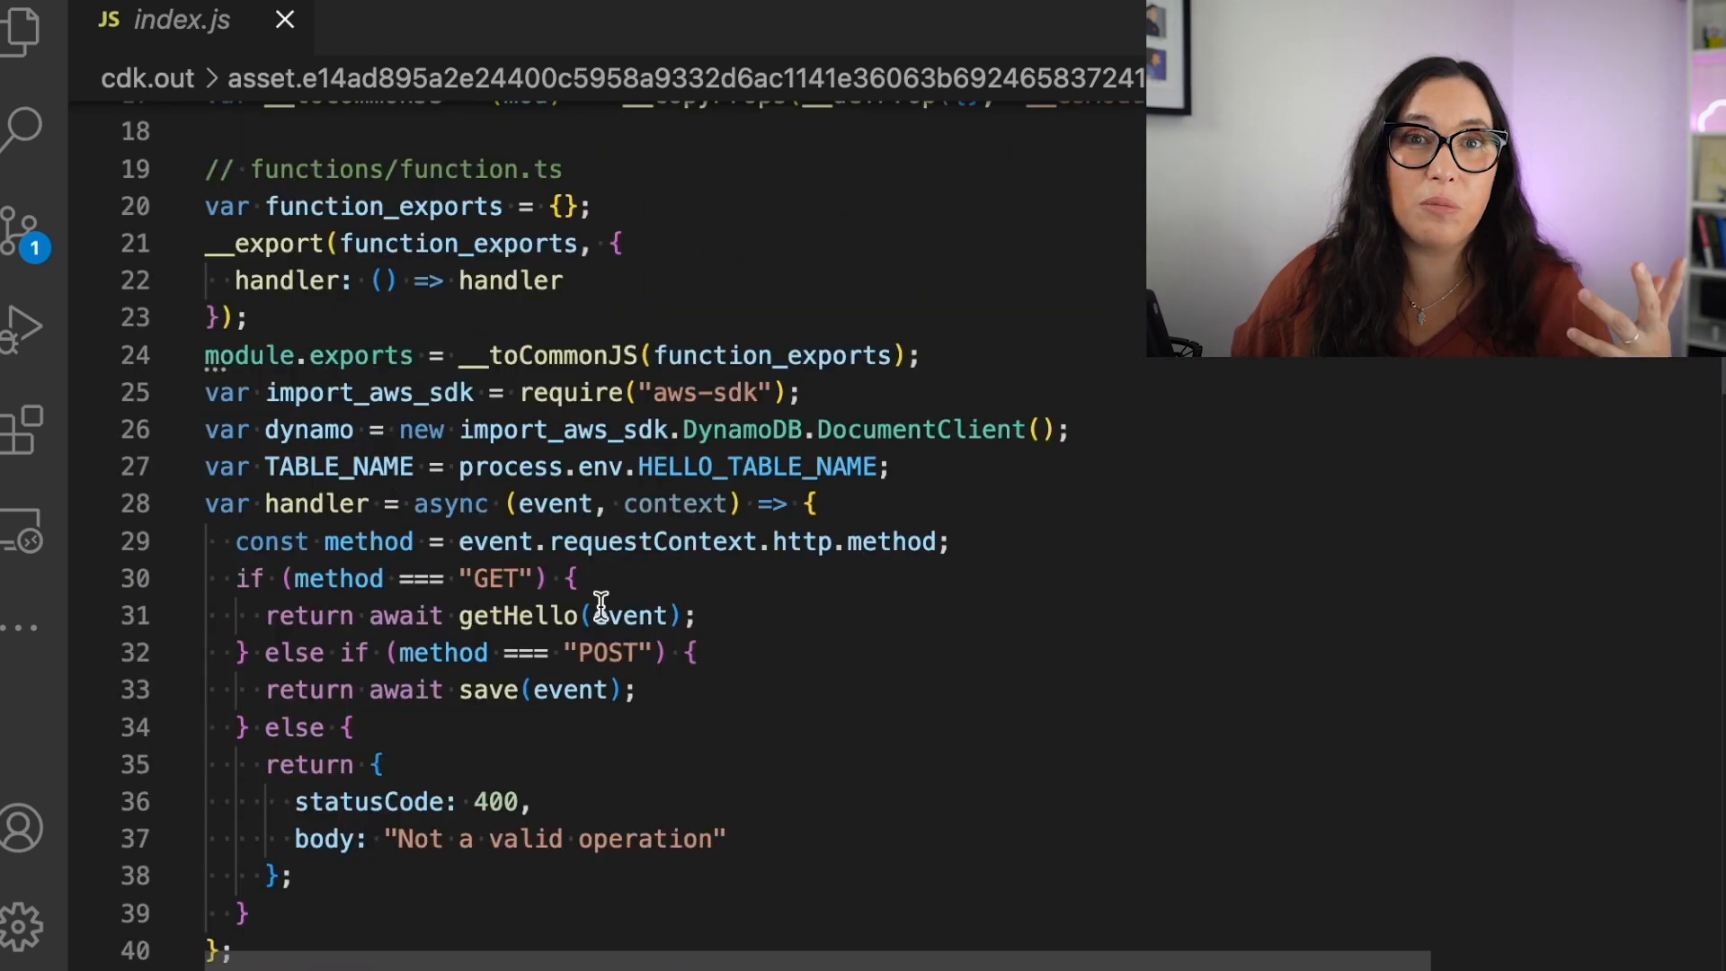
{"action": "scroll", "scroll_direction": "down", "scroll_amount": 3}
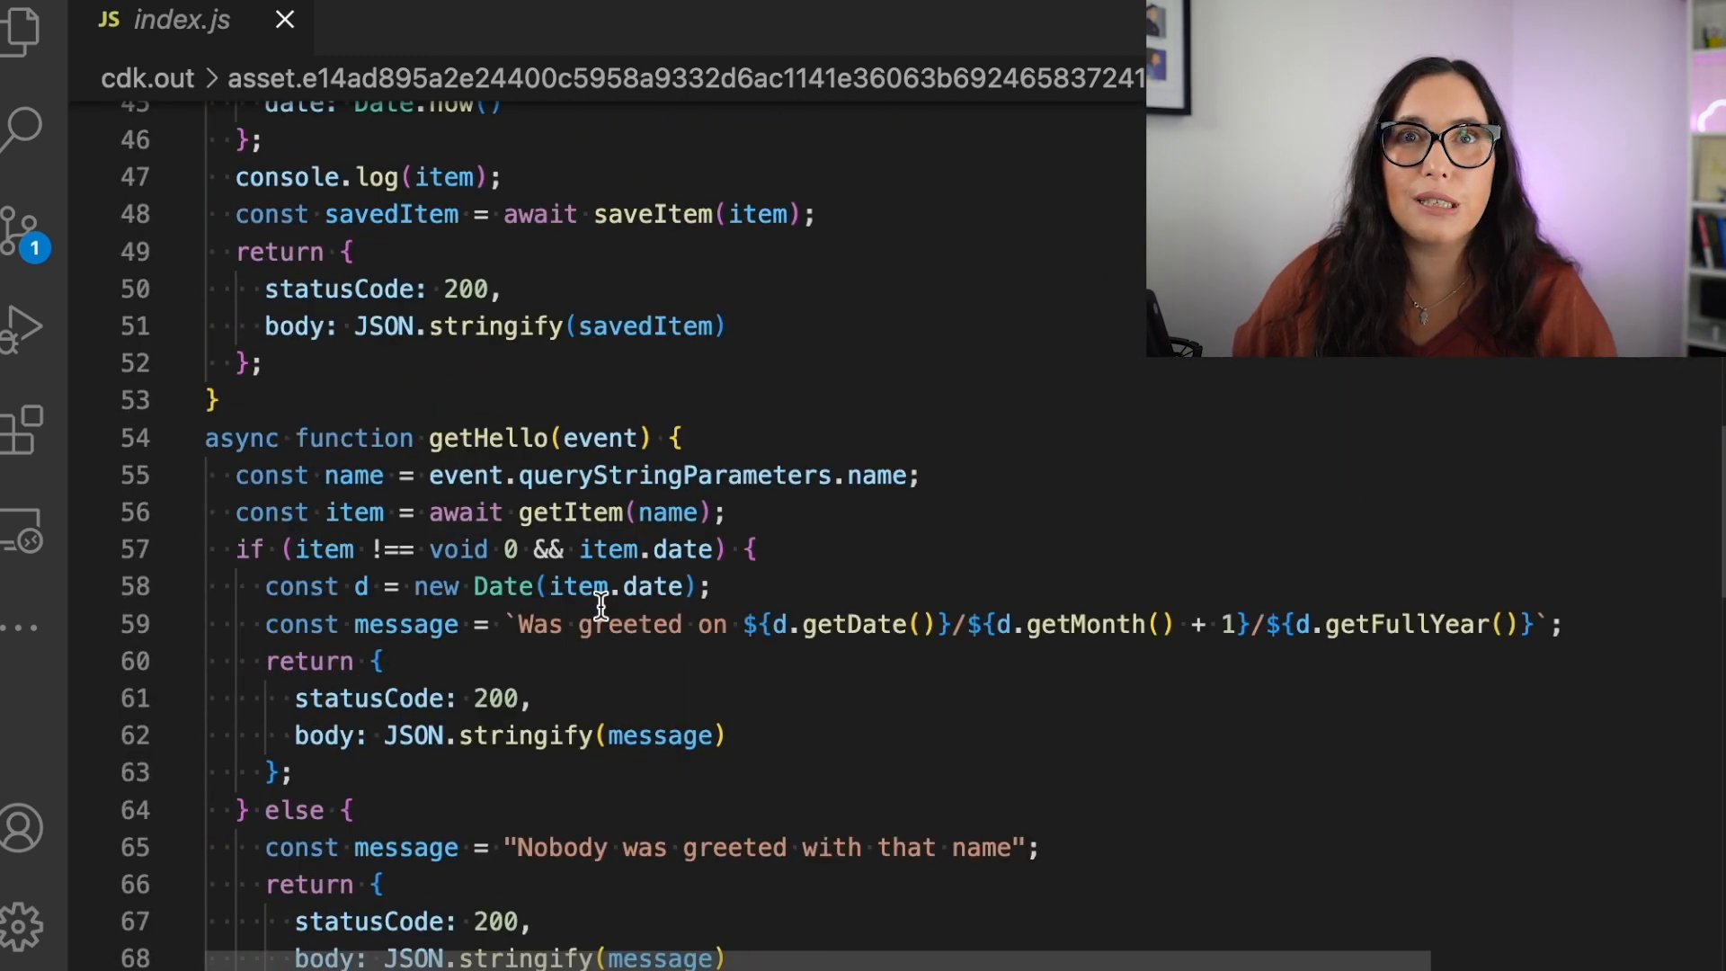
{"action": "scroll", "scroll_direction": "down", "scroll_amount": 3}
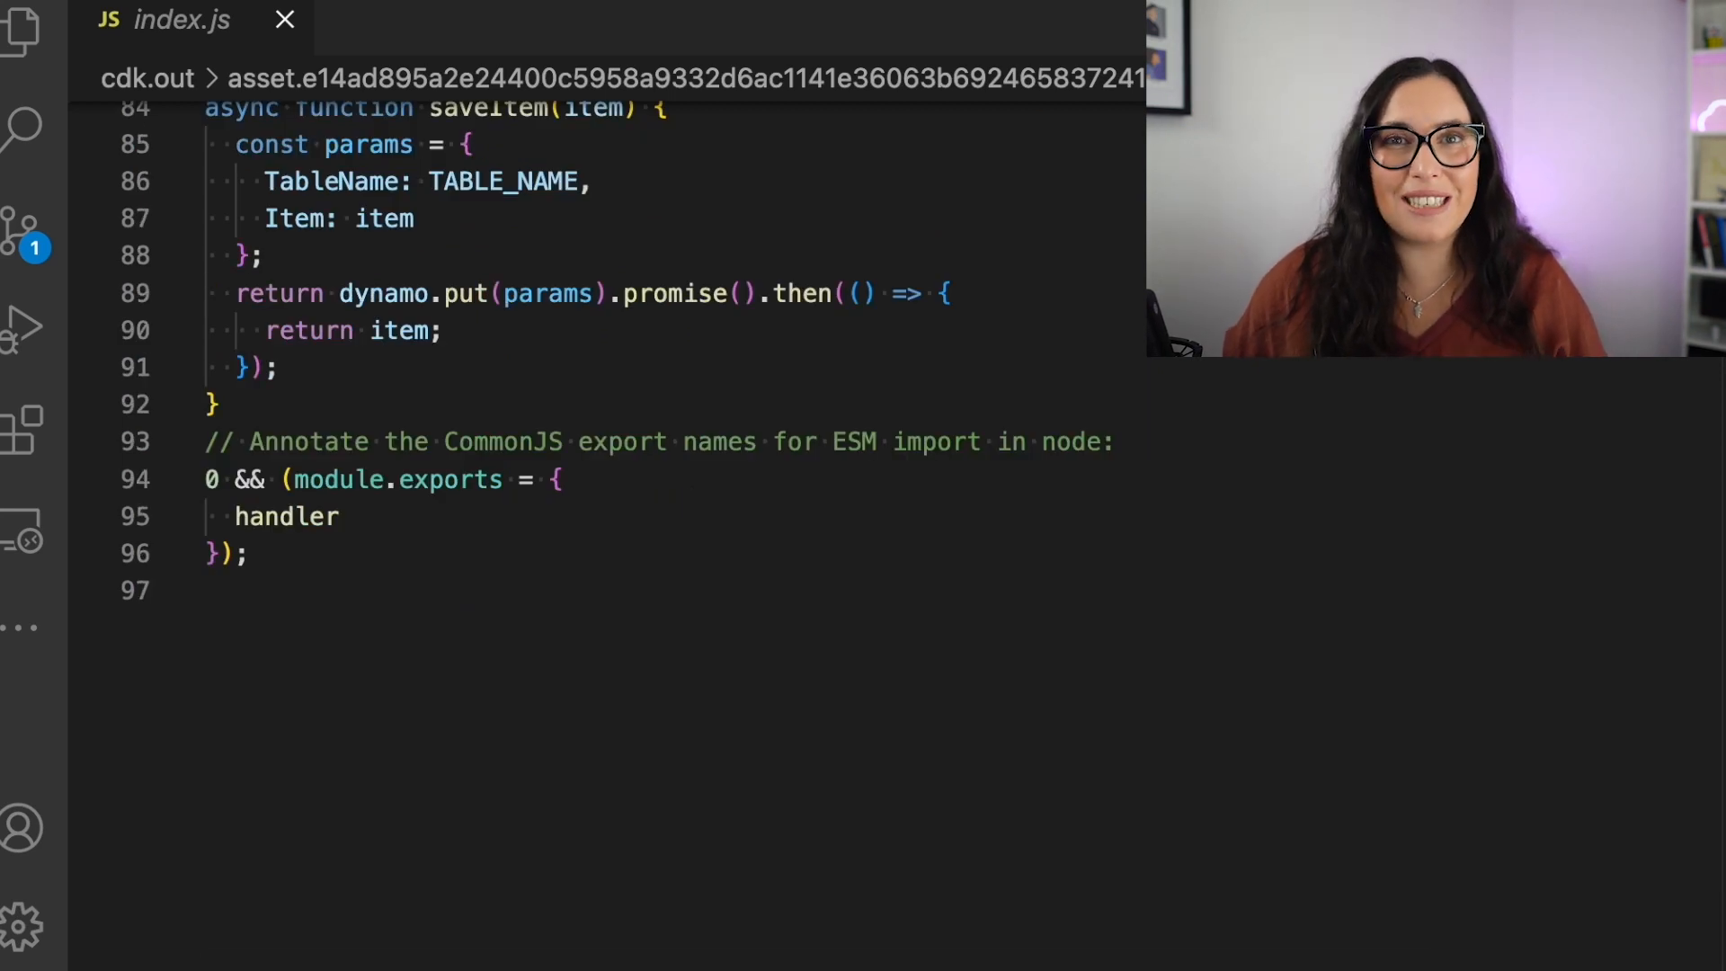
{"action": "left_click", "coordinate": [285, 20]}
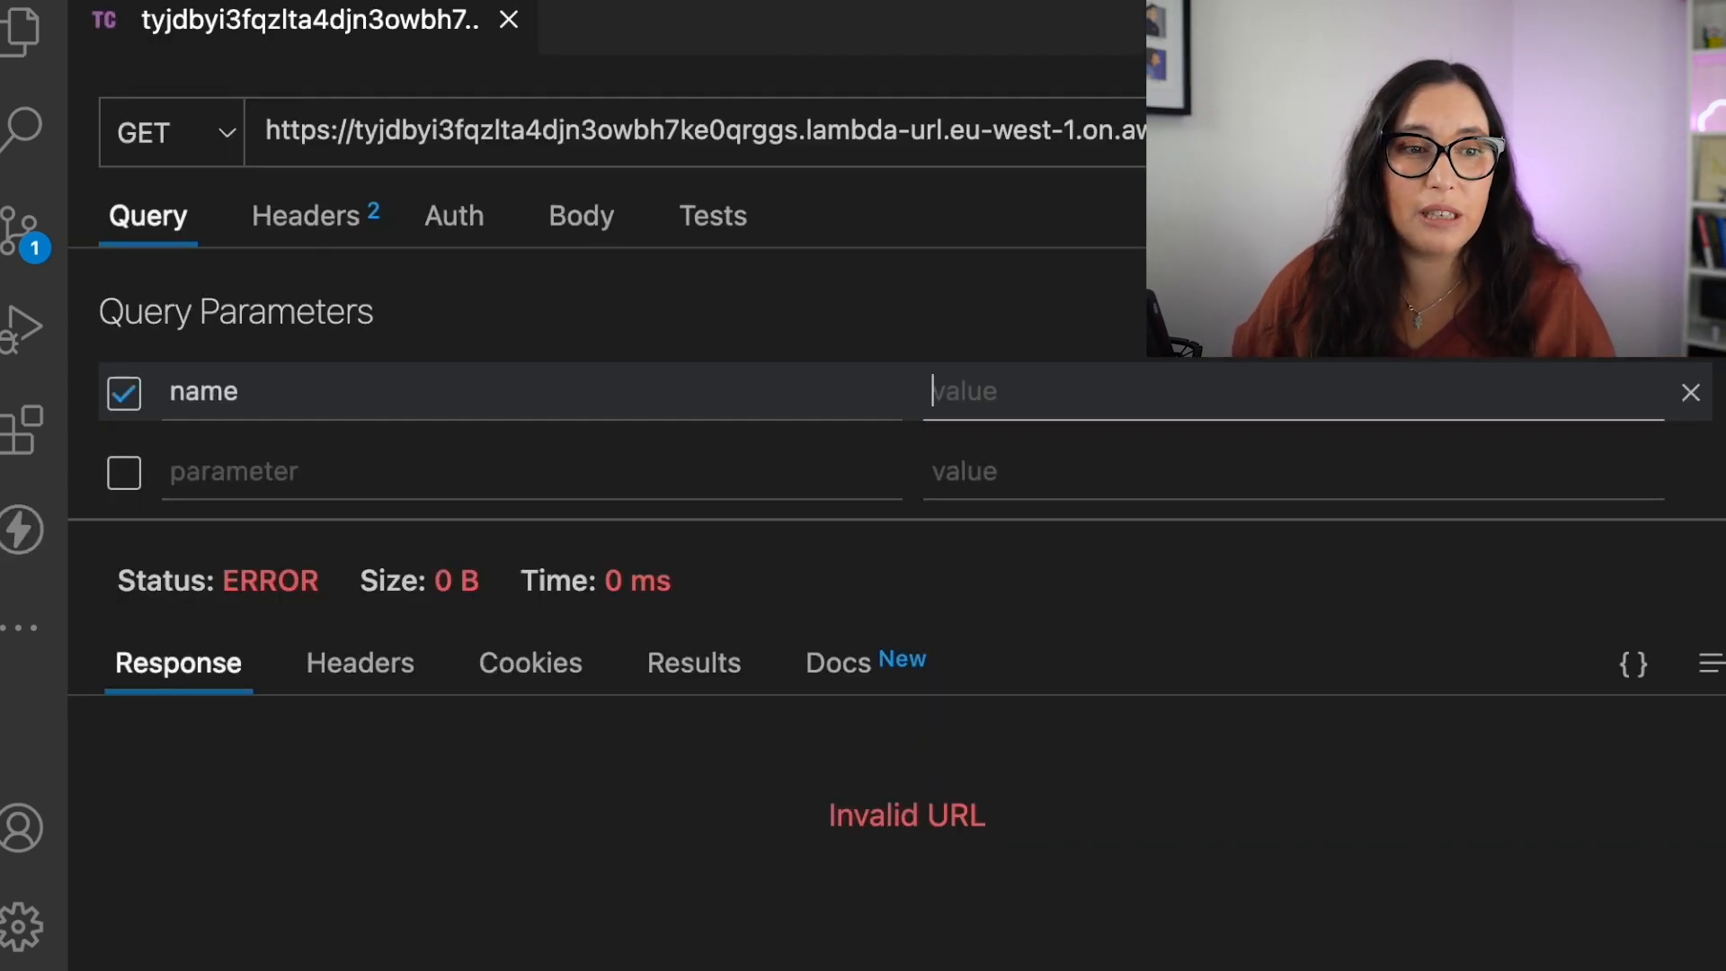
- Send GET and then POST requests with name Marcia, saving her greeting
{"action": "type", "text": "Marcia"}
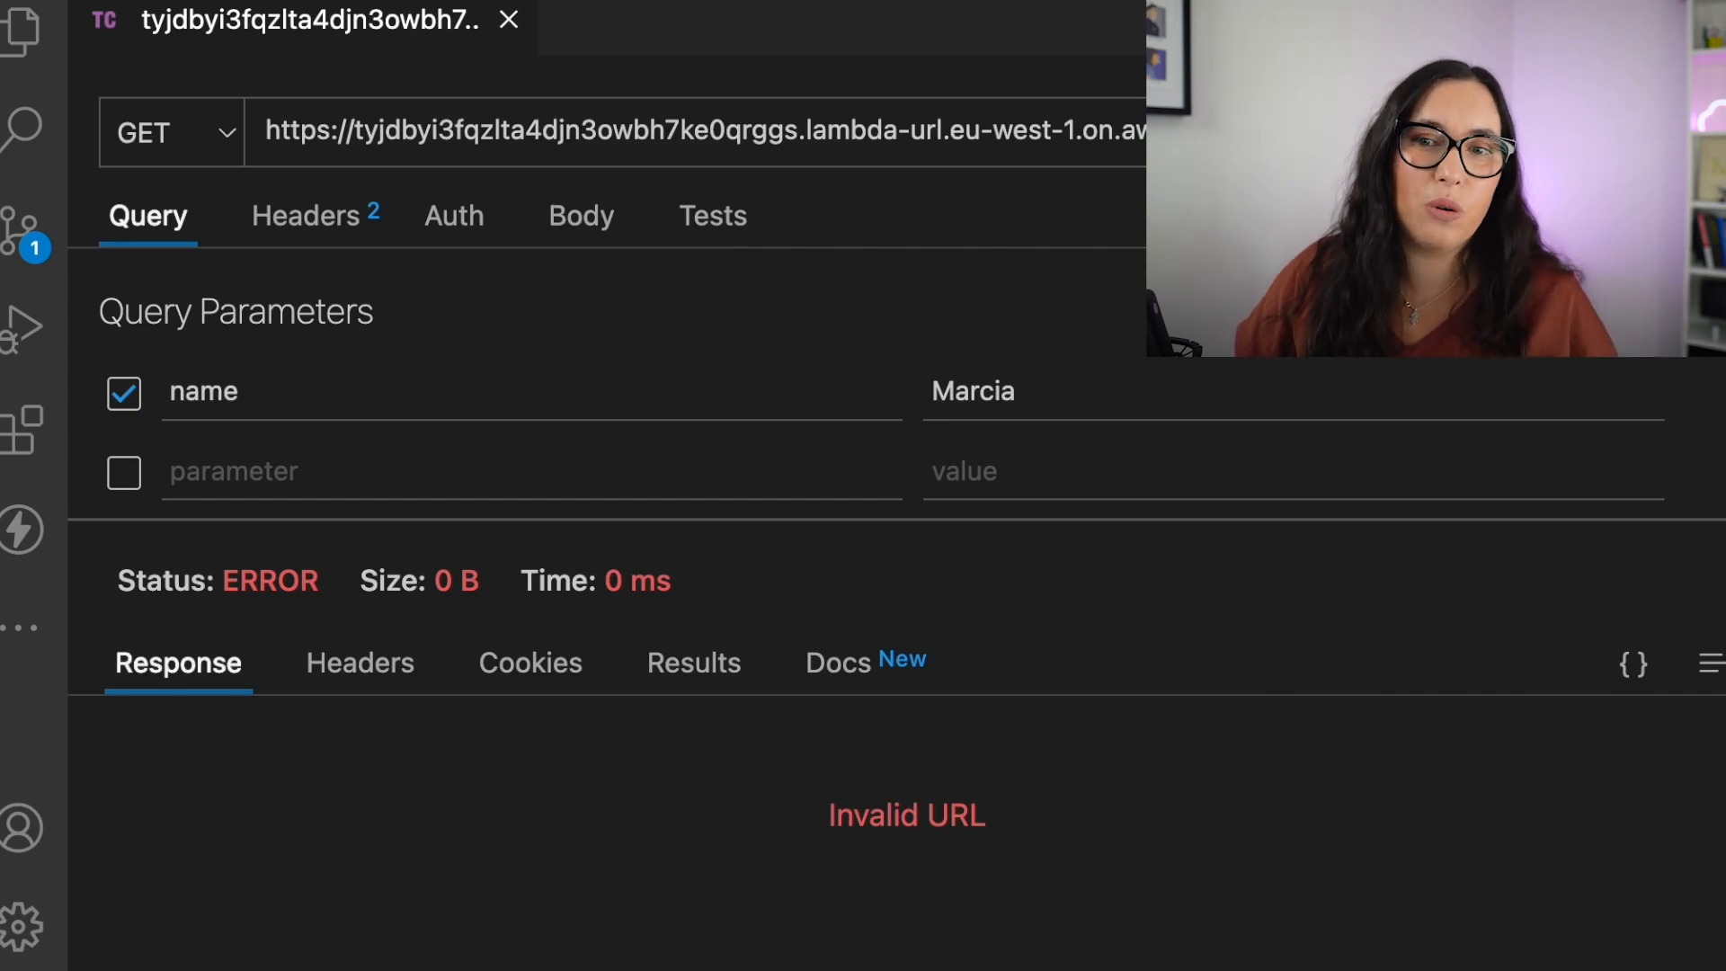
{"action": "left_click", "coordinate": [1644, 131]}
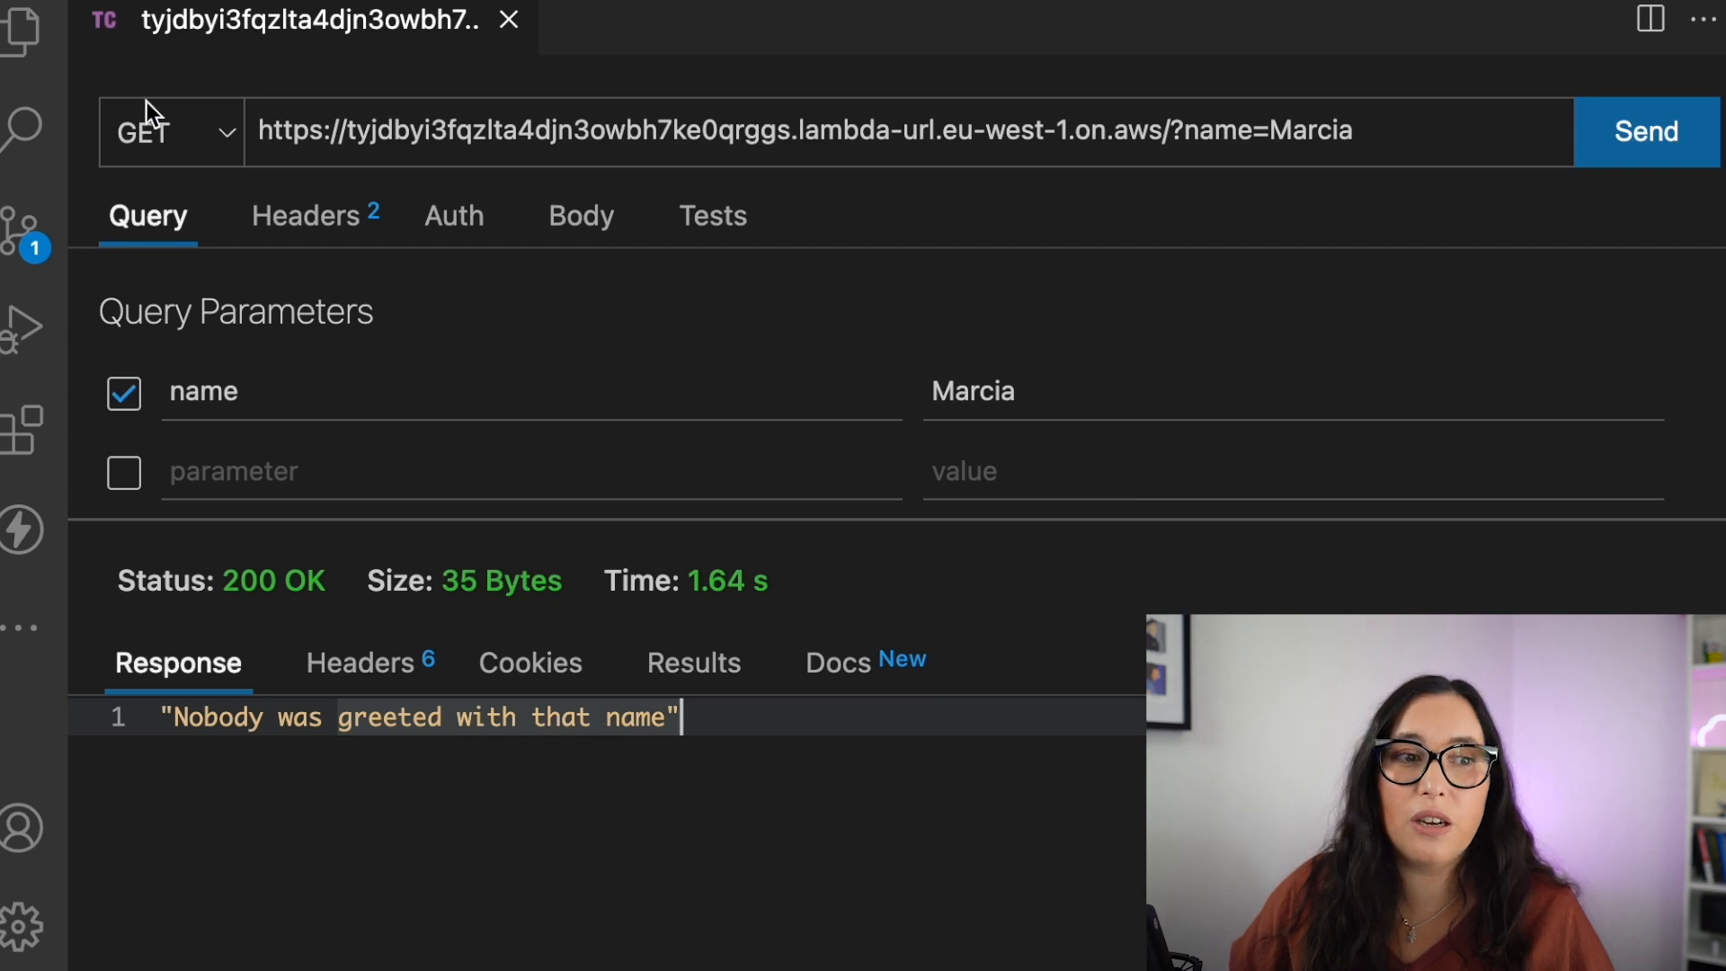
{"action": "left_click", "coordinate": [171, 131]}
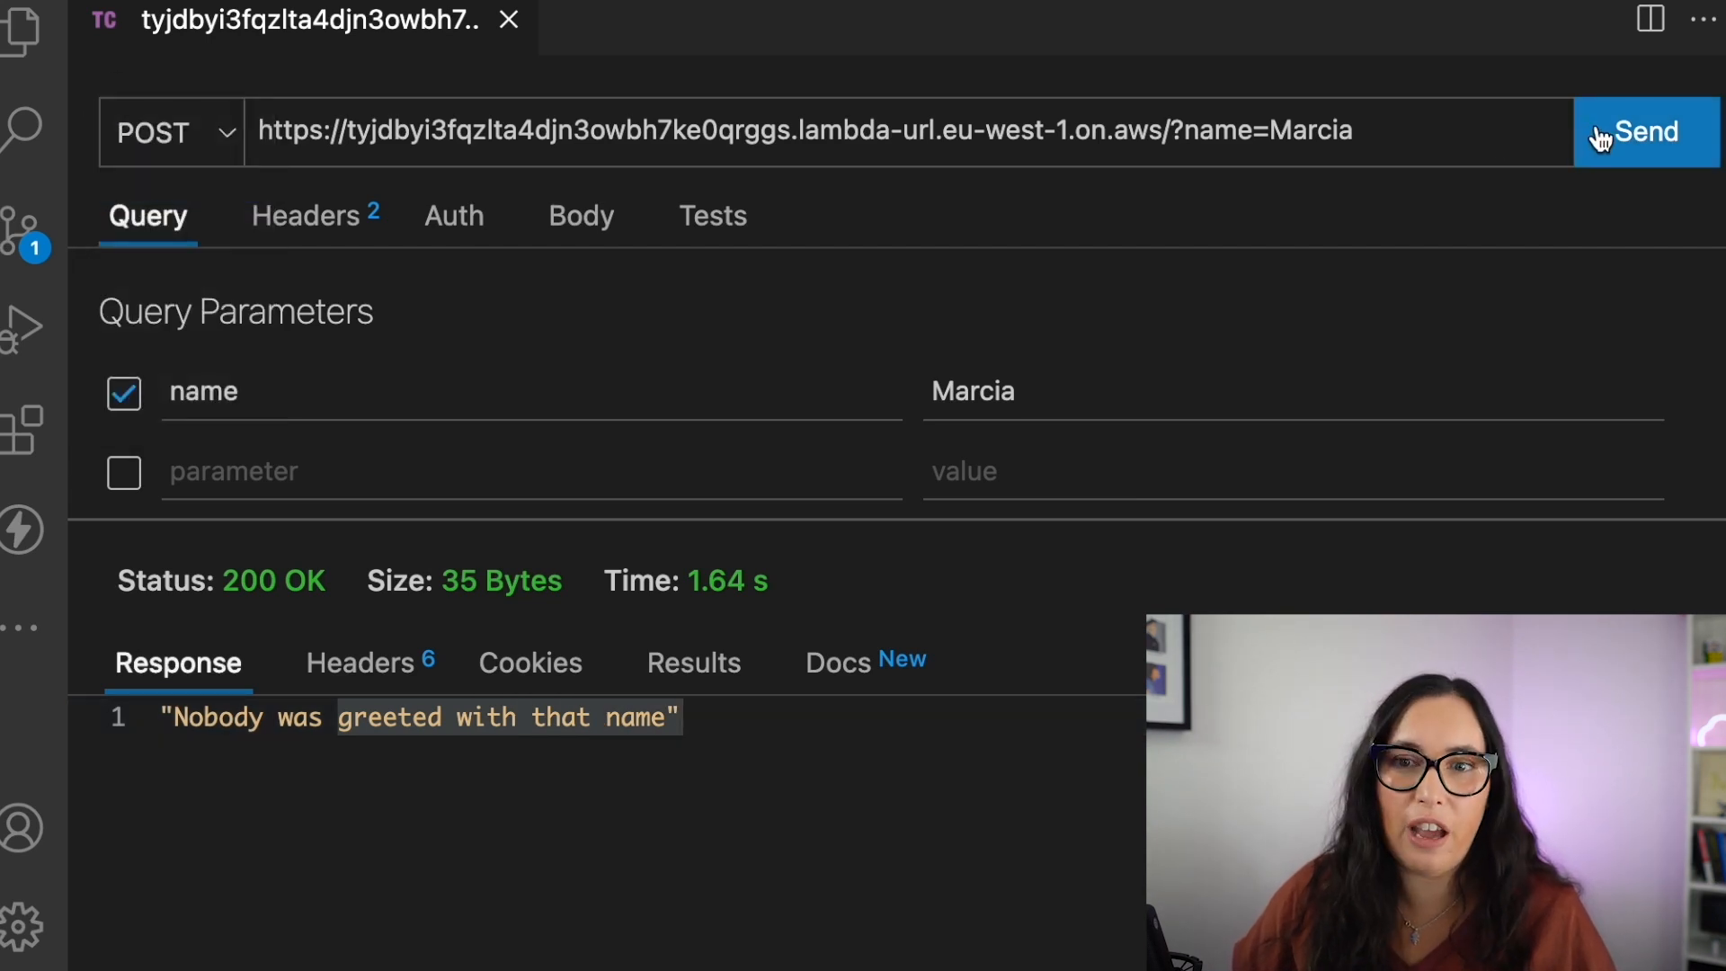
{"action": "left_click", "coordinate": [1644, 131]}
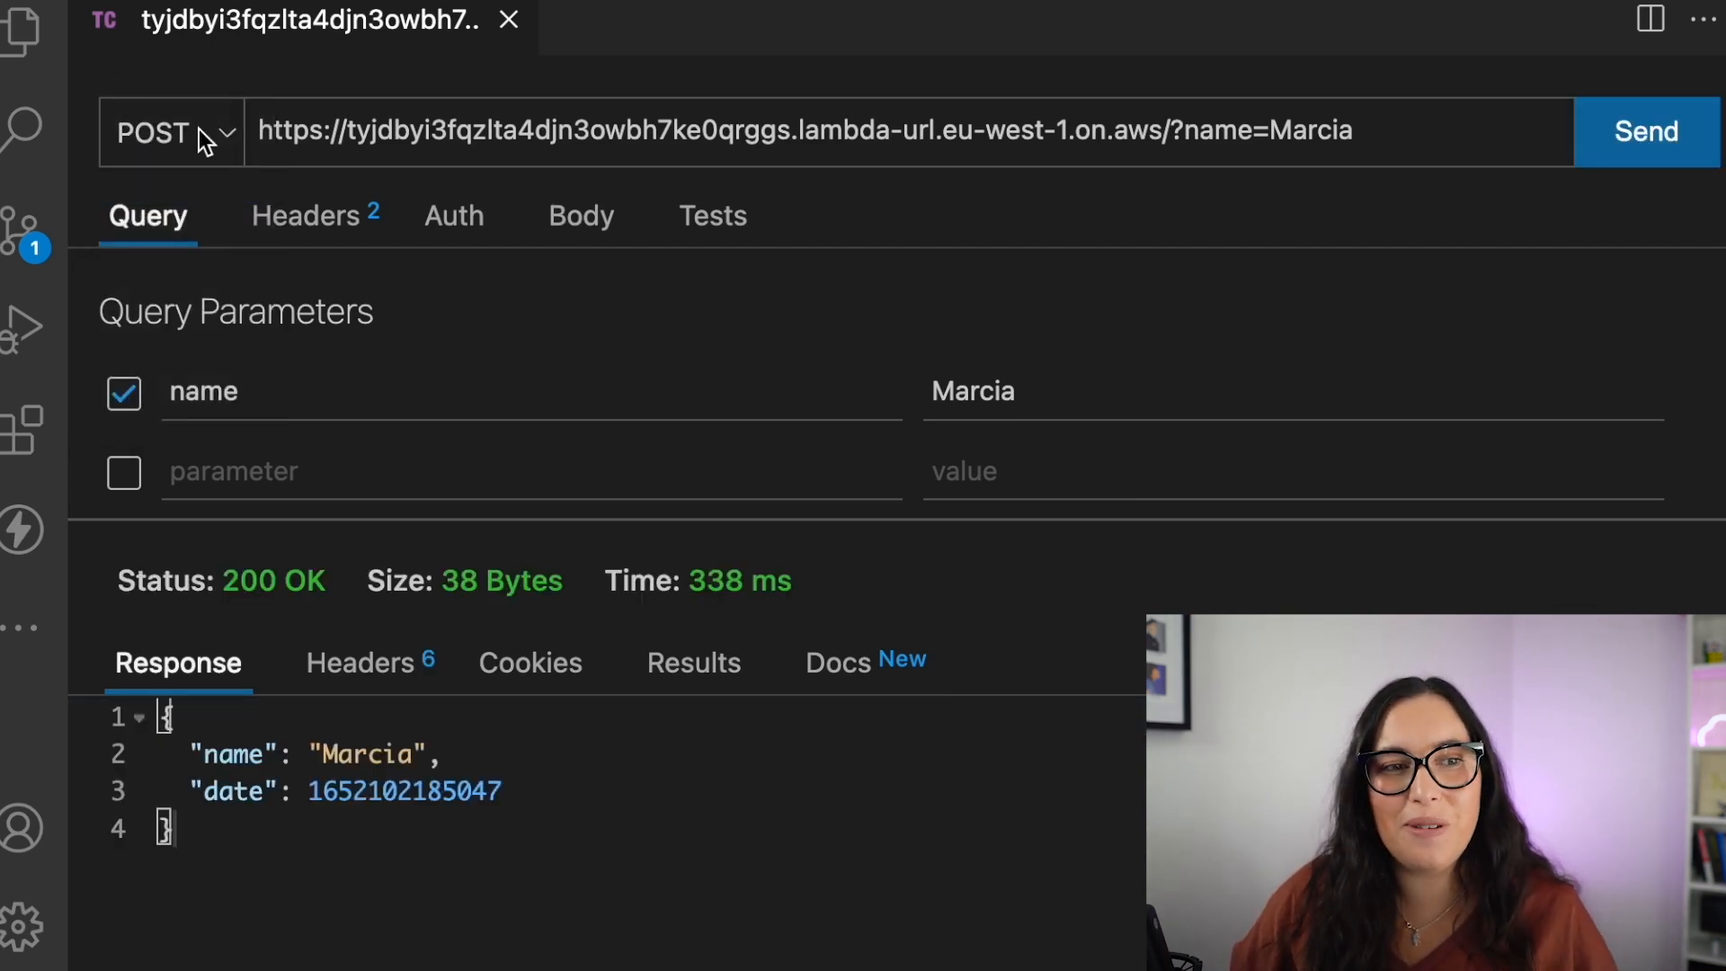
- Switch back to GET and query name Juan, which finds no greeting
{"action": "left_click", "coordinate": [170, 132]}
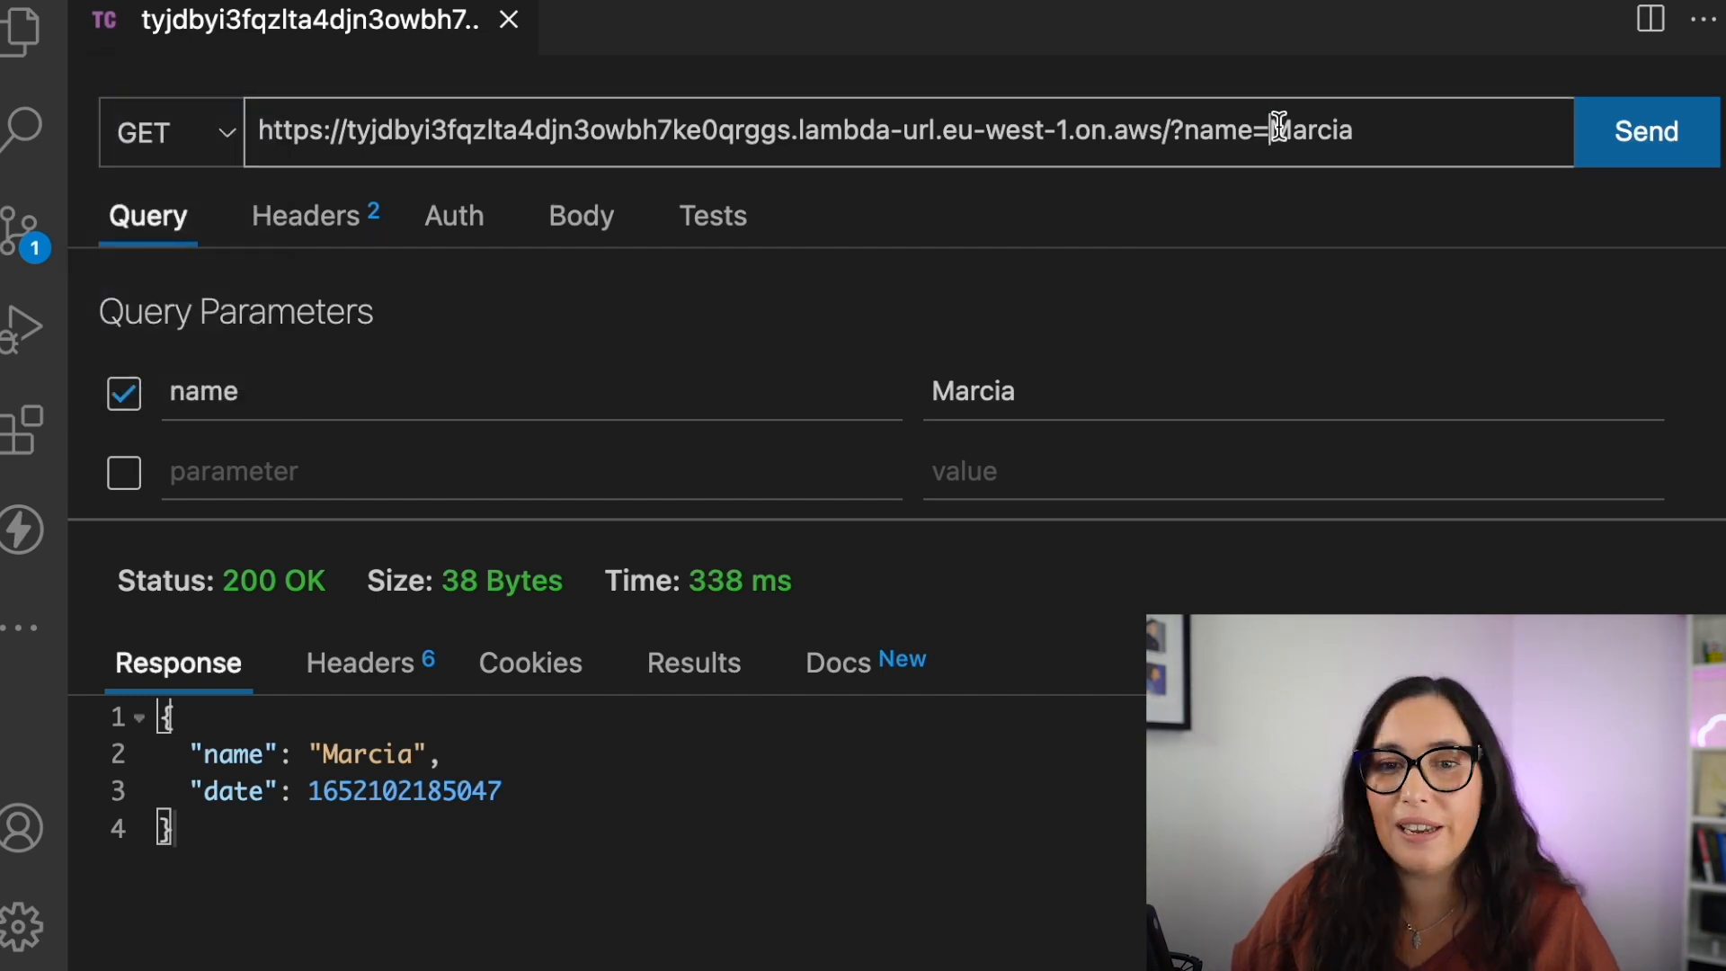
{"action": "type", "text": "Juan"}
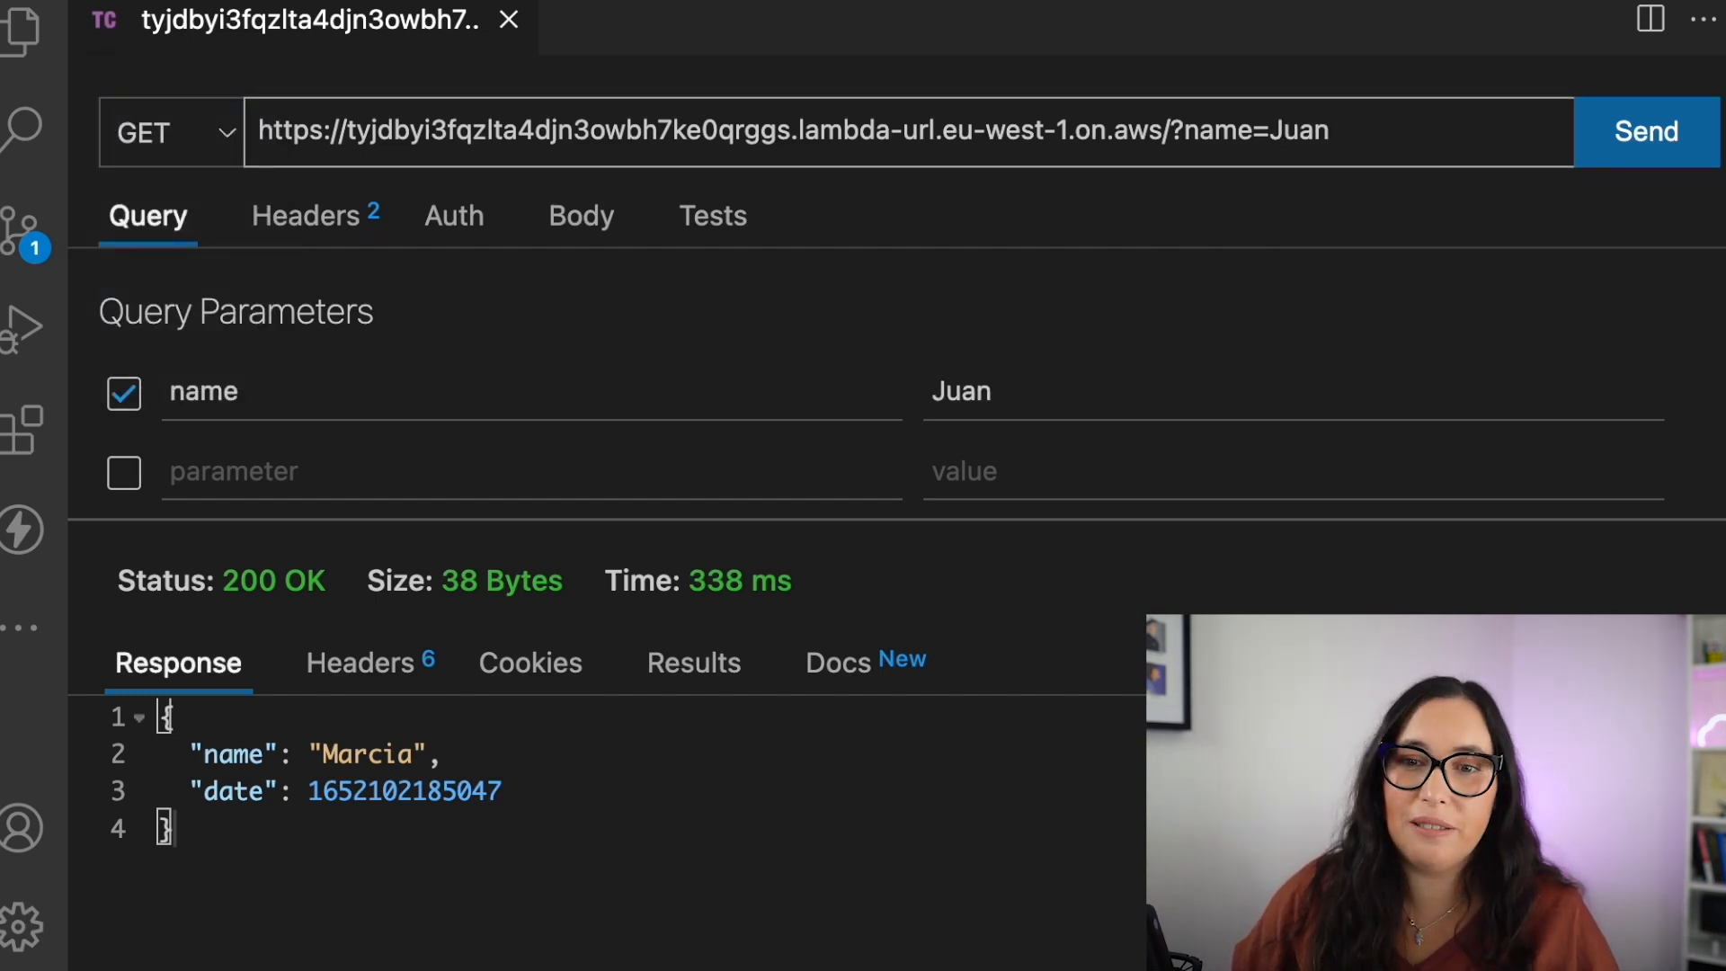
{"action": "left_click", "coordinate": [1646, 132]}
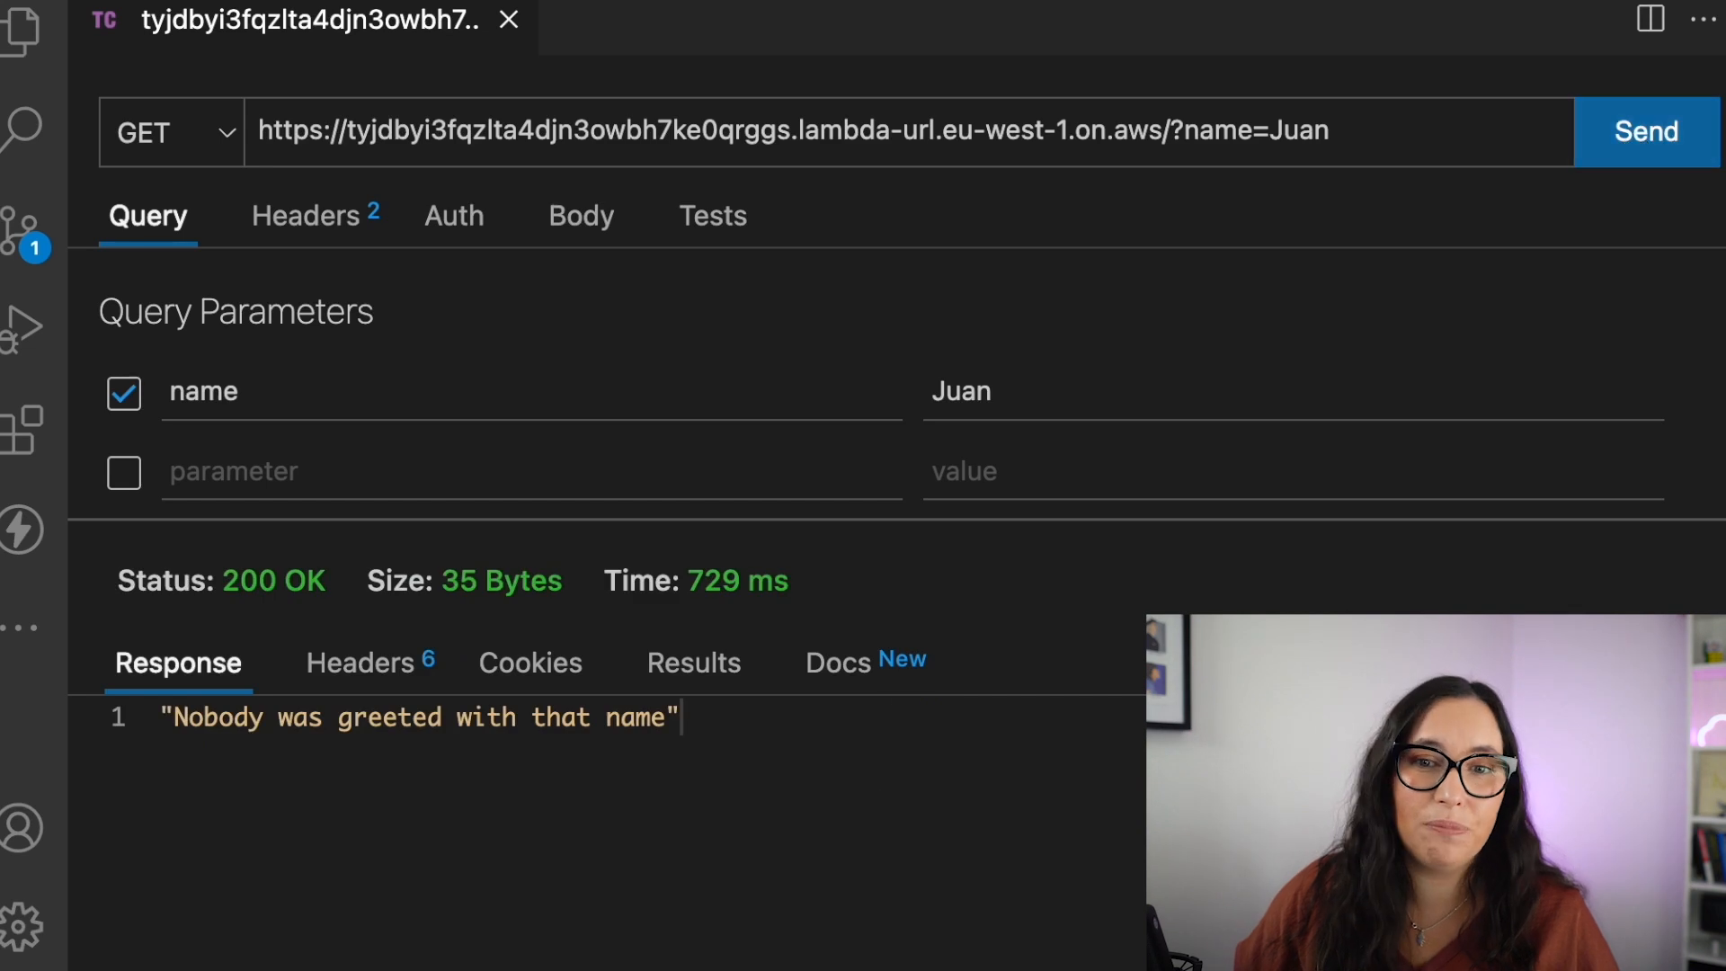
{"action": "left_click", "coordinate": [22, 628]}
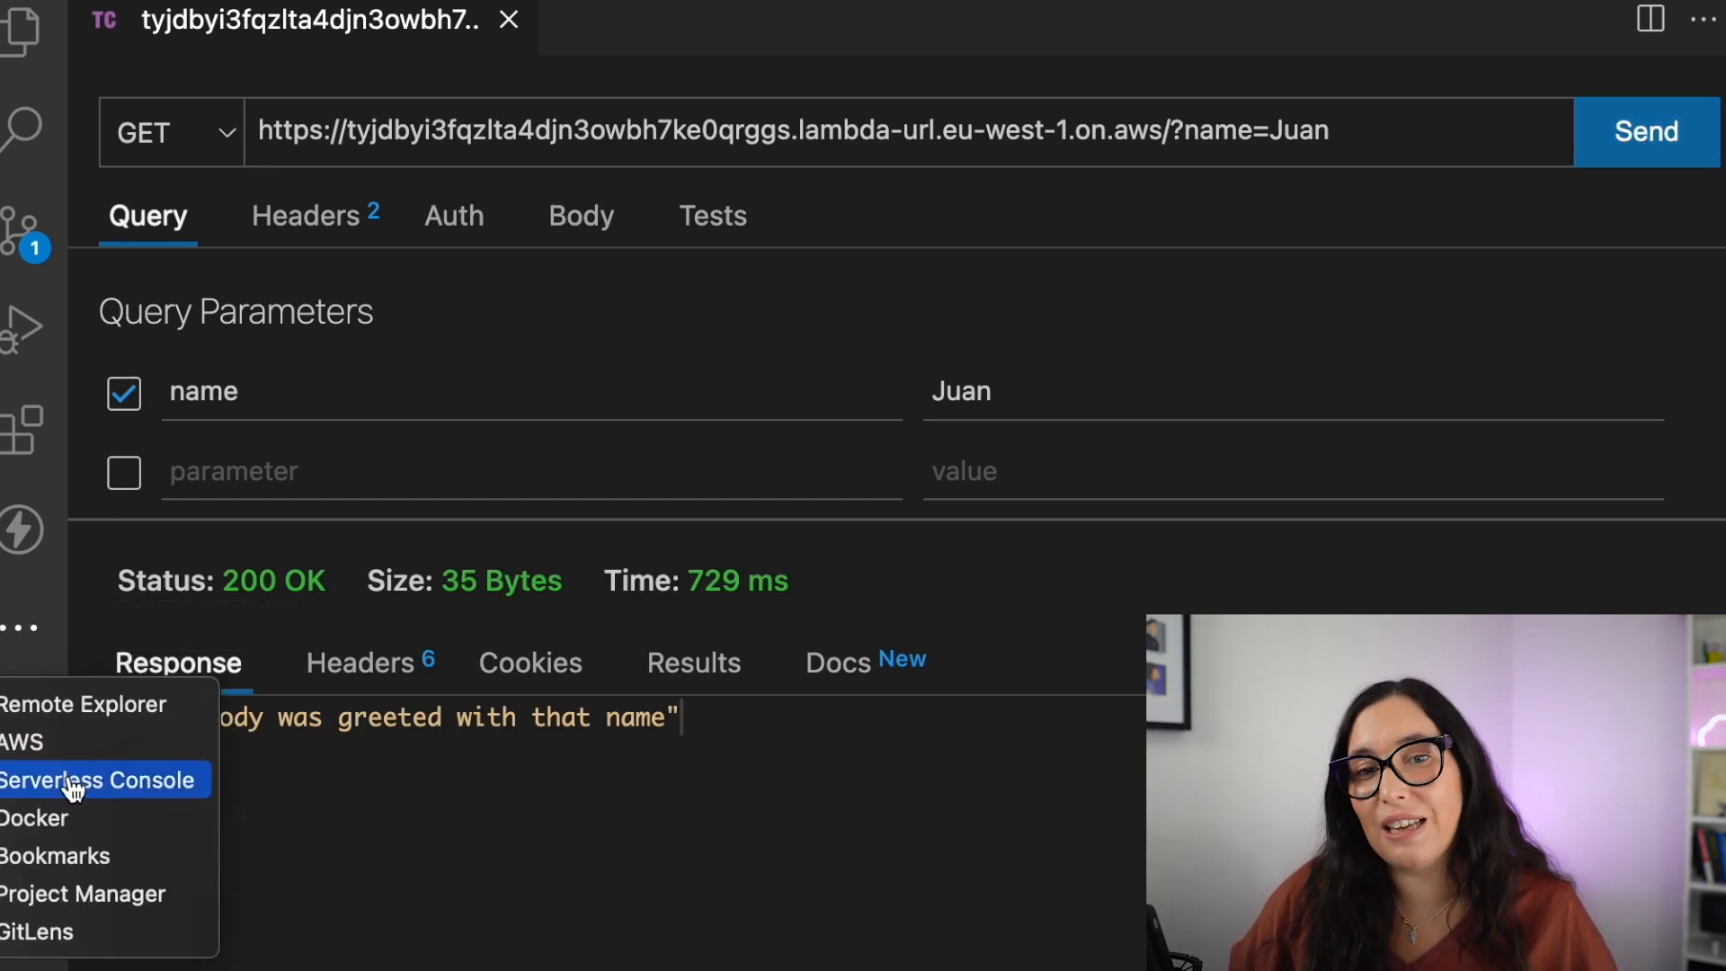
- Open the Serverless Console and view the deployed Lambda handler and DynamoDB table details
{"action": "left_click", "coordinate": [102, 780]}
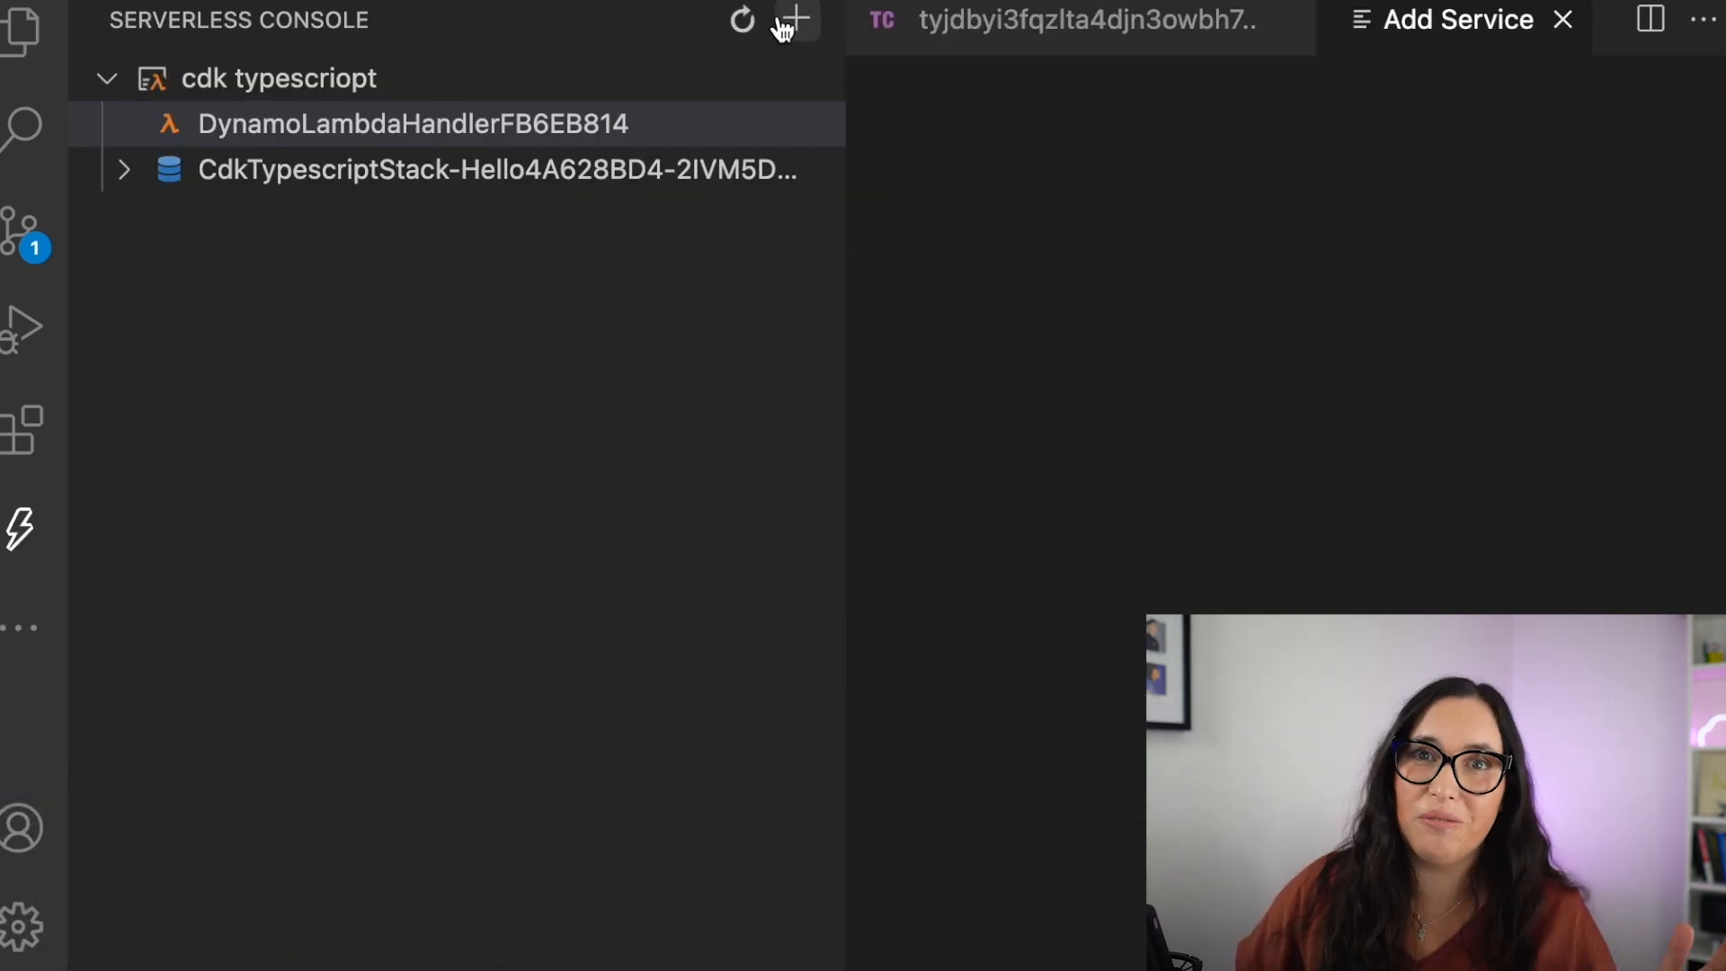
{"action": "left_click", "coordinate": [1078, 20]}
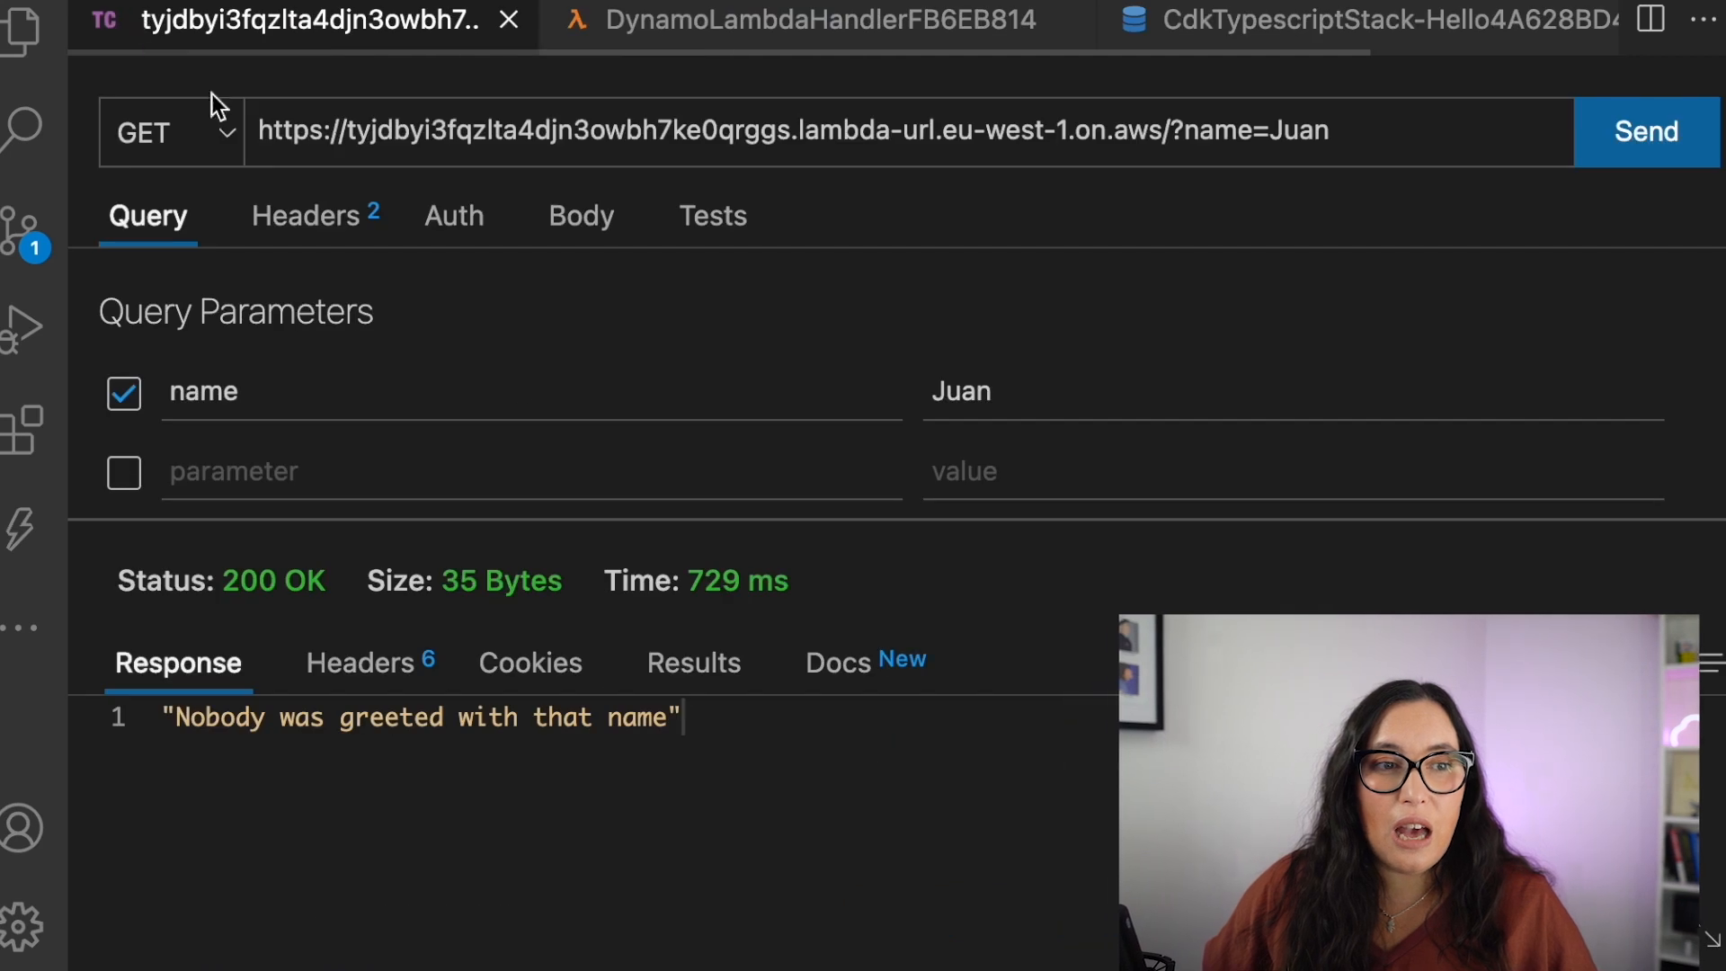
- Switch the request method to POST and send the request with name Juan
{"action": "left_click", "coordinate": [171, 132]}
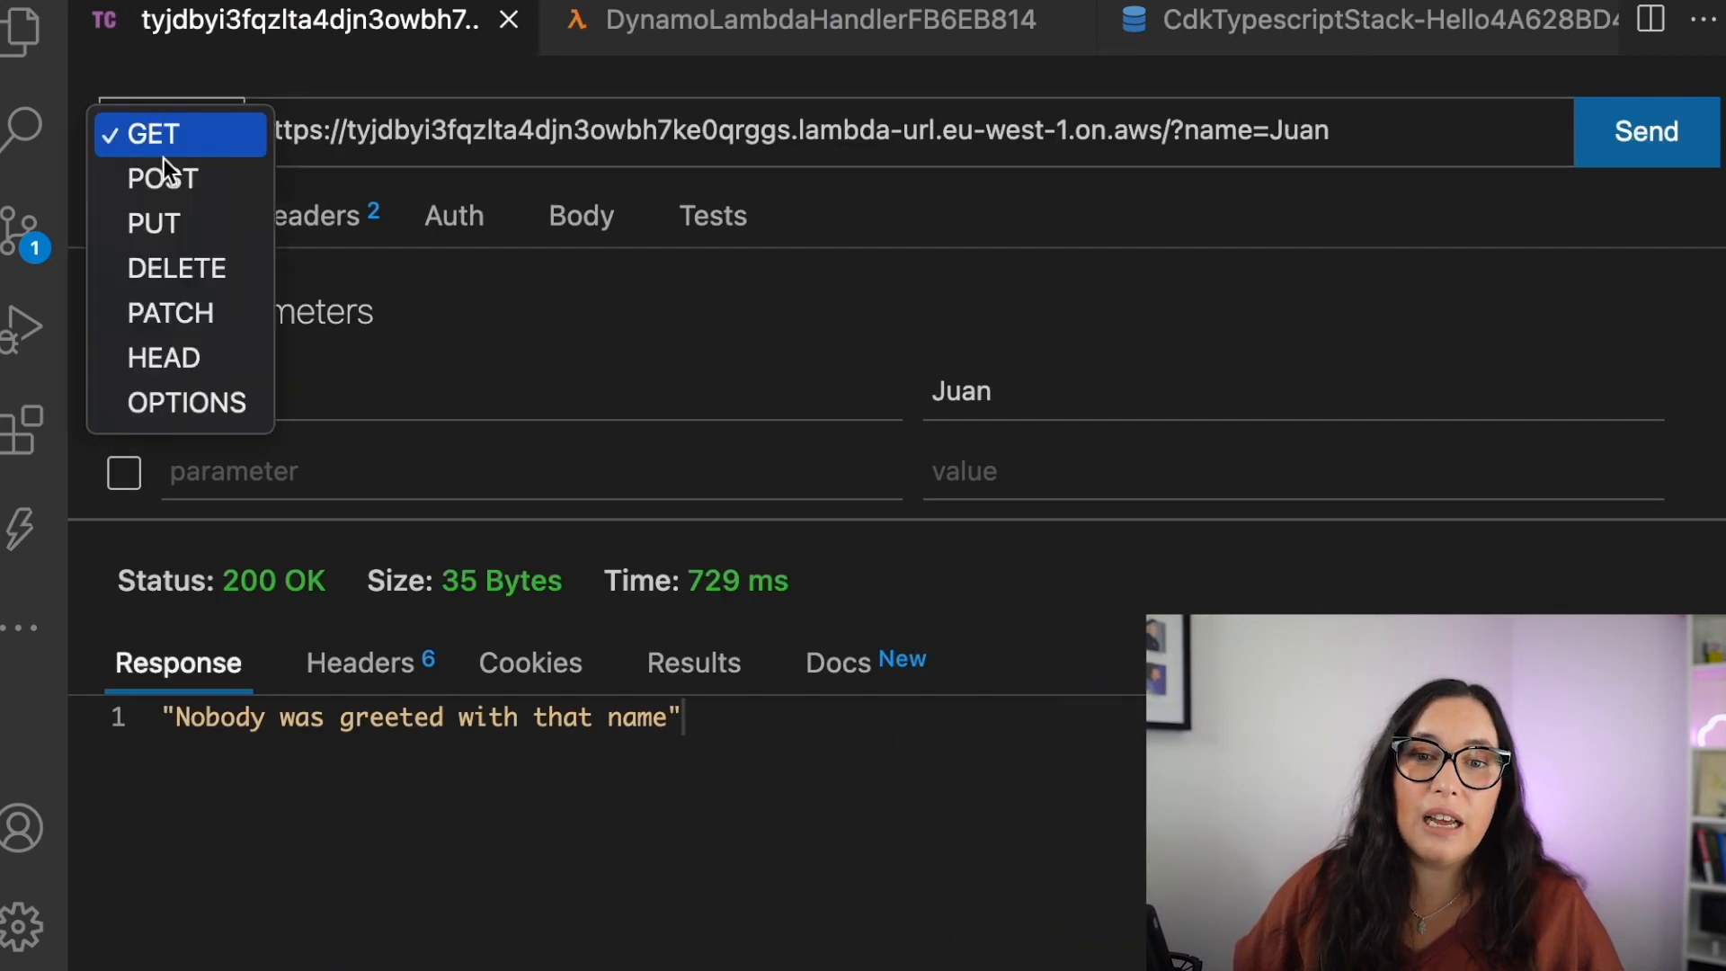
{"action": "left_click", "coordinate": [162, 178]}
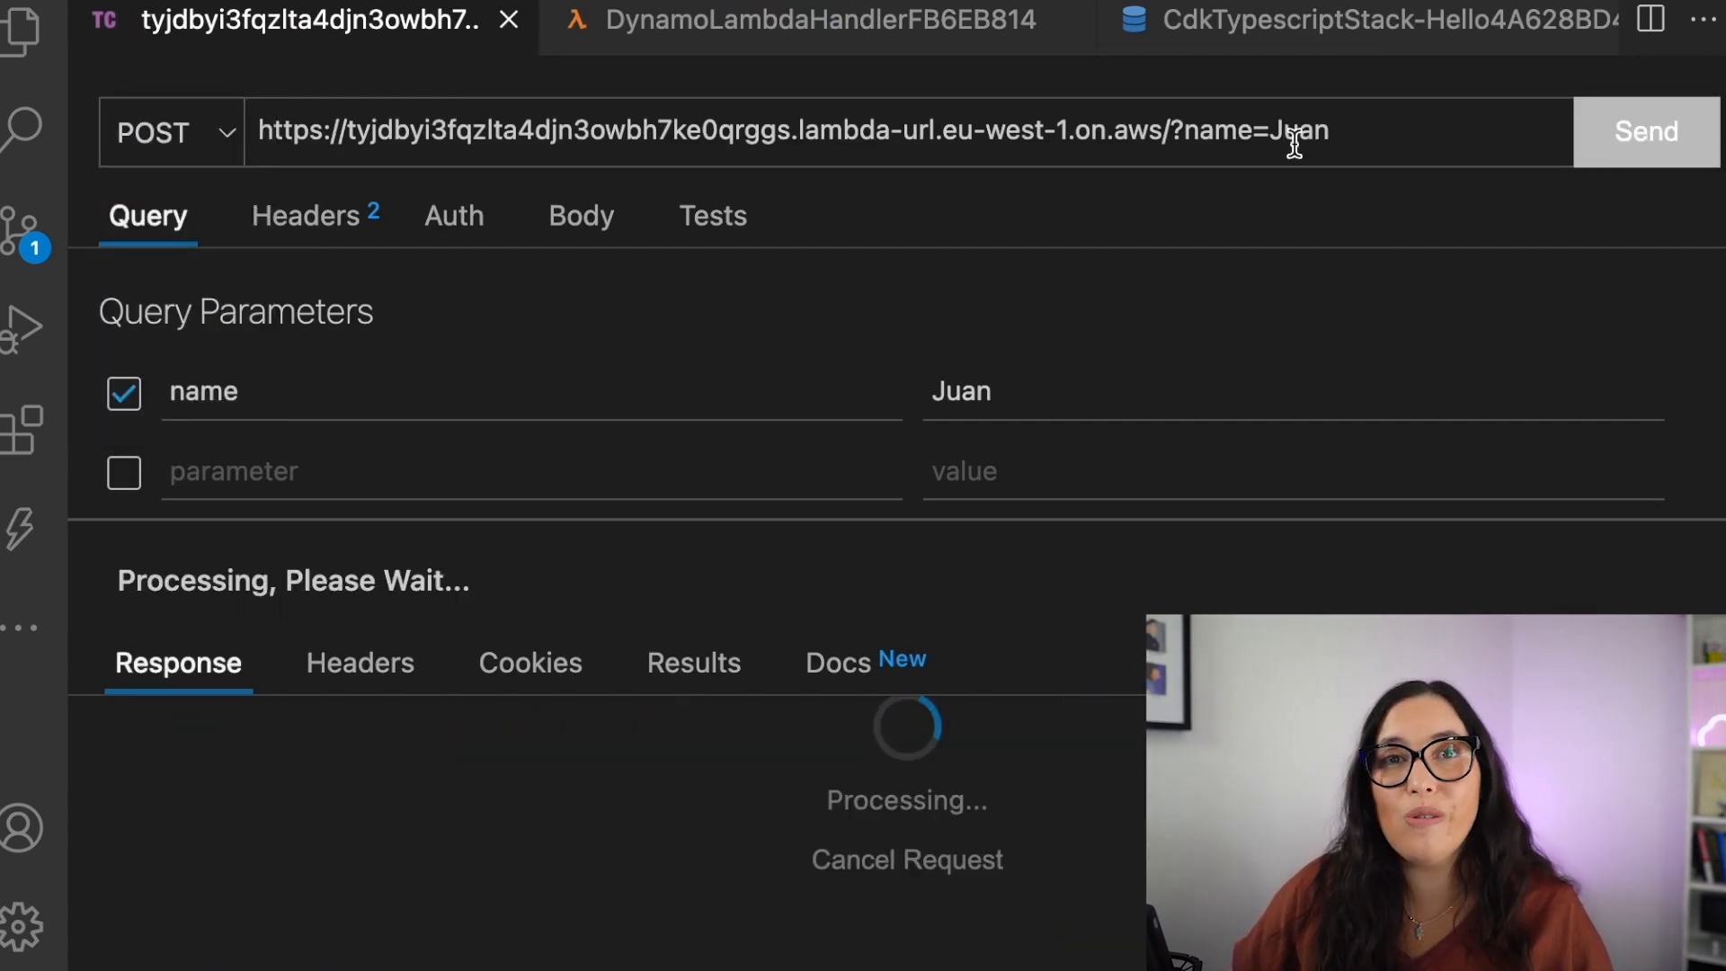
{"action": "left_click", "coordinate": [1369, 20]}
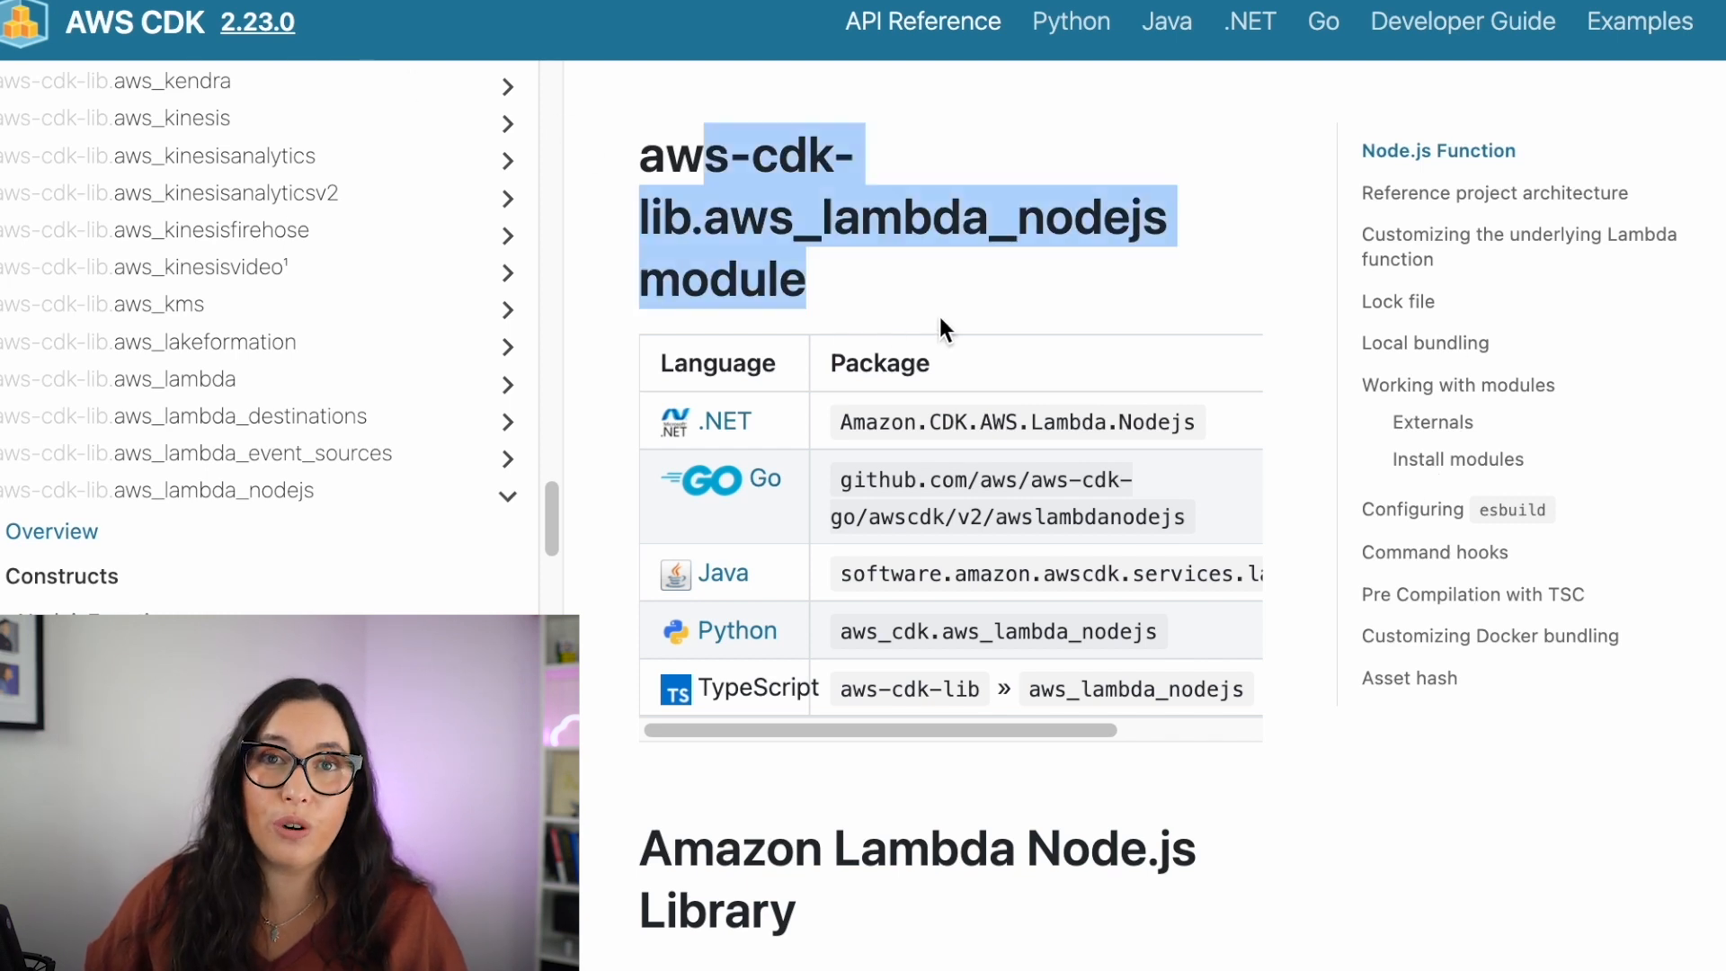
- Read the aws_lambda_nodejs docs from project layout through Lock file and Install modules
{"action": "scroll", "scroll_direction": "down", "scroll_amount": 3}
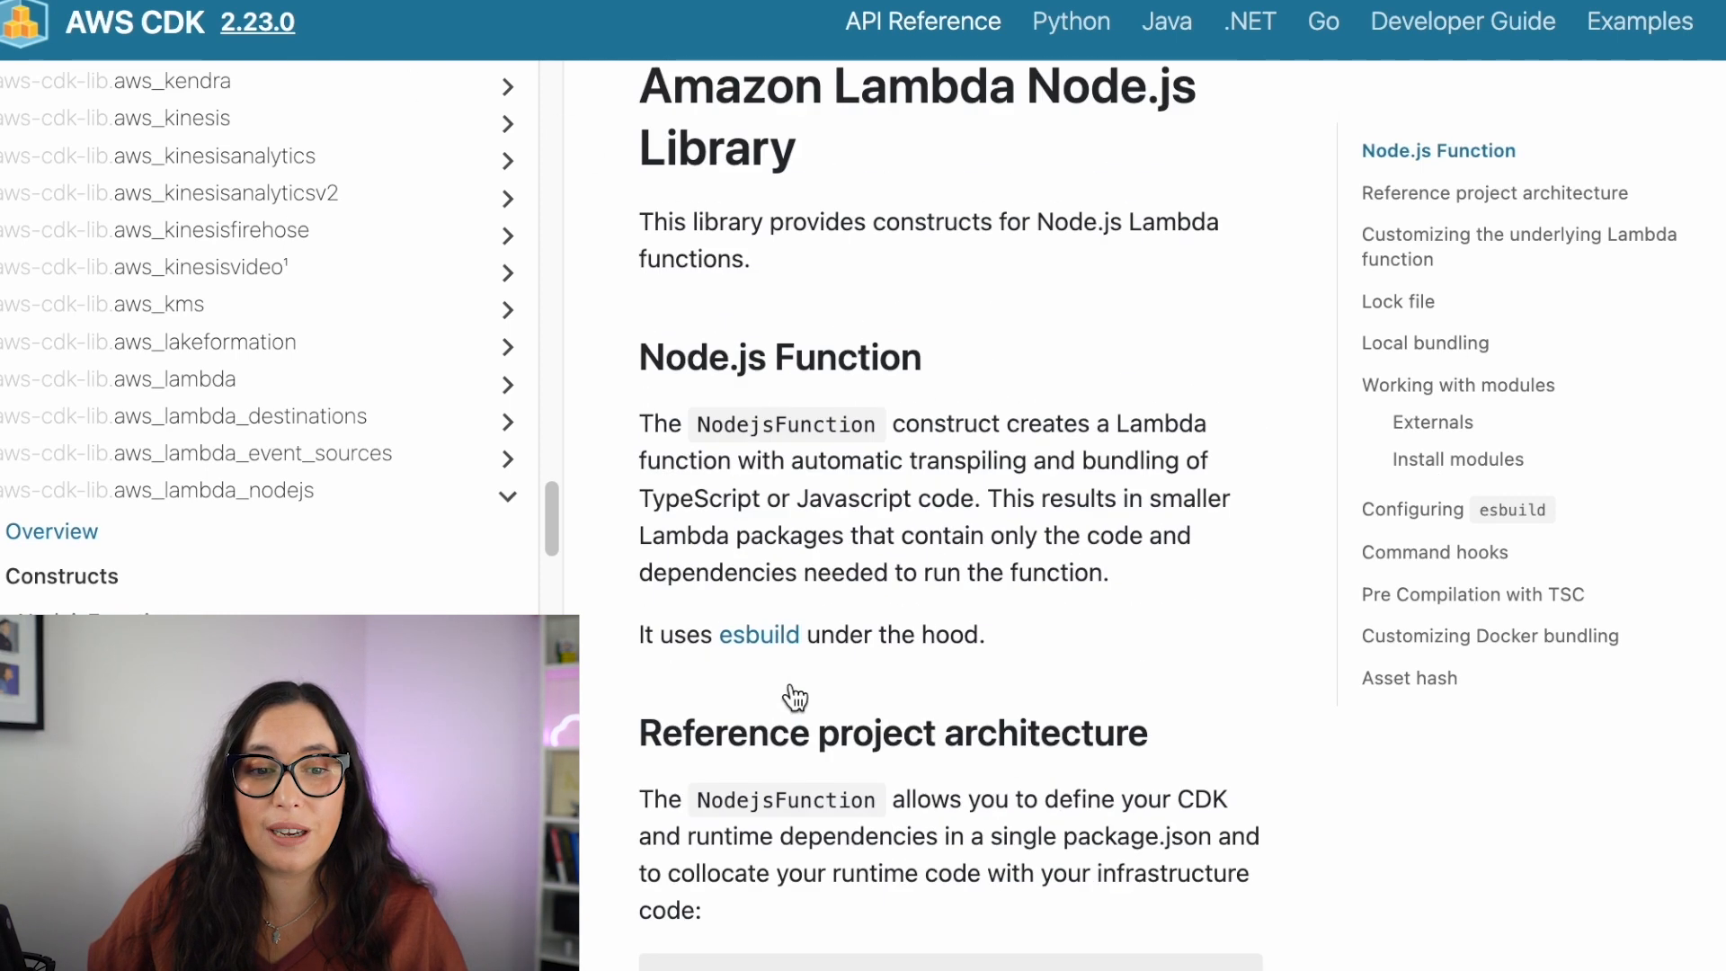
{"action": "scroll", "scroll_direction": "down", "scroll_amount": 3}
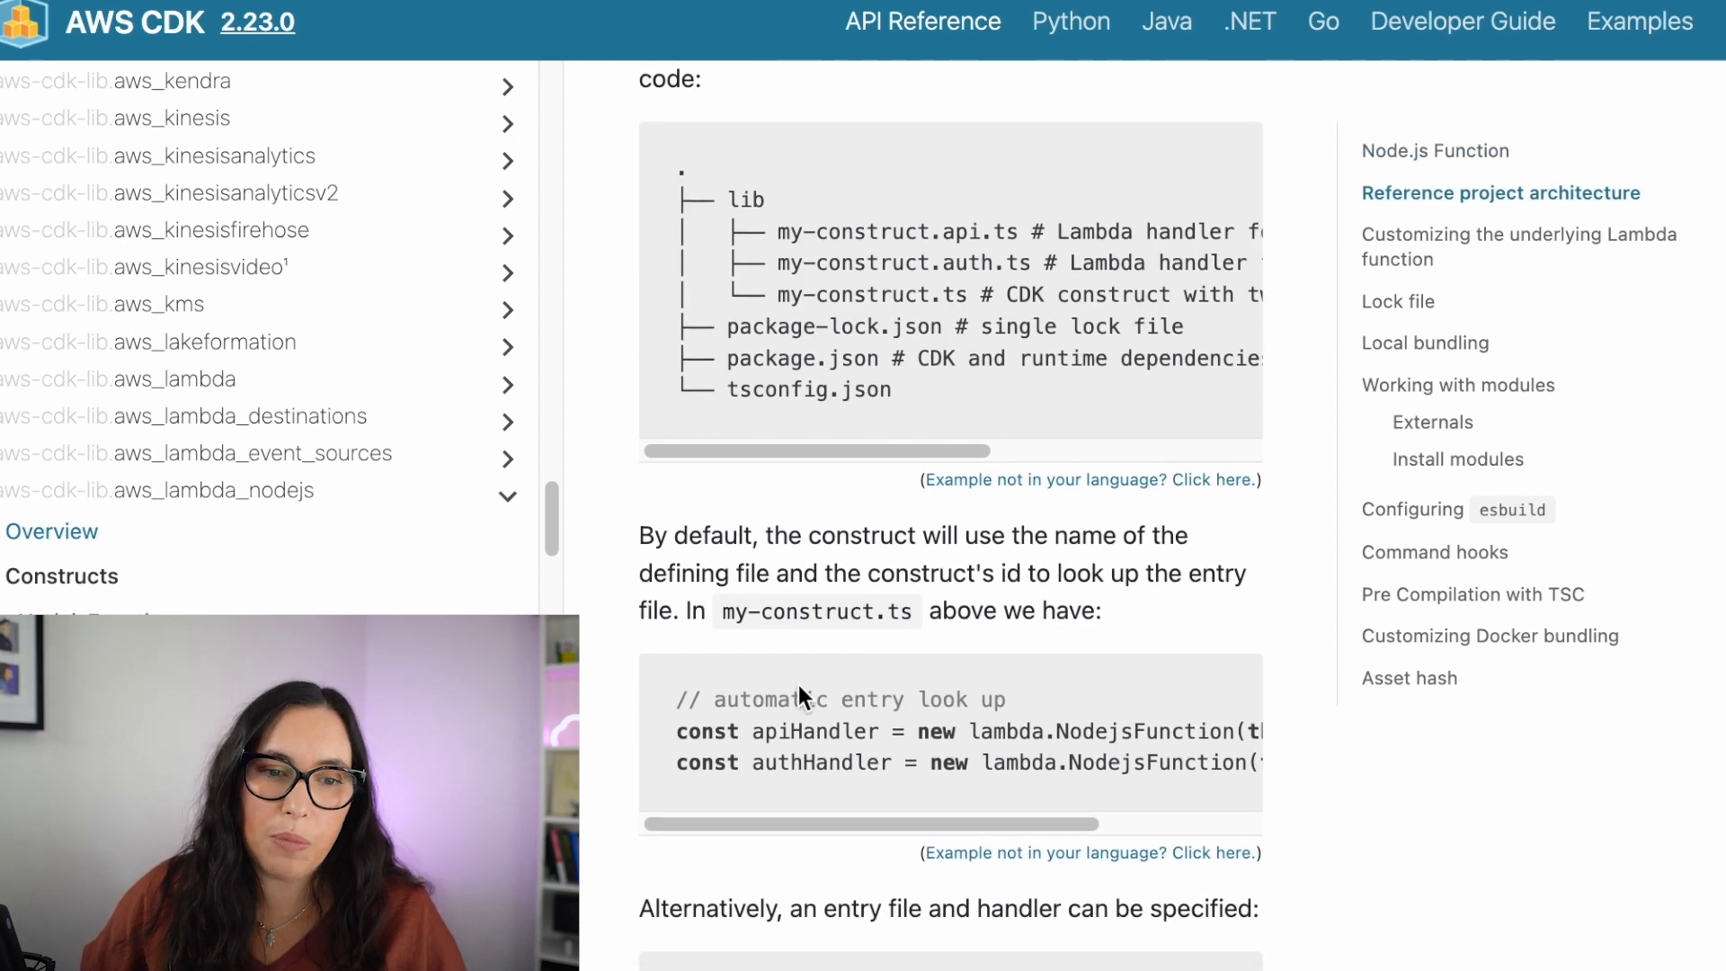
{"action": "scroll", "scroll_direction": "down", "scroll_amount": 3}
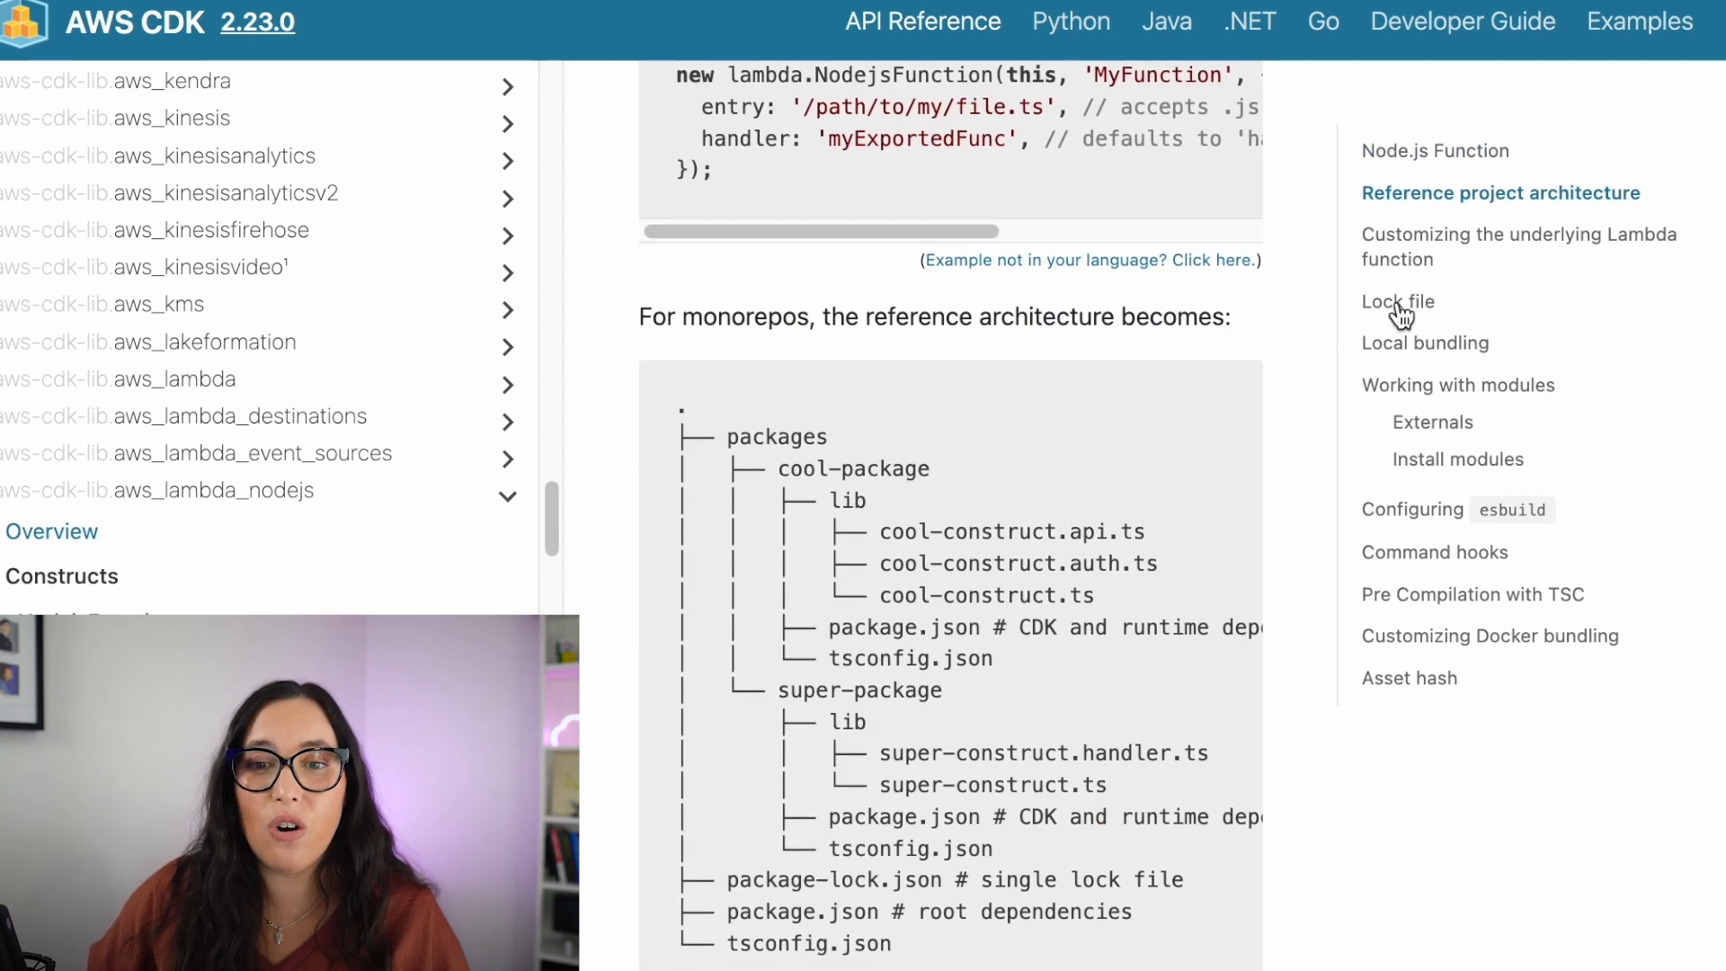
{"action": "left_click", "coordinate": [1398, 302]}
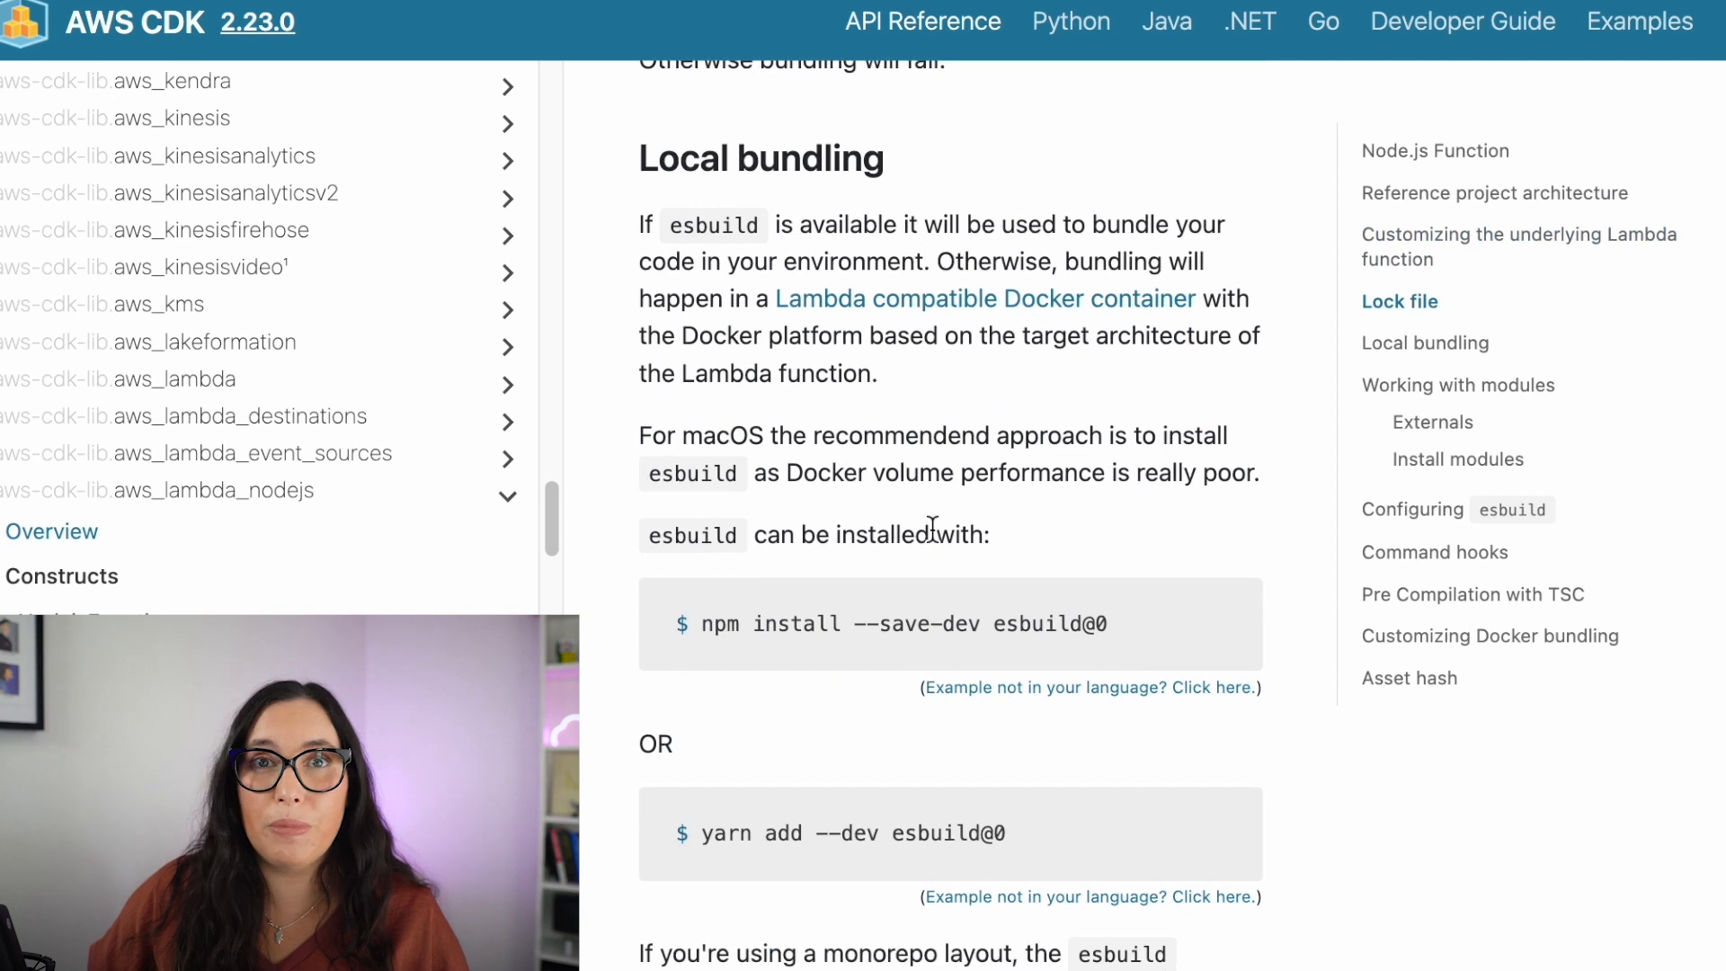
{"action": "scroll", "scroll_direction": "down", "scroll_amount": 3}
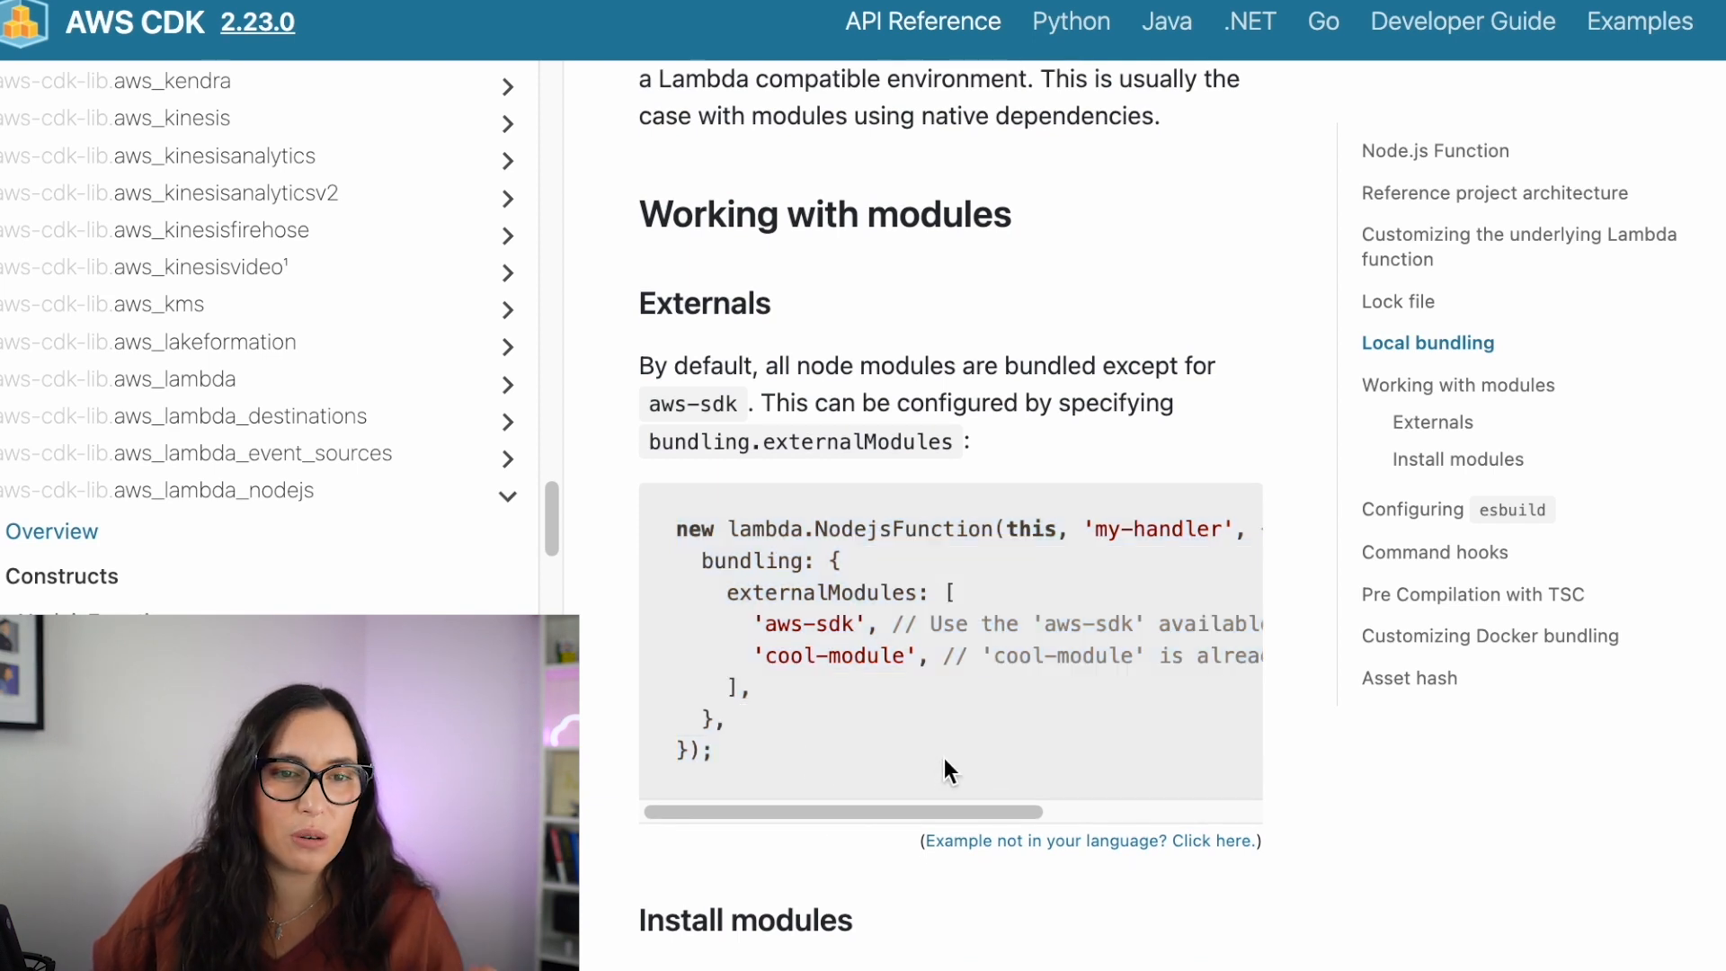
{"action": "scroll", "scroll_direction": "down", "scroll_amount": 3}
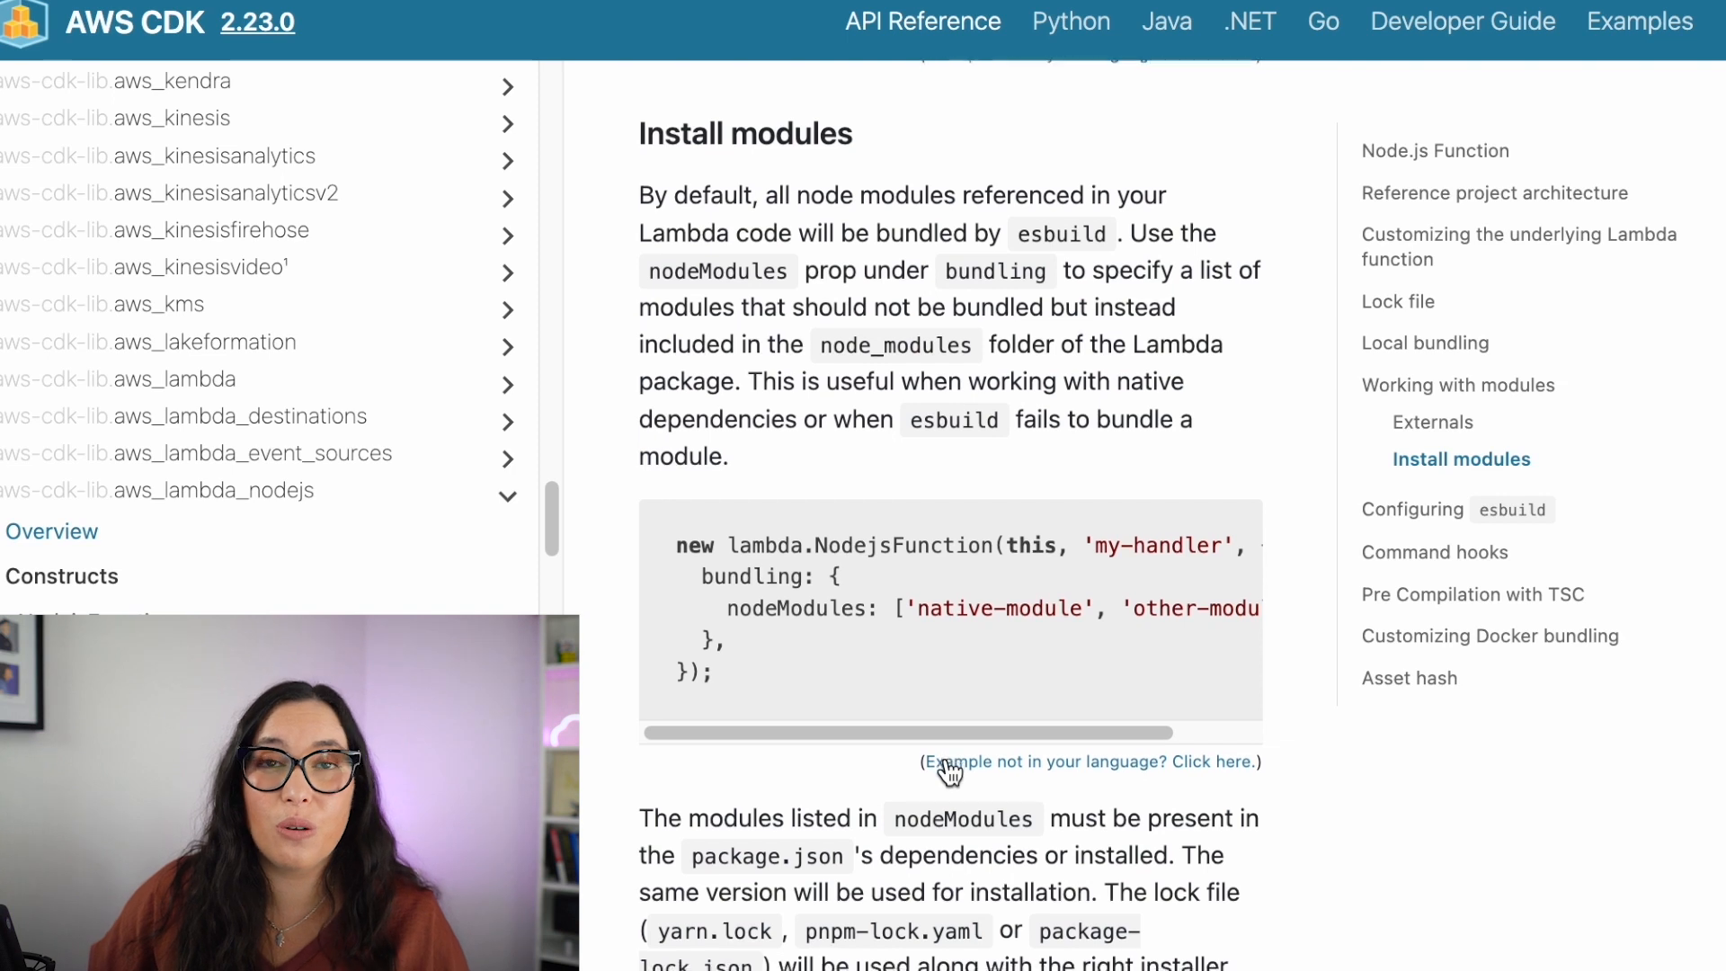
{"action": "scroll", "scroll_direction": "down", "scroll_amount": 3}
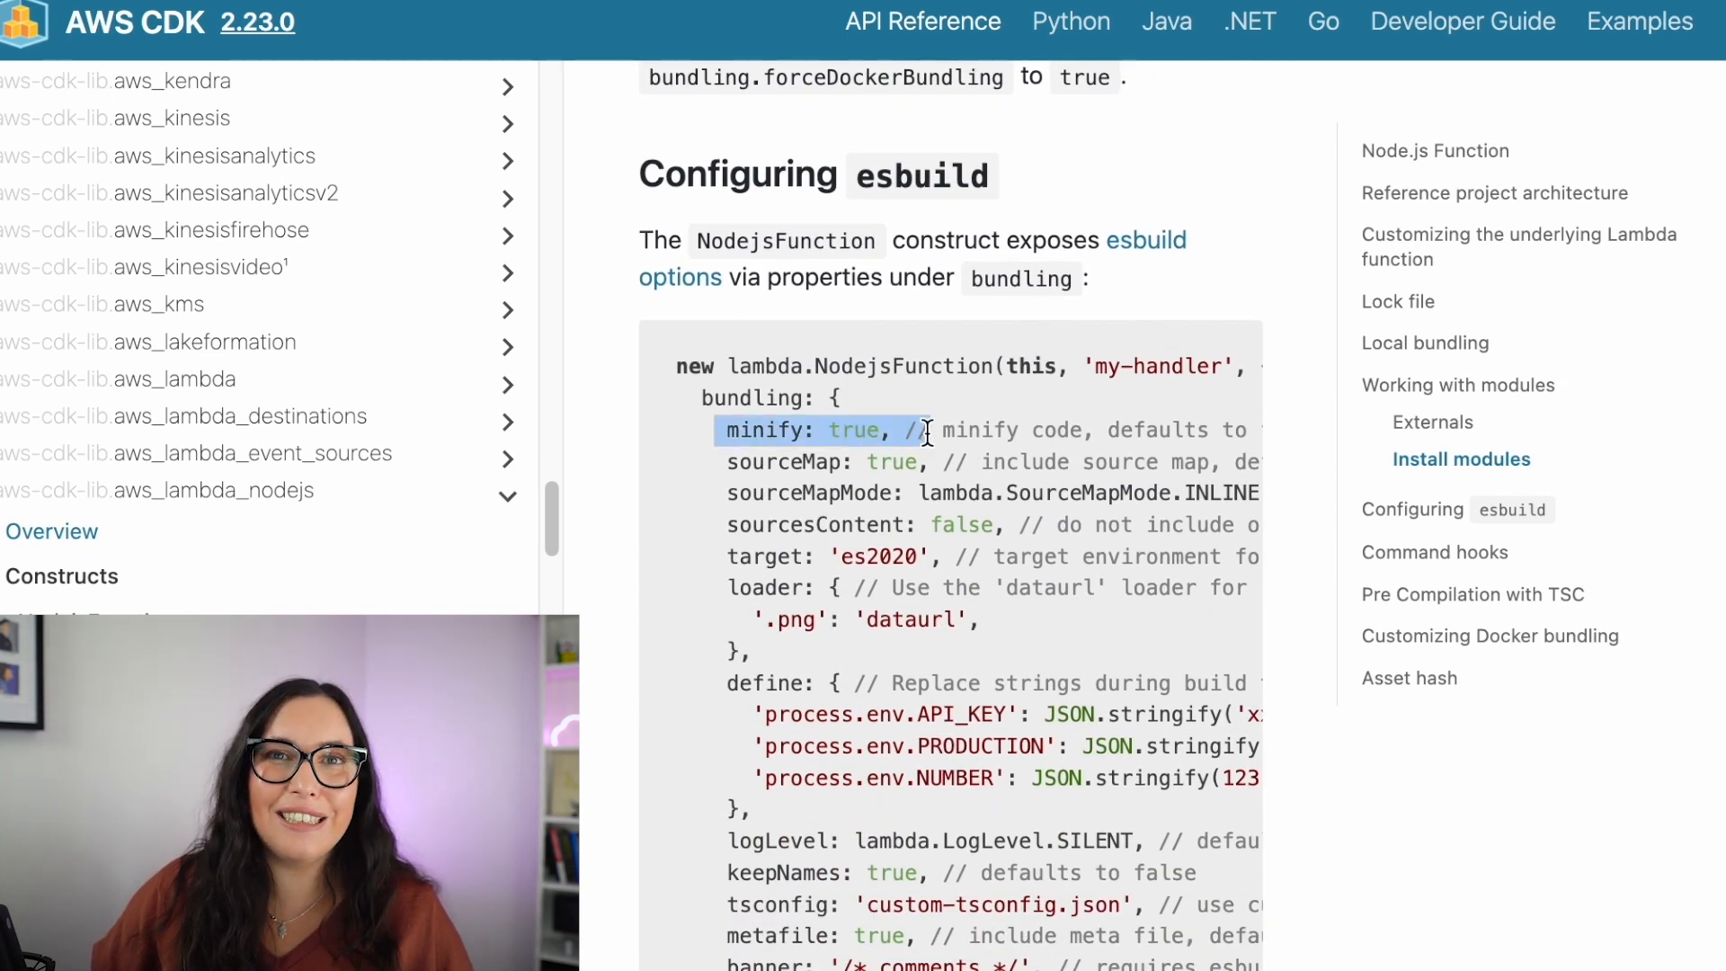
- Read Configuring esbuild, highlighting the bundling options example, then continue to Asset hash
{"action": "scroll", "scroll_direction": "down", "scroll_amount": 3}
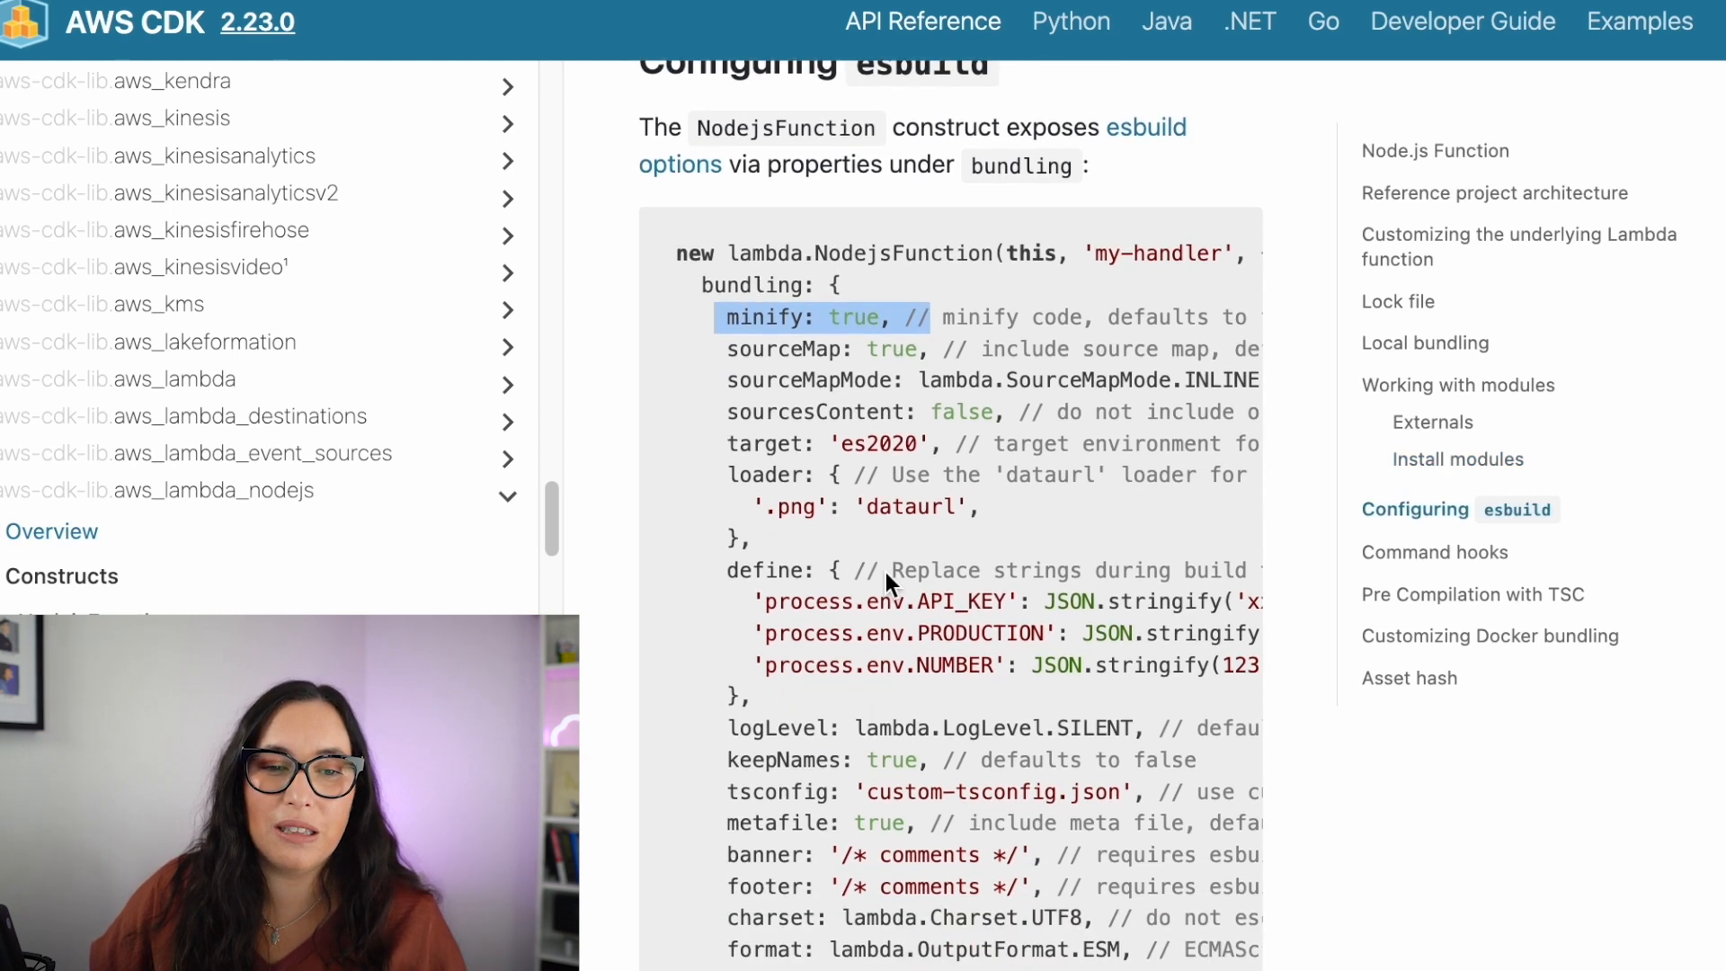
{"action": "scroll", "scroll_direction": "down", "scroll_amount": 3}
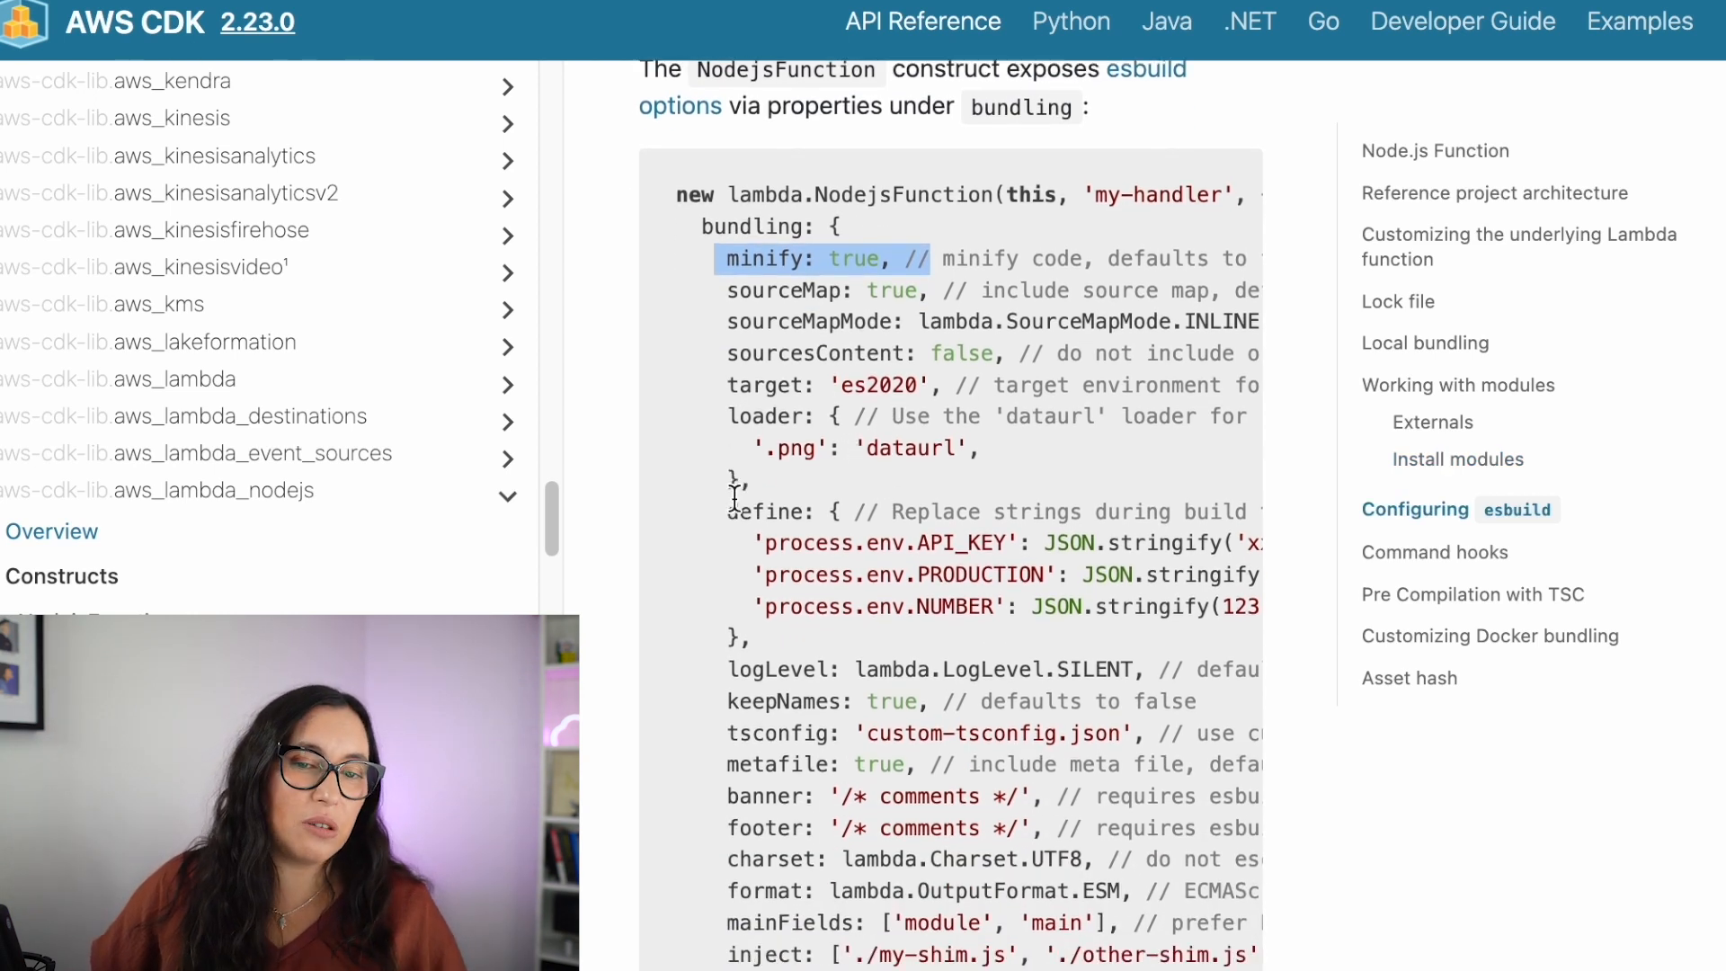
{"action": "scroll", "scroll_direction": "down", "scroll_amount": 3}
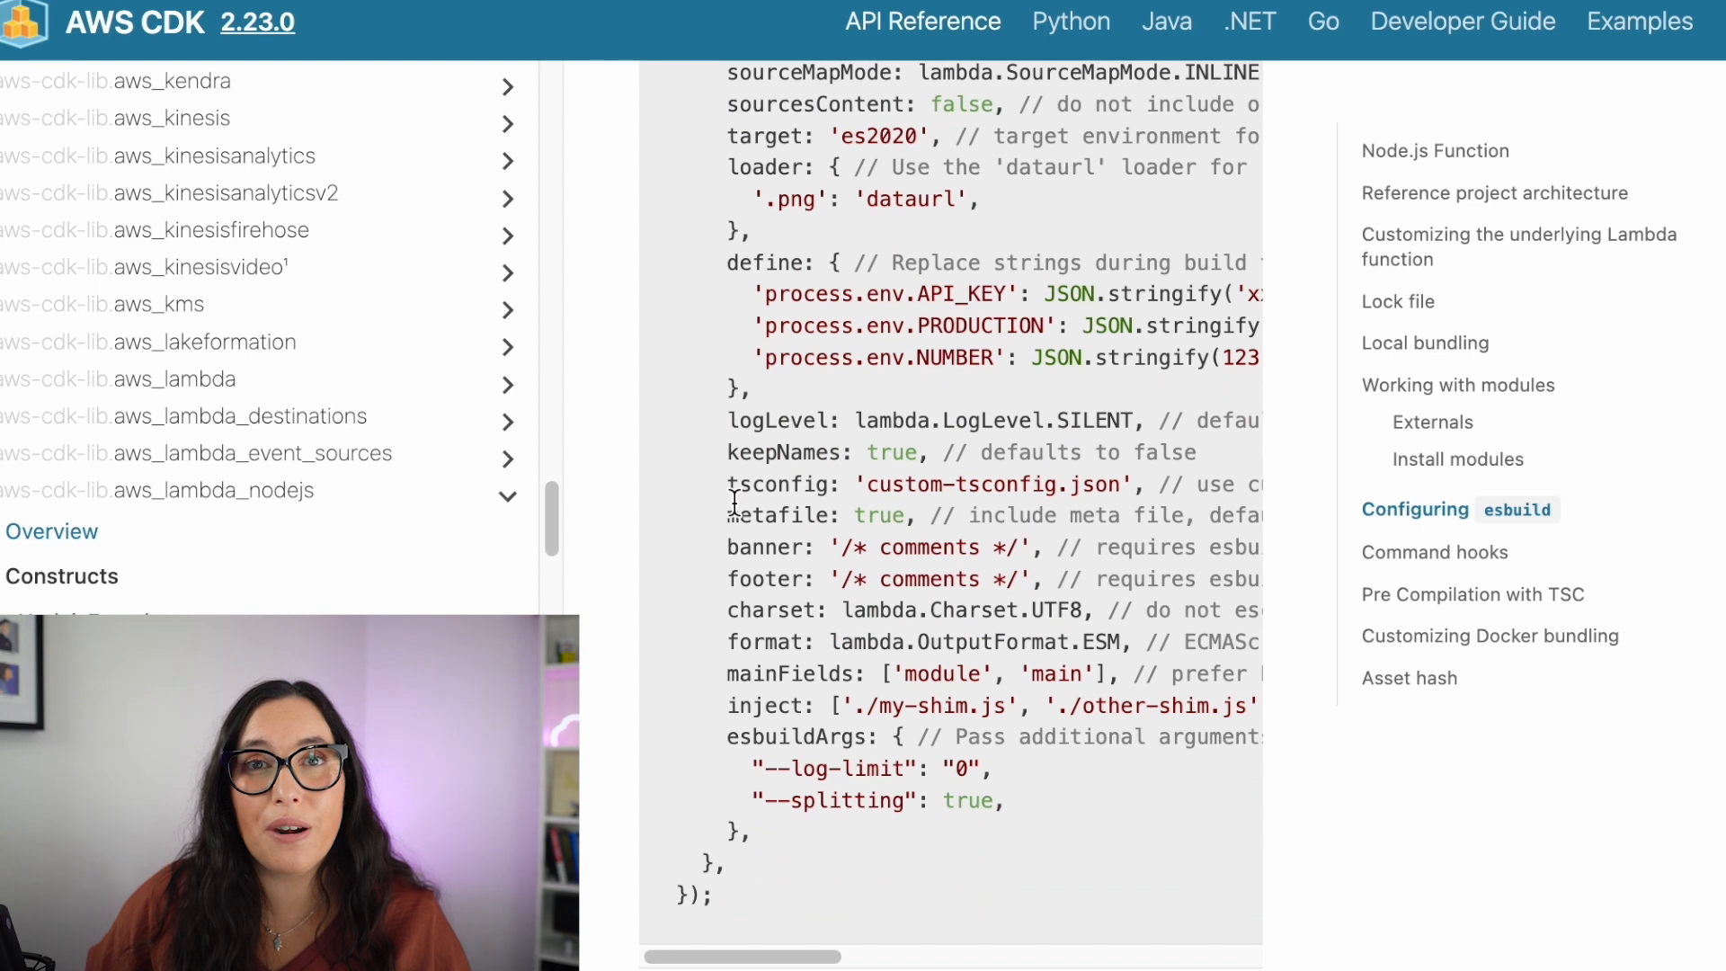
{"action": "double_click", "coordinate": [1139, 265]}
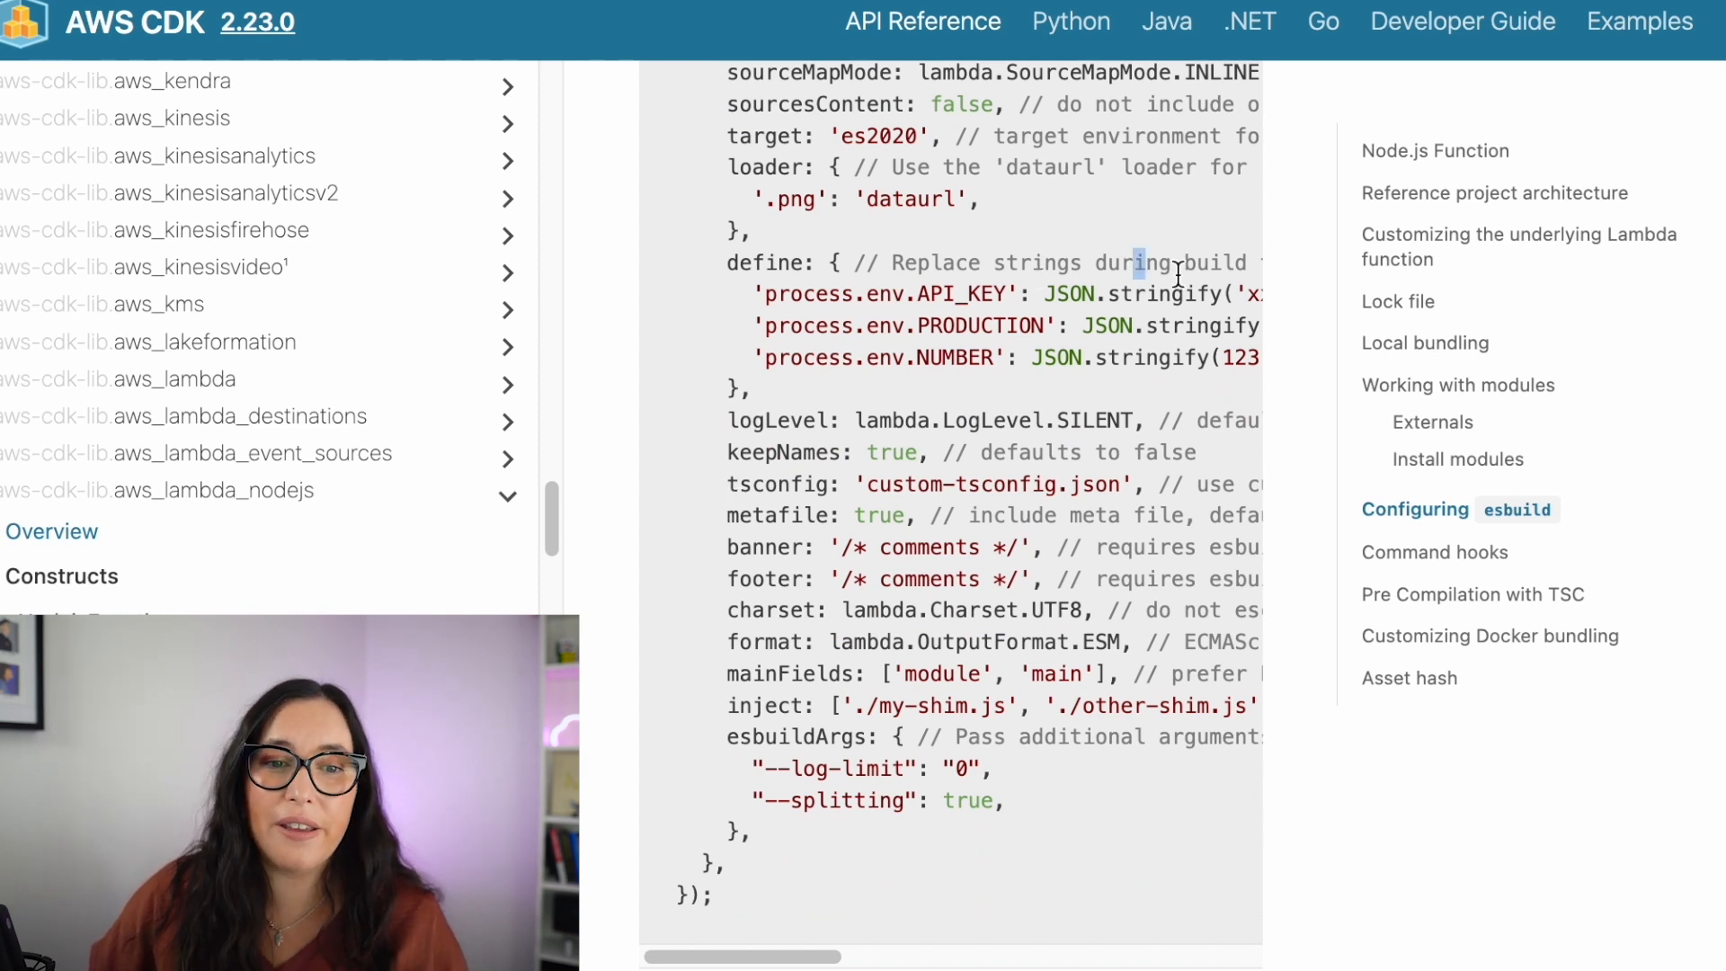
{"action": "left_click_drag", "start_coordinate": [1137, 262], "coordinate": [945, 705]}
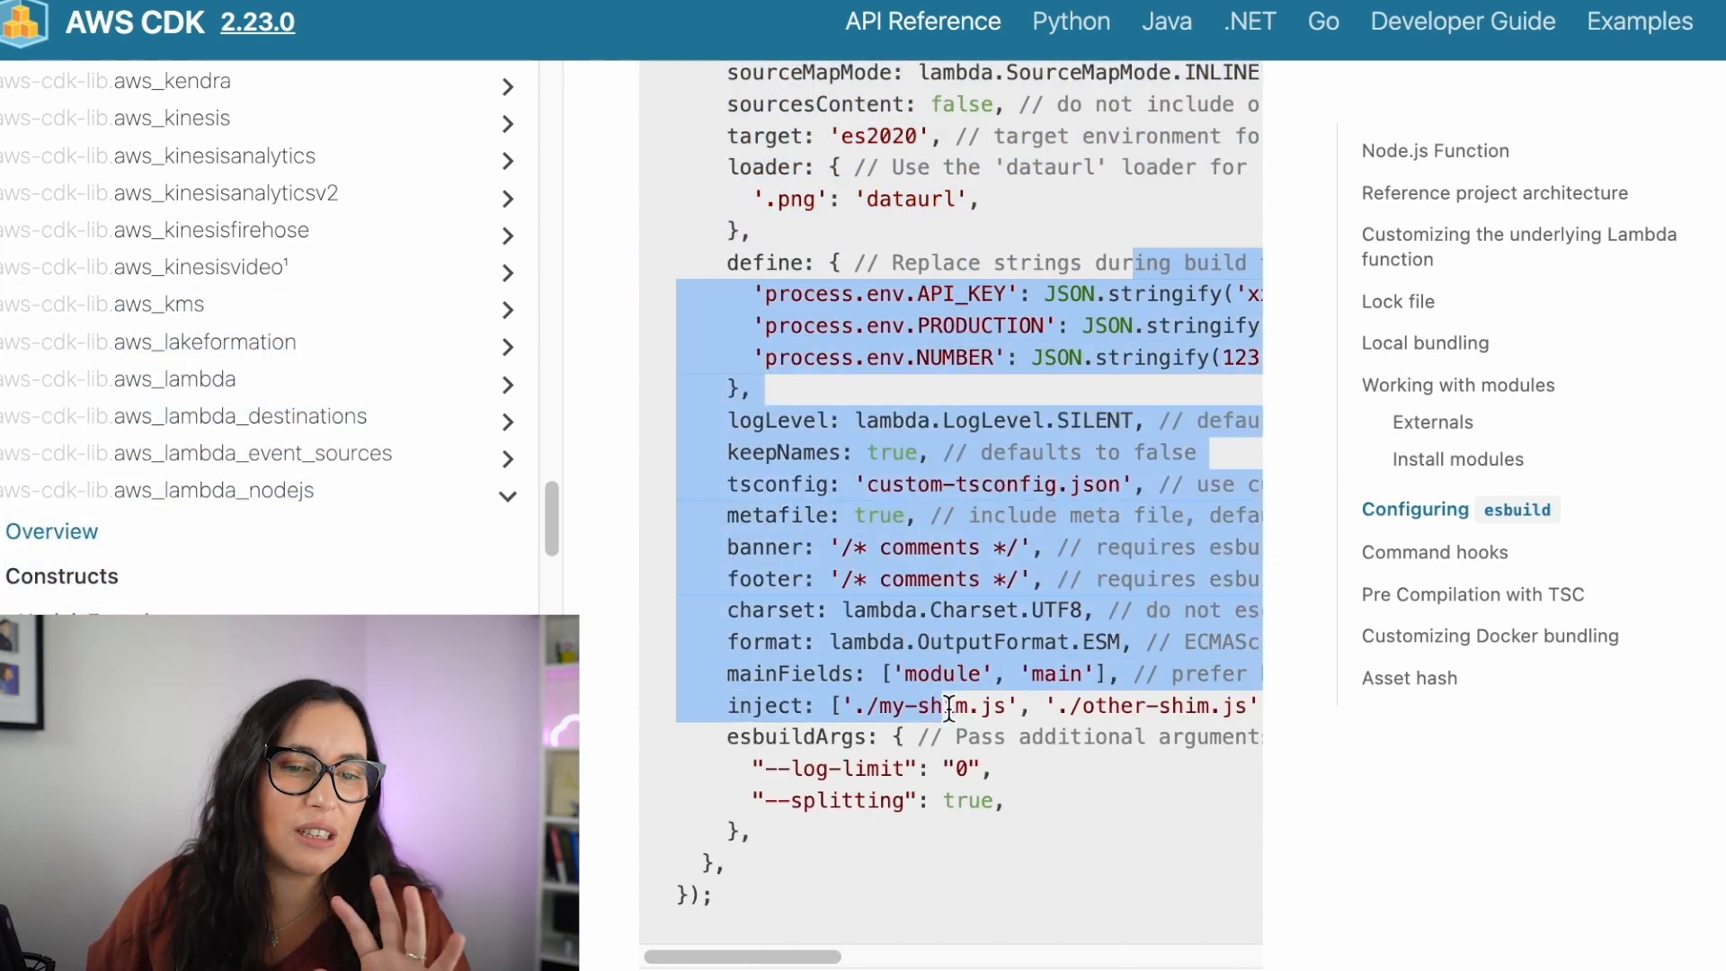
{"action": "scroll", "scroll_direction": "down", "scroll_amount": 3}
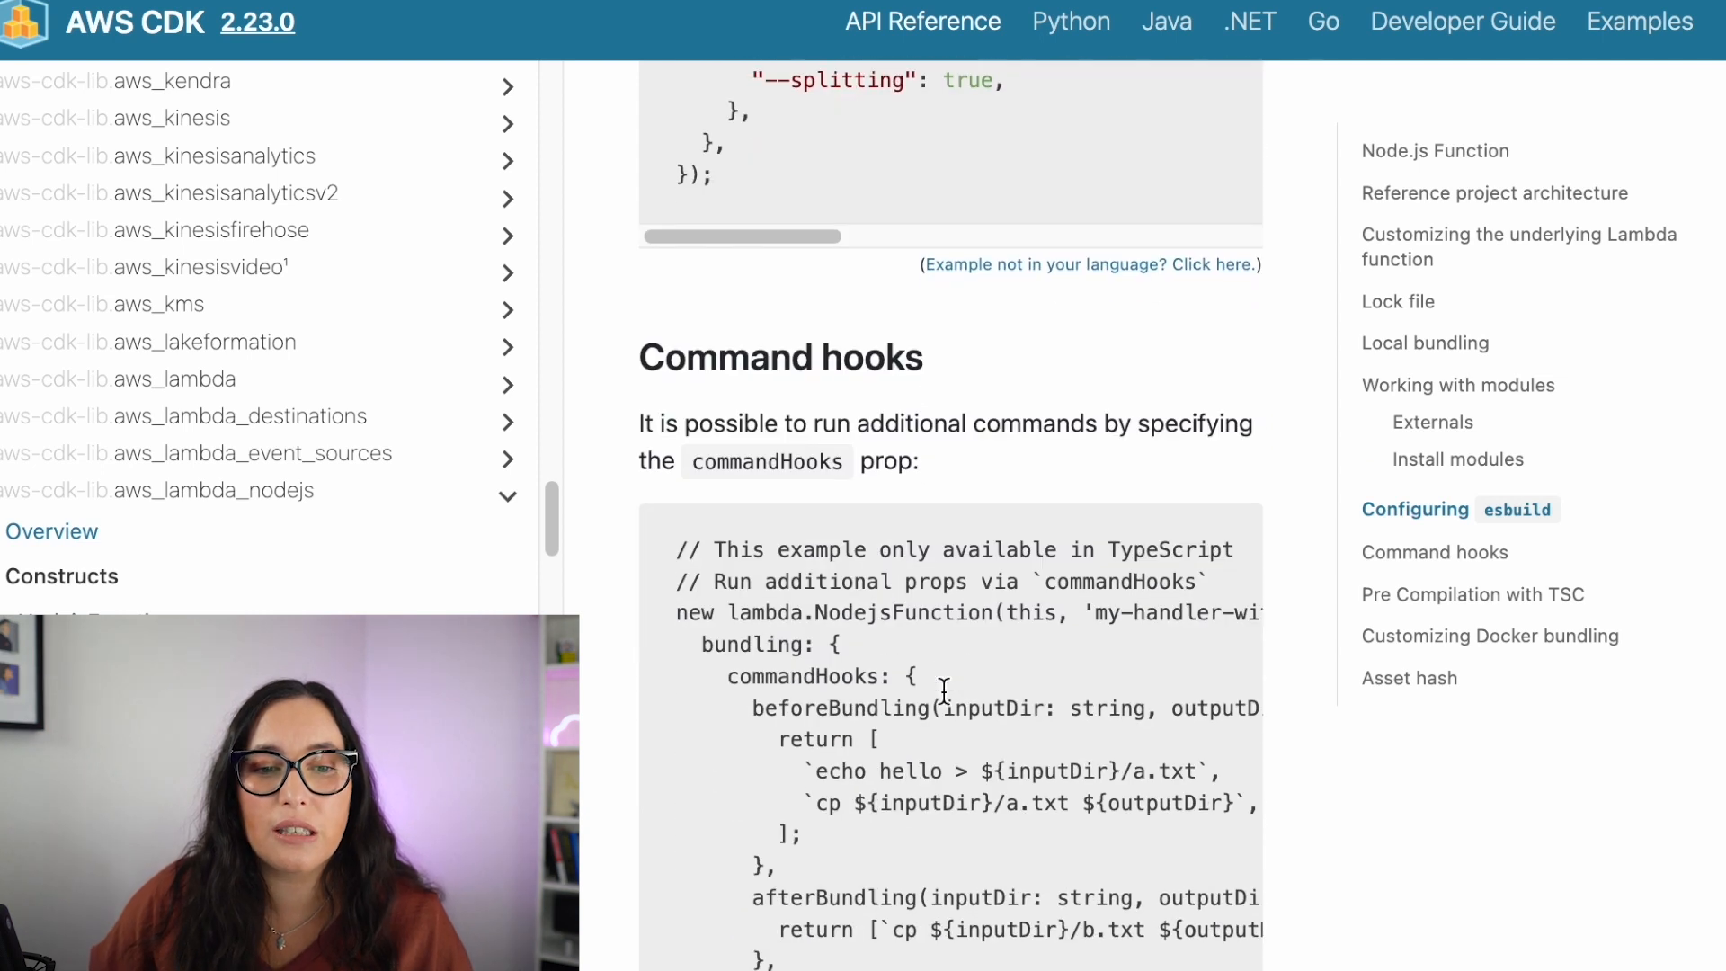
{"action": "scroll", "scroll_direction": "down", "scroll_amount": 3}
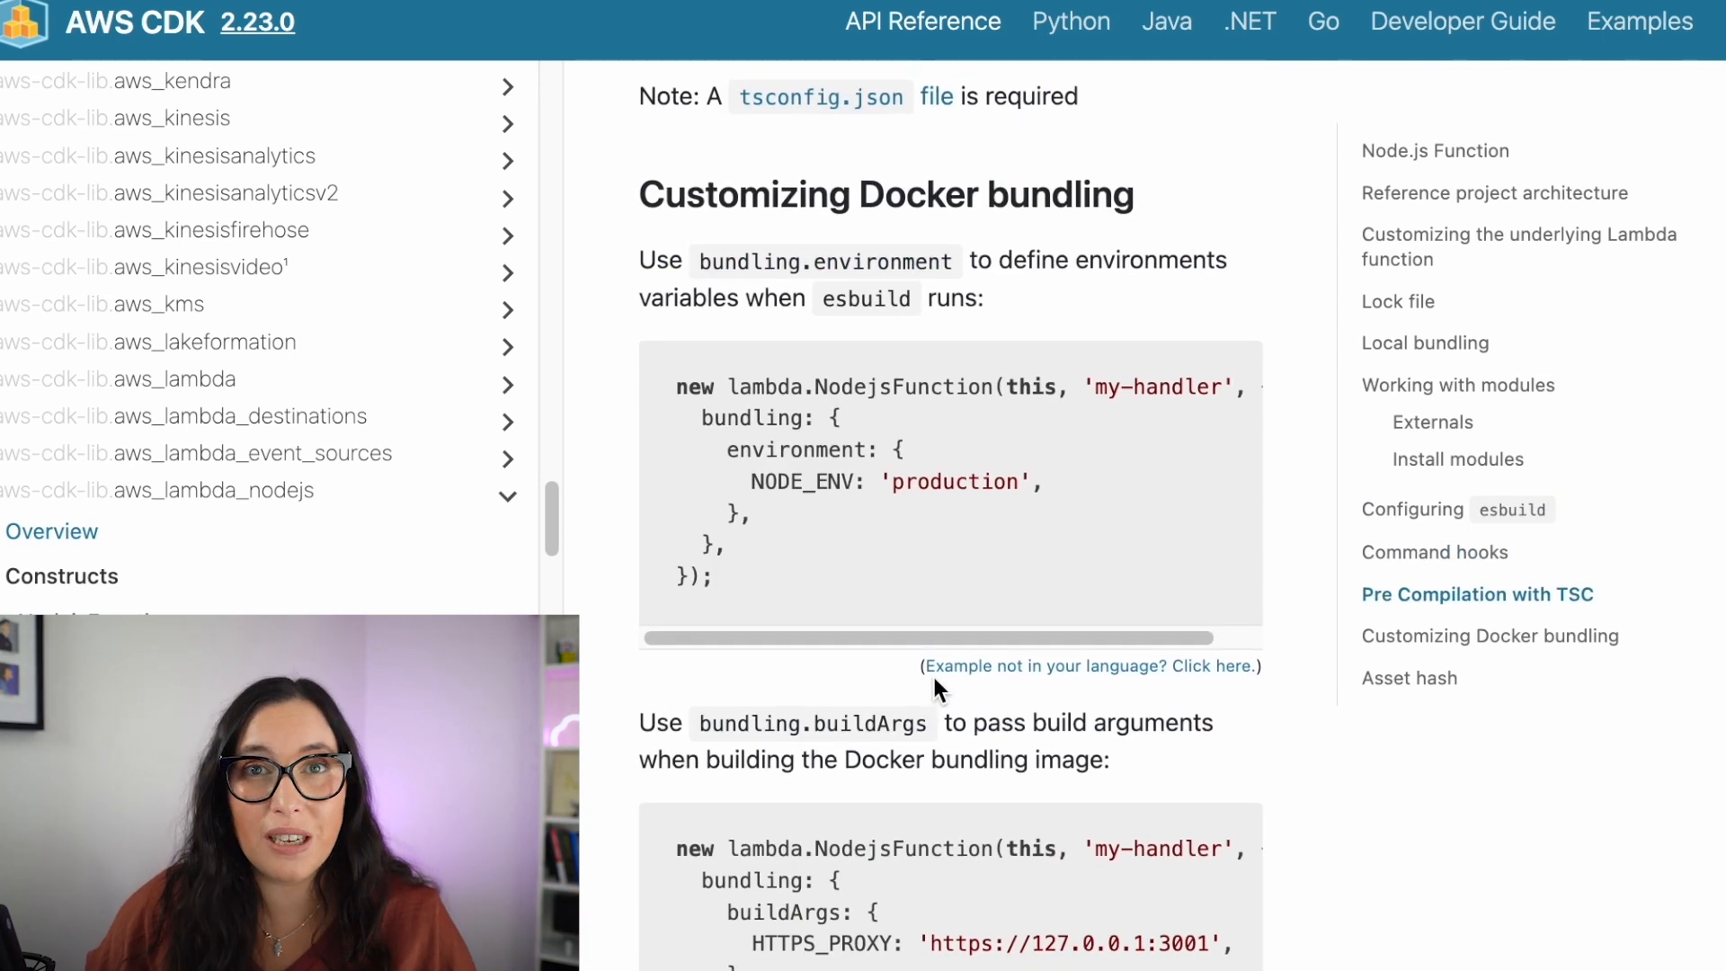
{"action": "scroll", "scroll_direction": "down", "scroll_amount": 3}
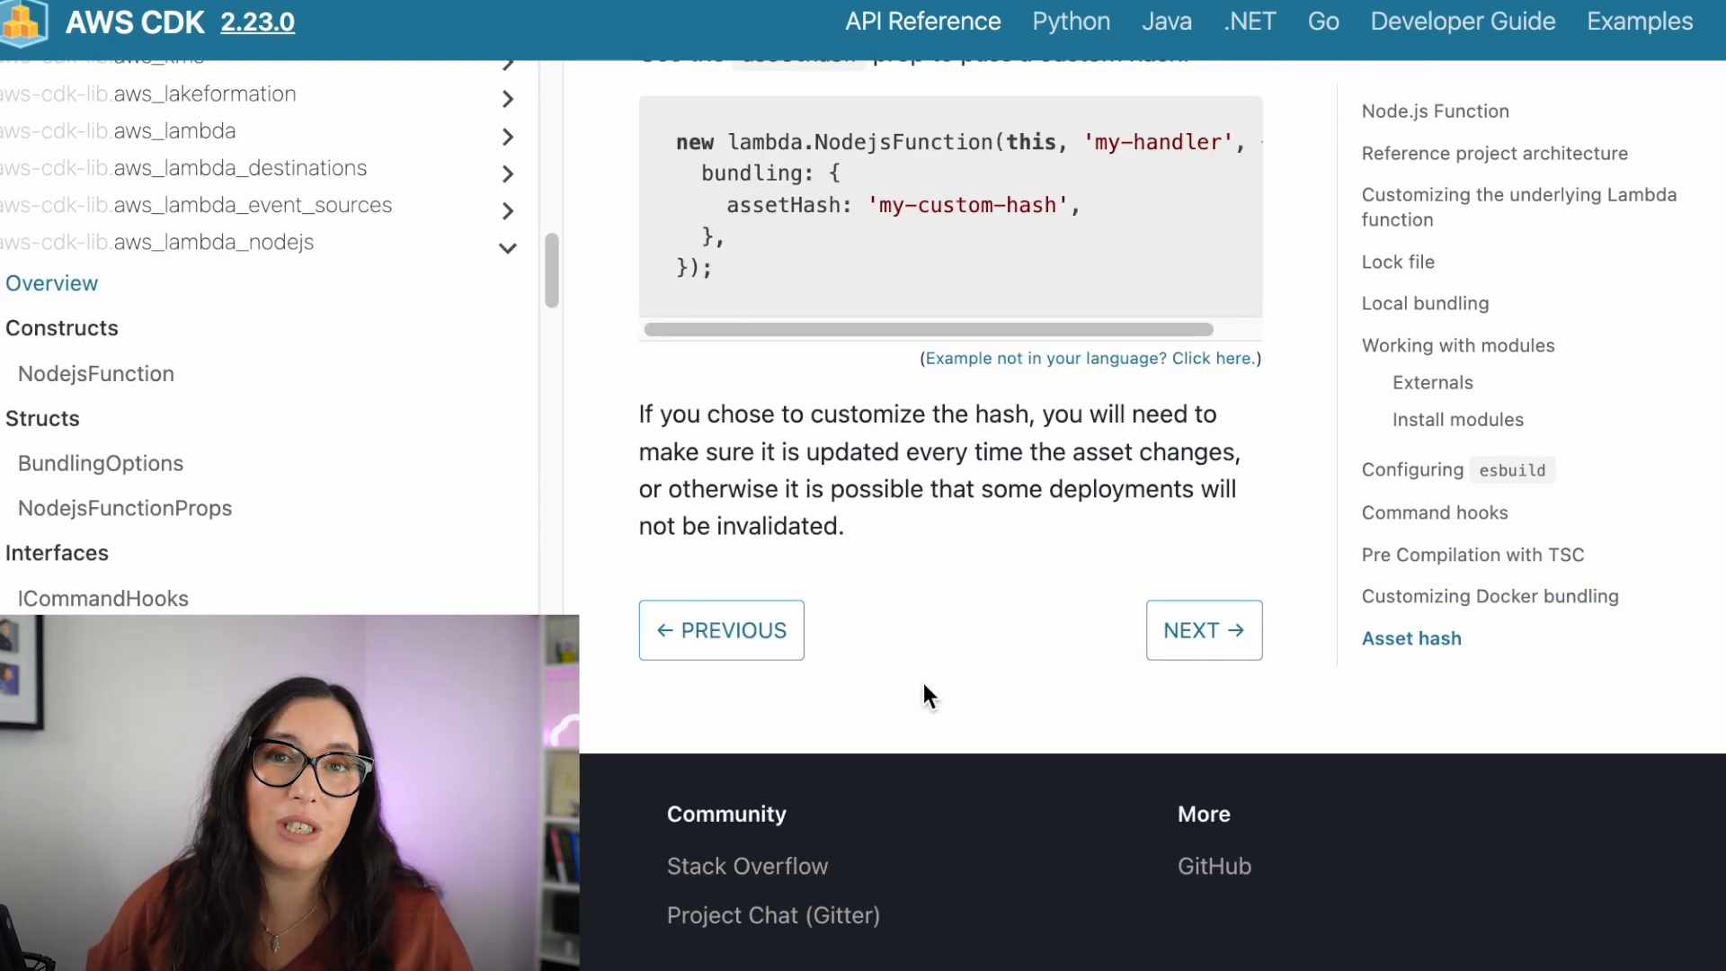